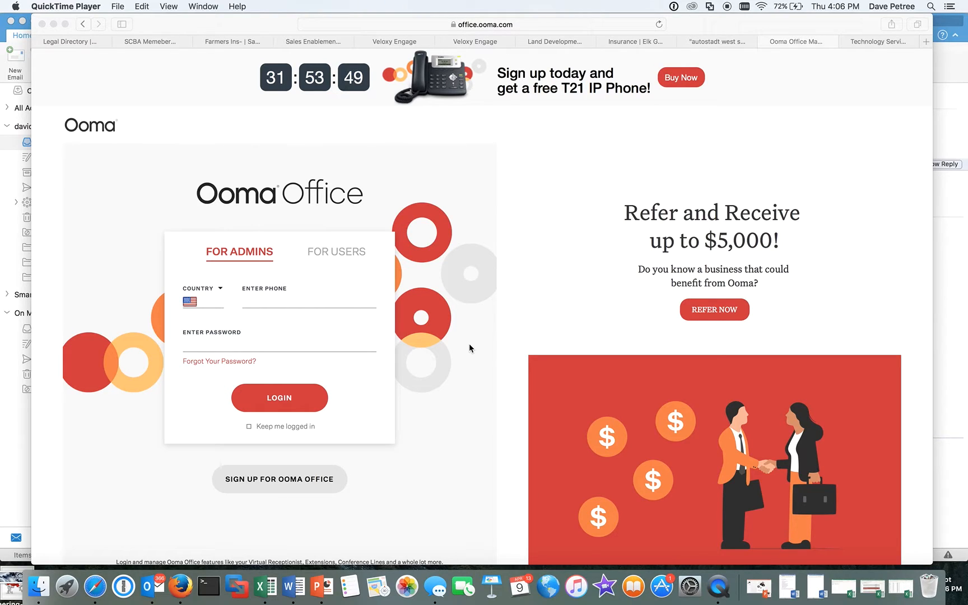
pyautogui.moveTo(499, 299)
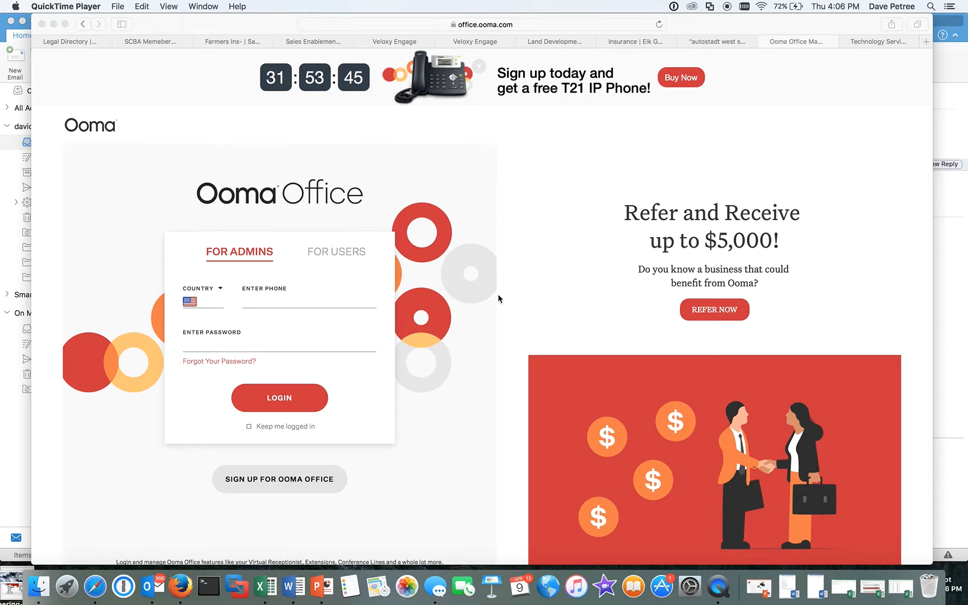
pyautogui.moveTo(278, 147)
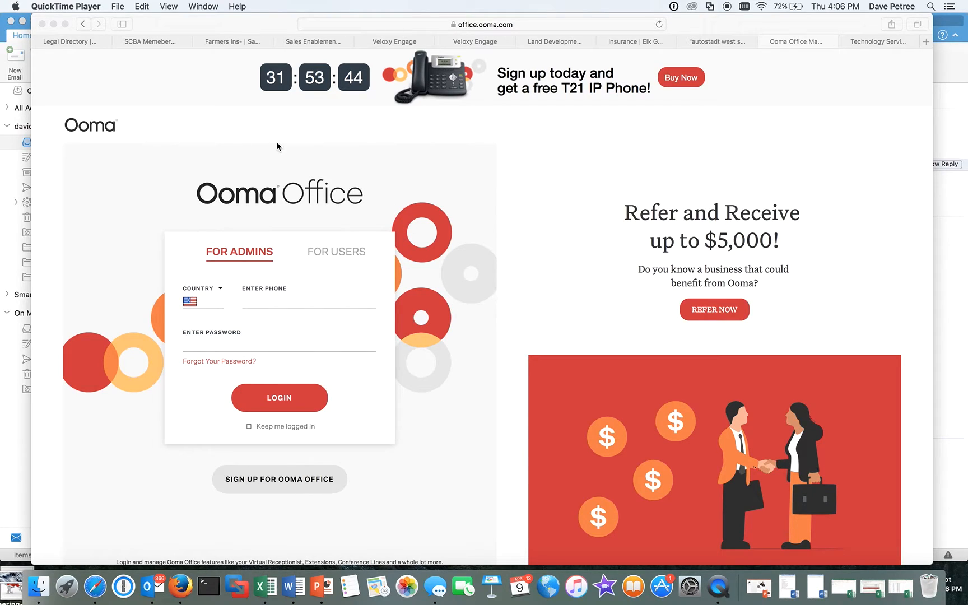
pyautogui.moveTo(286, 177)
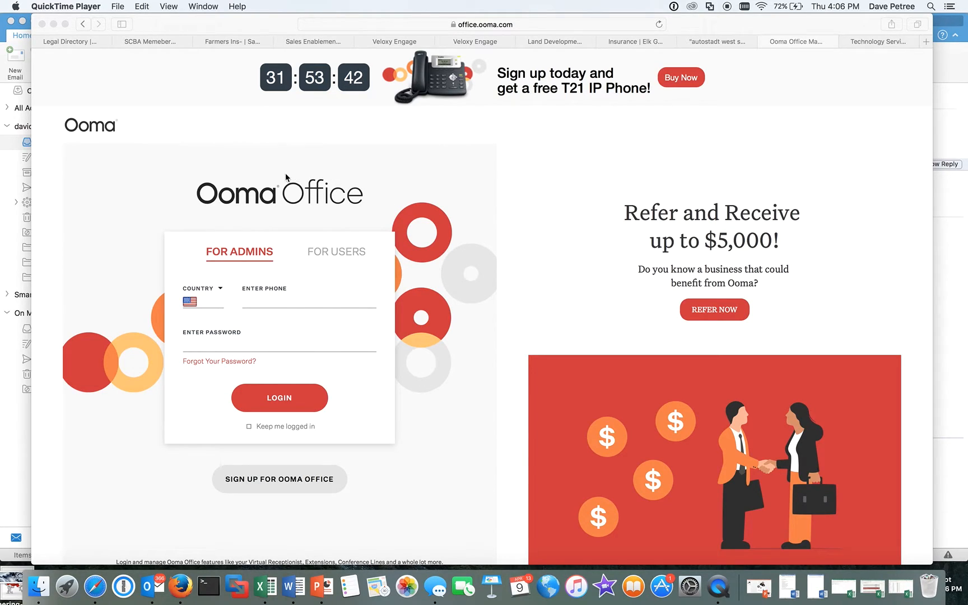
pyautogui.moveTo(293, 153)
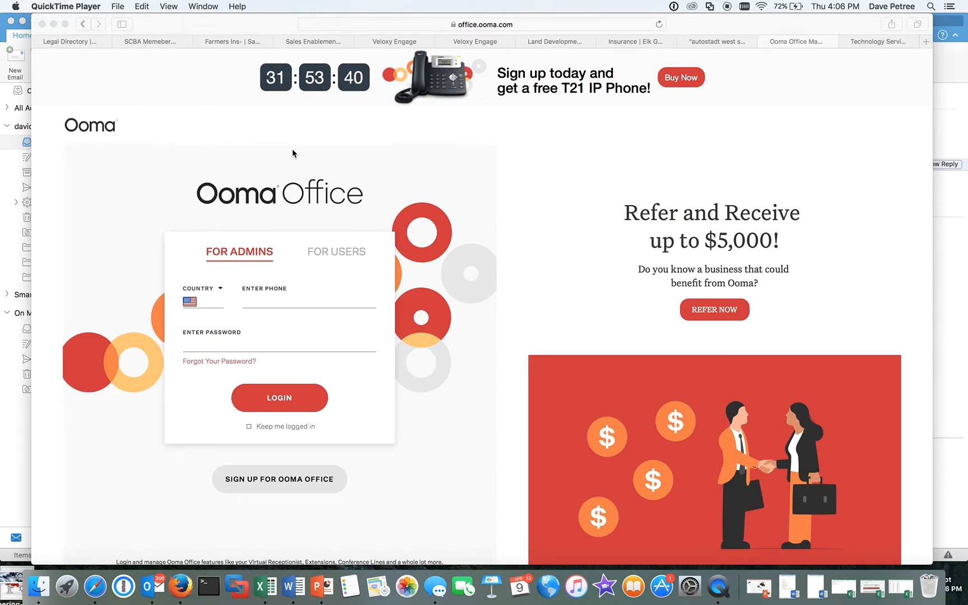
pyautogui.moveTo(280, 134)
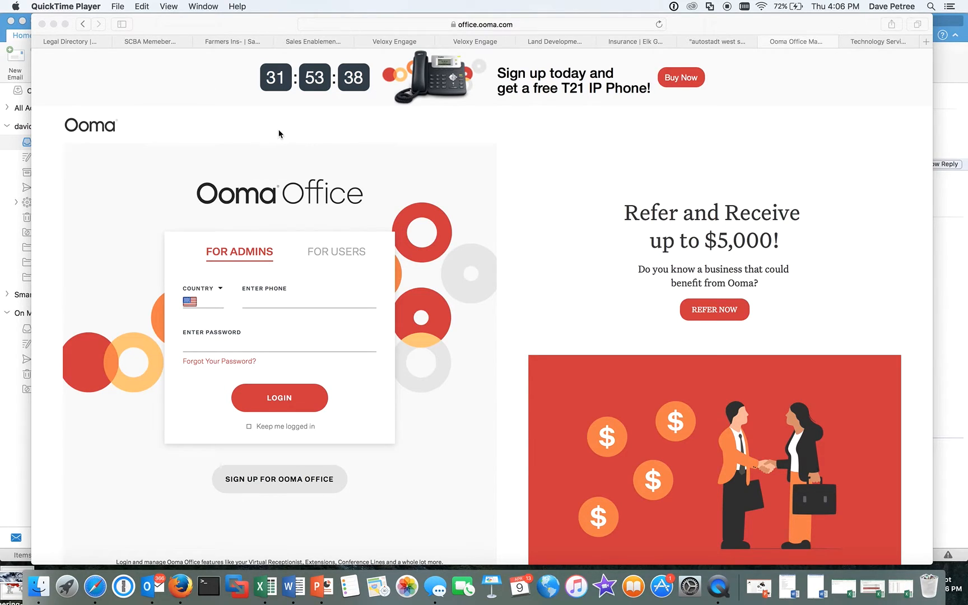
pyautogui.moveTo(312, 155)
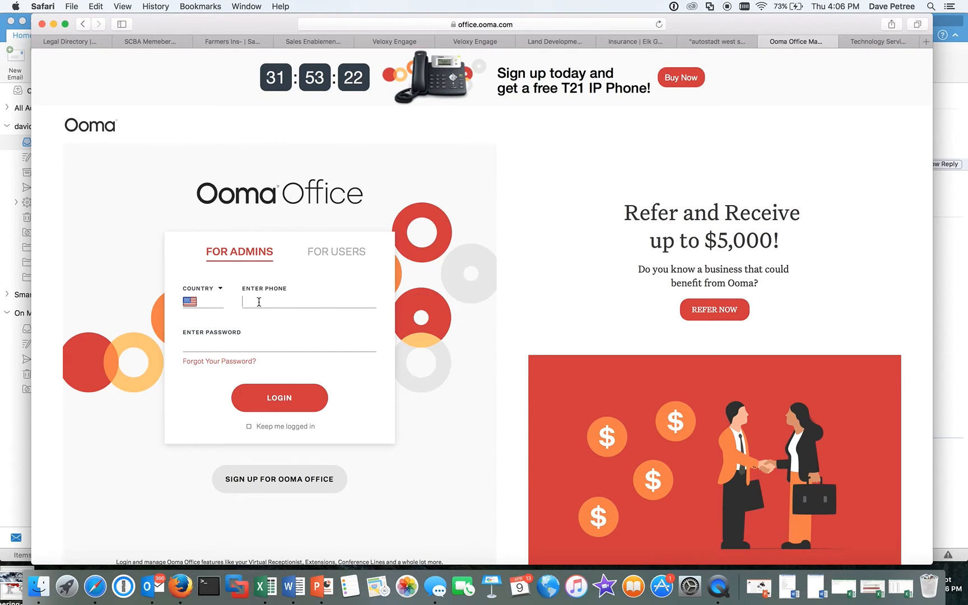
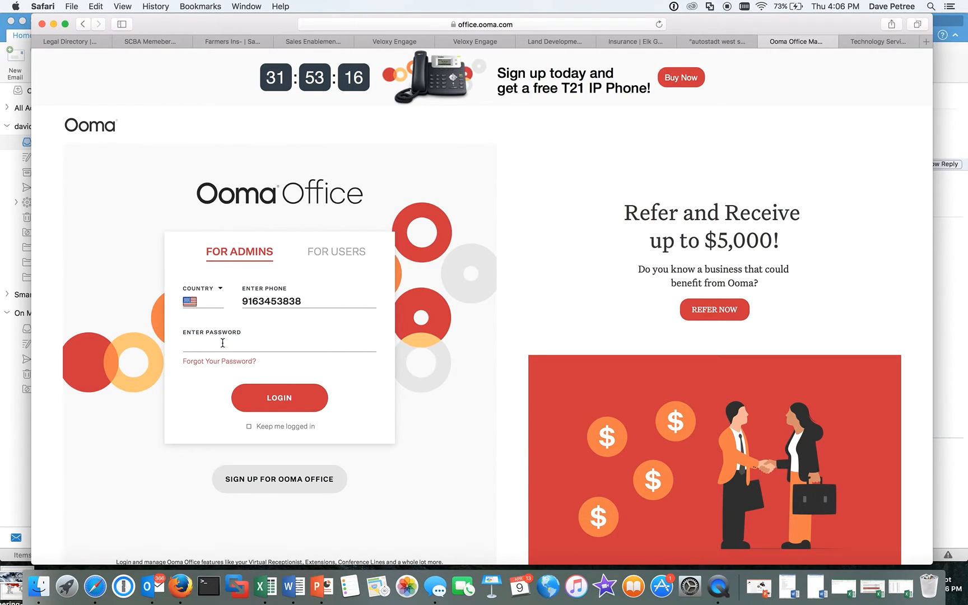
pyautogui.write('password')
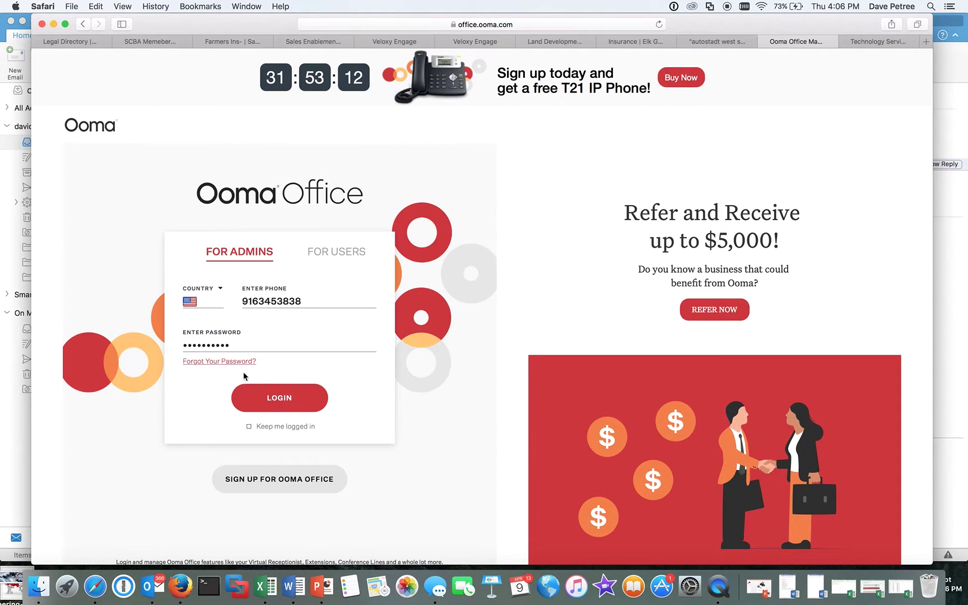
pyautogui.click(279, 398)
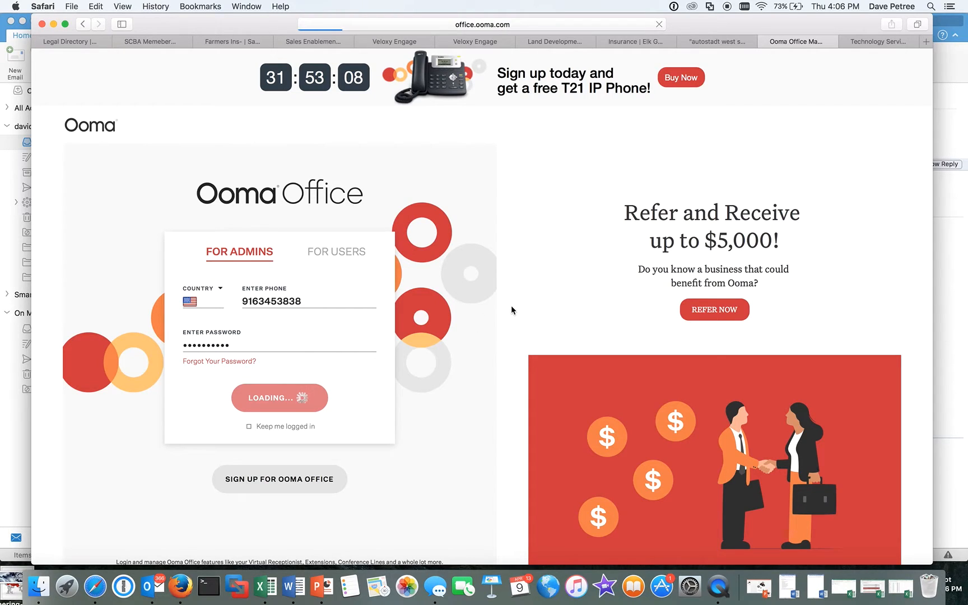
# Step: Complete the admin login to reach the Settings > Extensions list
pyautogui.click(279, 398)
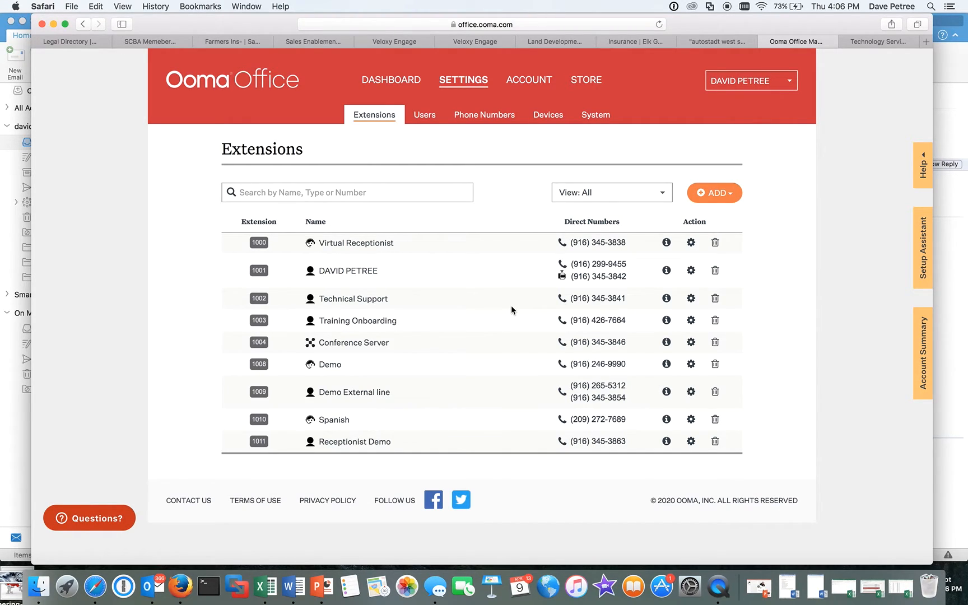
pyautogui.moveTo(470, 227)
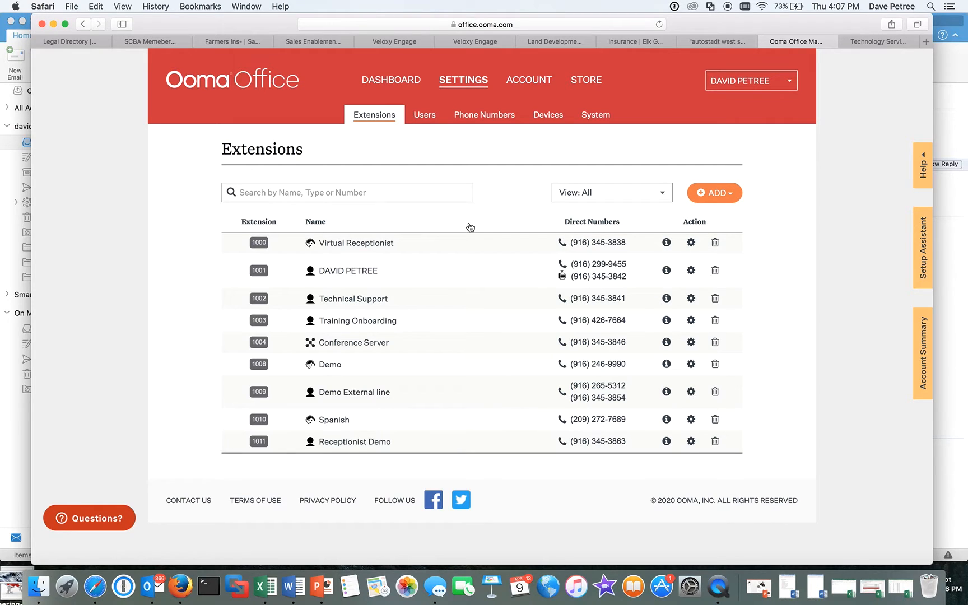
pyautogui.moveTo(461, 271)
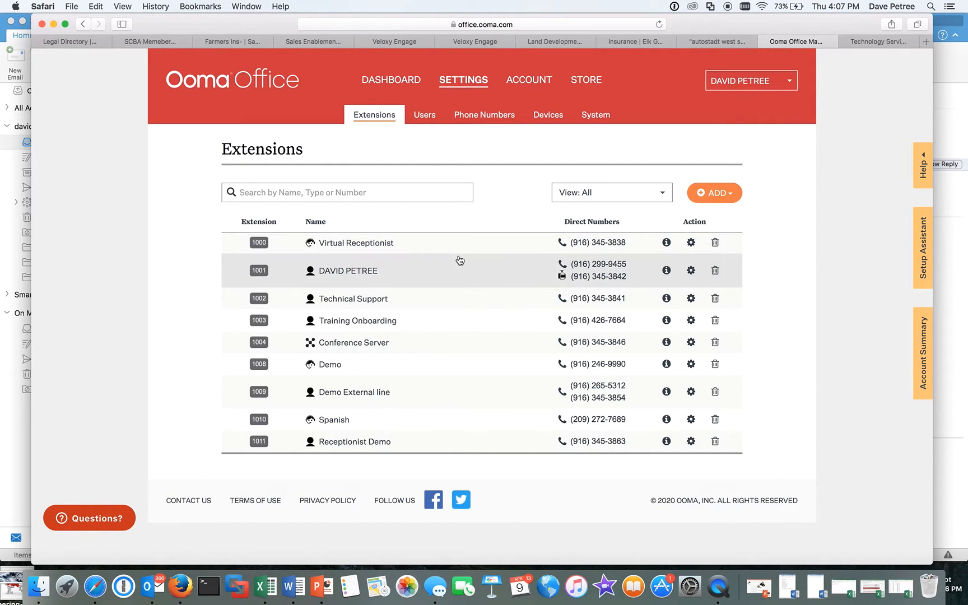
pyautogui.moveTo(509, 198)
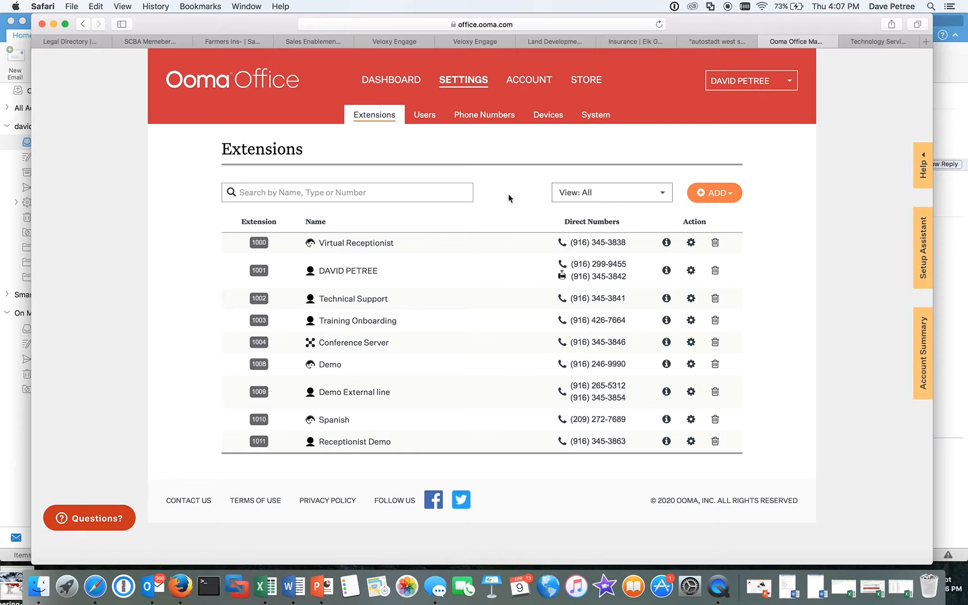
pyautogui.moveTo(375, 249)
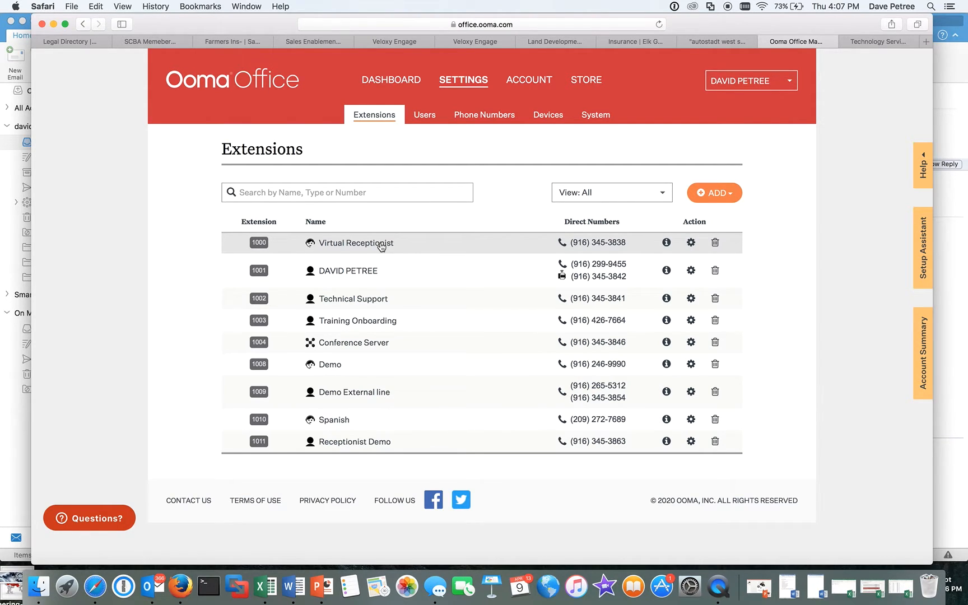
# Step: Open the Edit Virtual Receptionist dialog for extension 1000
pyautogui.click(690, 242)
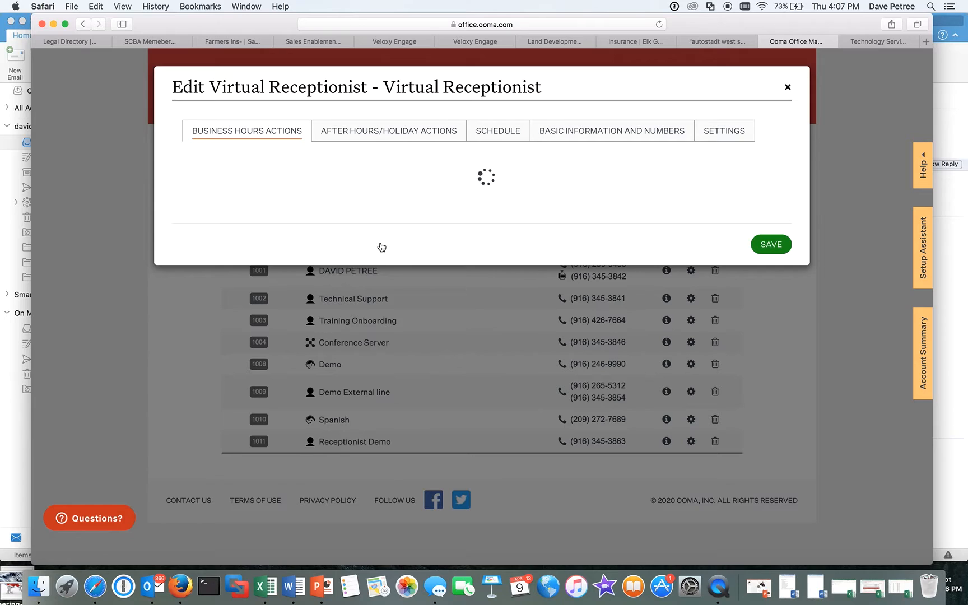
pyautogui.moveTo(490, 265)
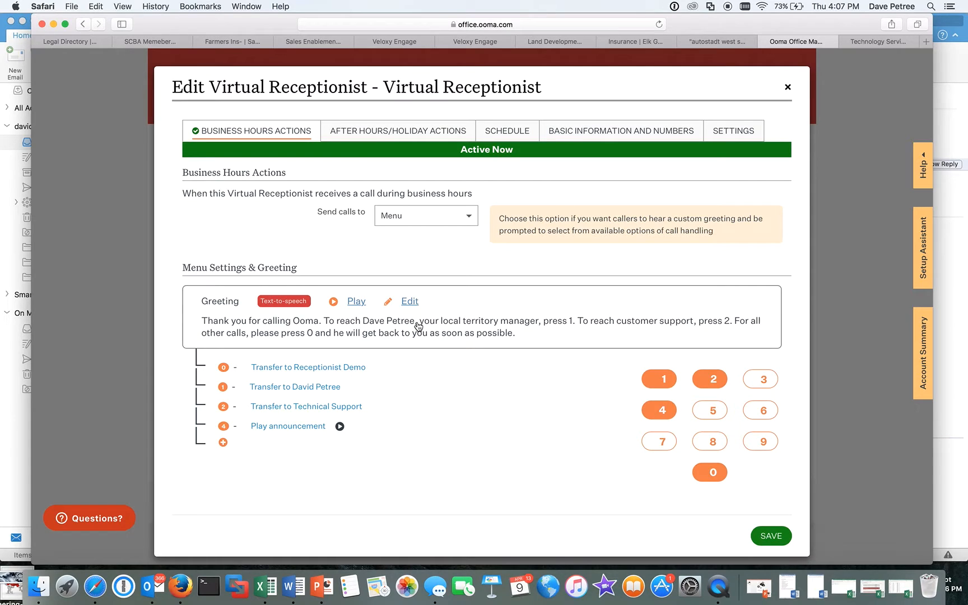
pyautogui.moveTo(774, 406)
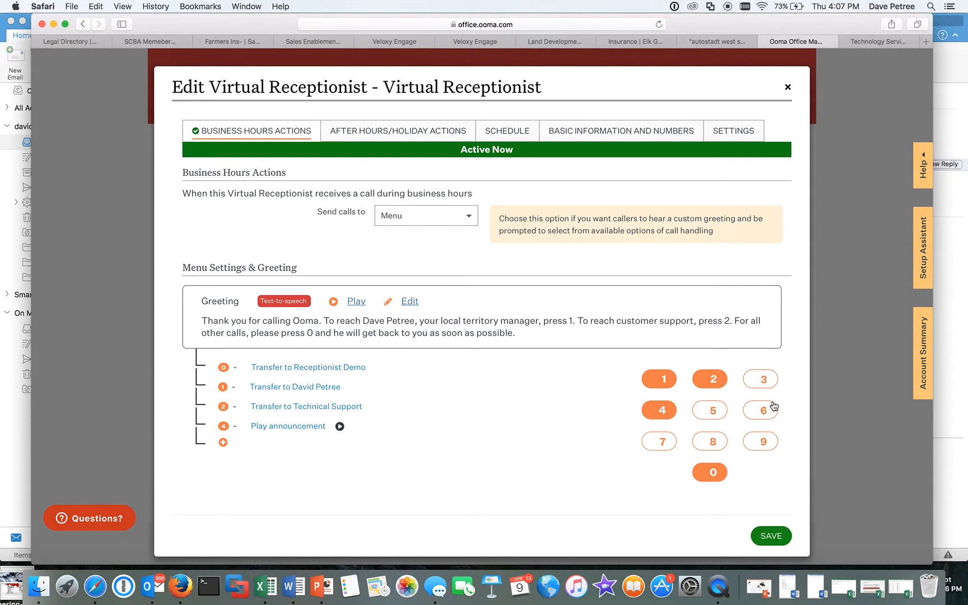
pyautogui.moveTo(413, 342)
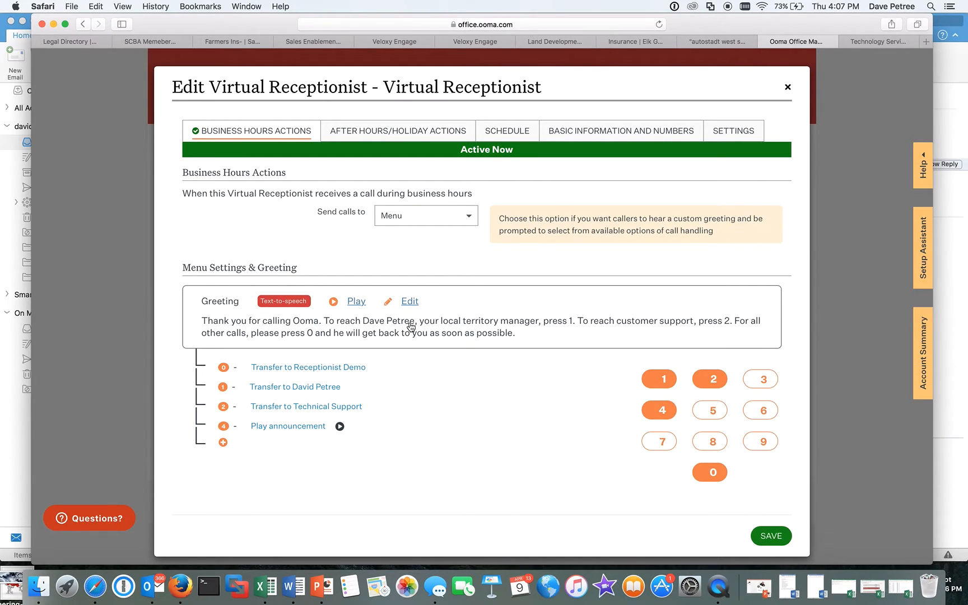
pyautogui.moveTo(429, 348)
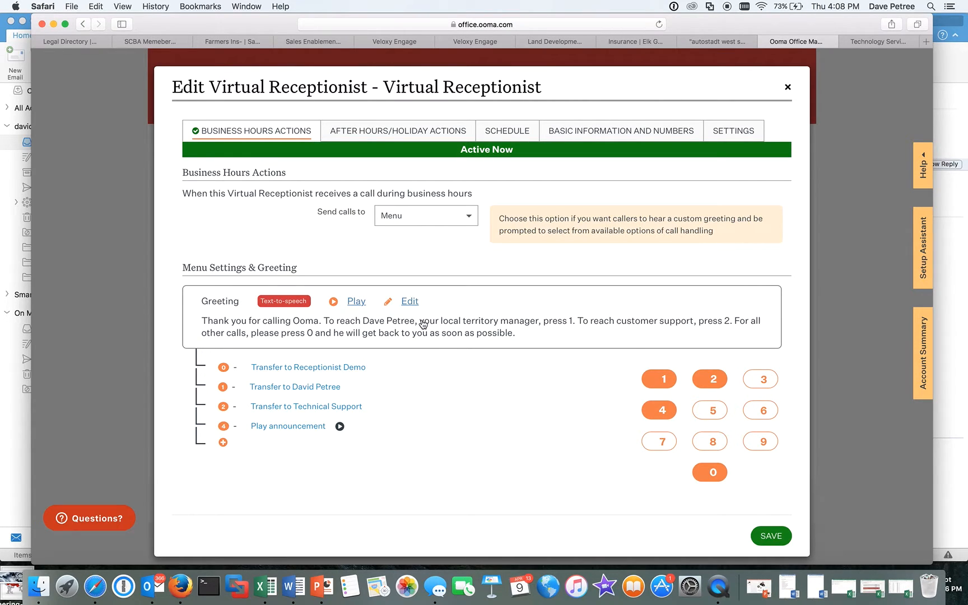
# Step: Open the Initial Greeting editor and keep the Male (English-US) text-to-speech voice
pyautogui.click(409, 302)
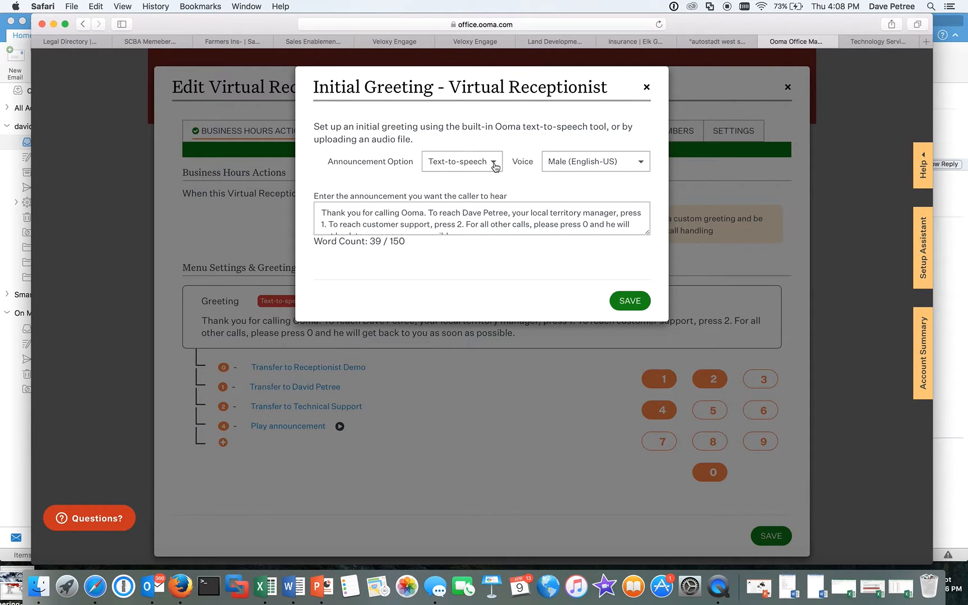
pyautogui.moveTo(509, 221)
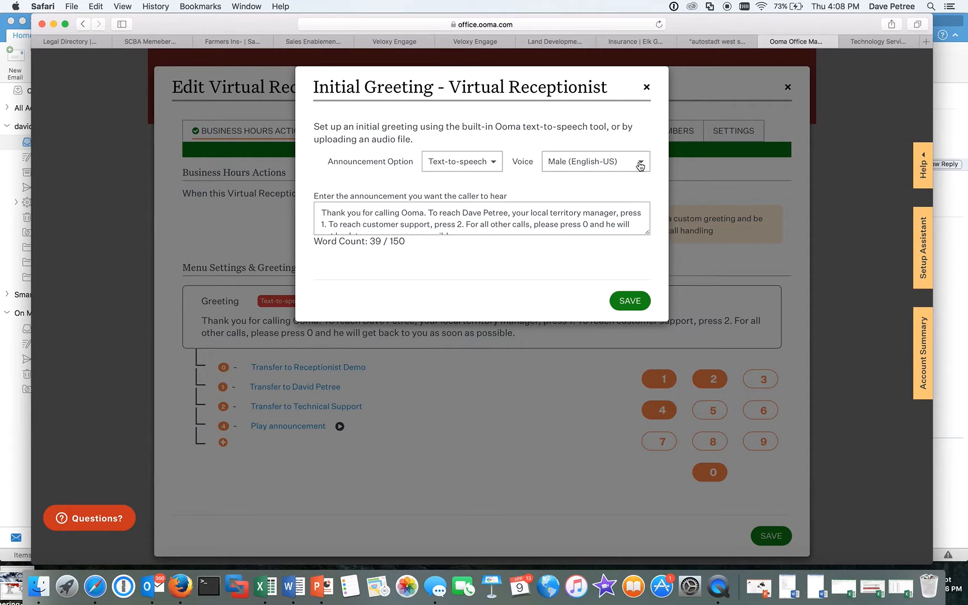
pyautogui.click(594, 161)
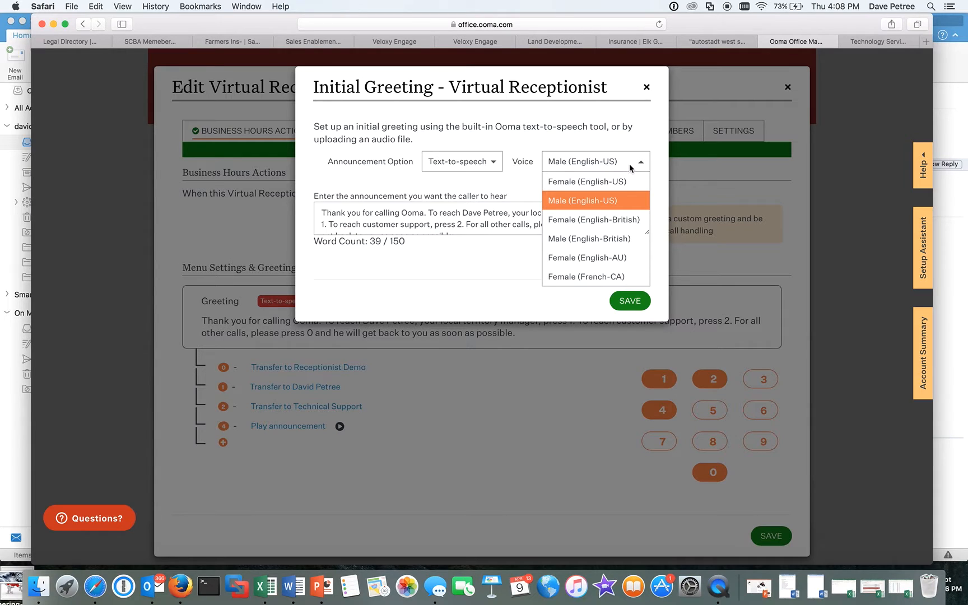
pyautogui.click(581, 200)
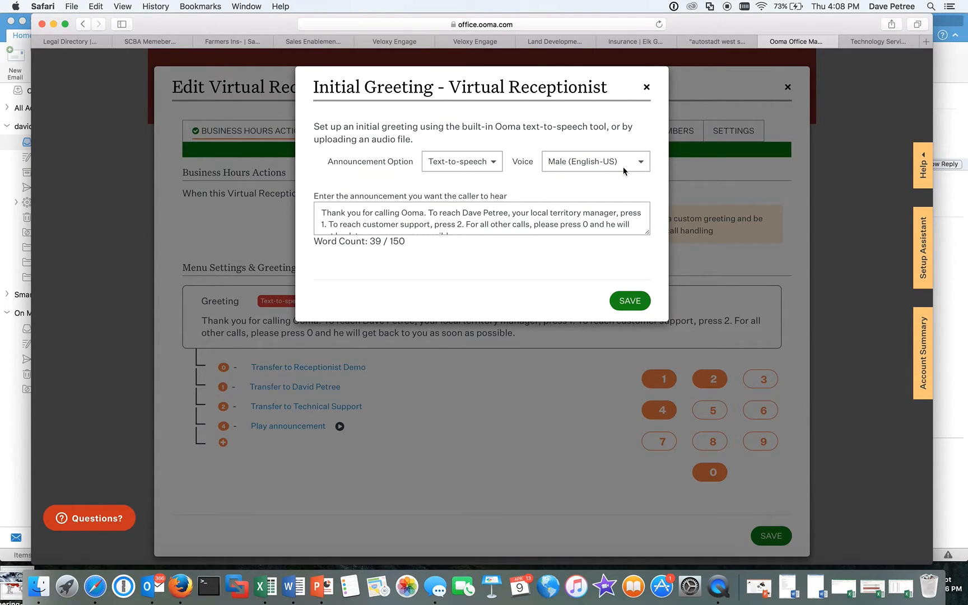
pyautogui.moveTo(536, 190)
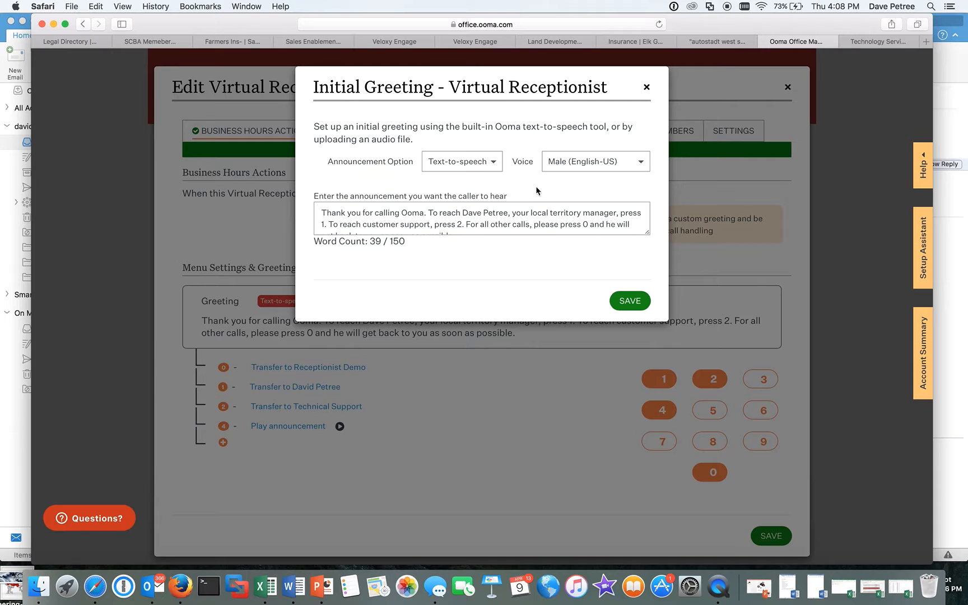
pyautogui.moveTo(383, 217)
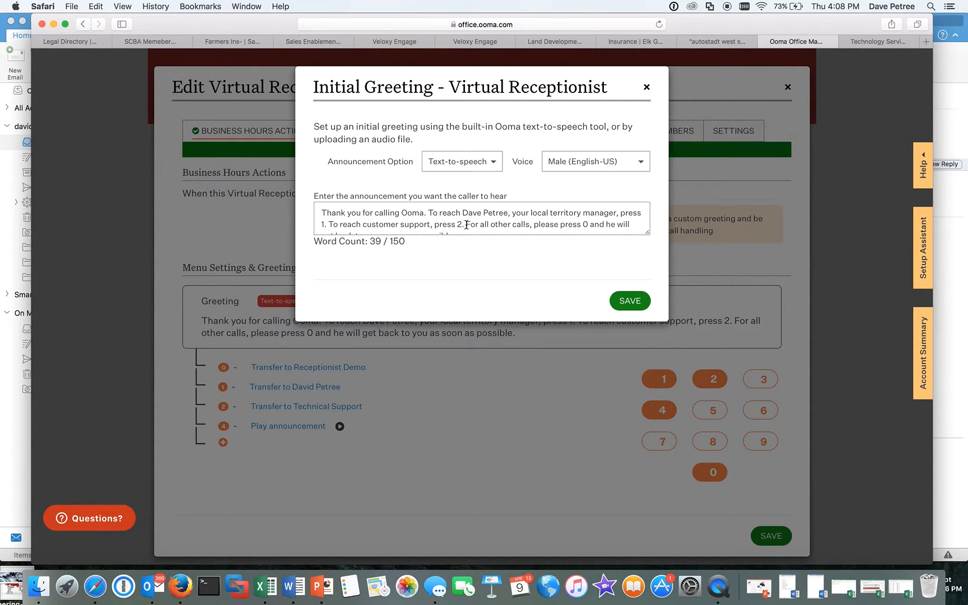
# Step: Add 'press 3 for existing clients needing further training' to the greeting and save
pyautogui.write('F')
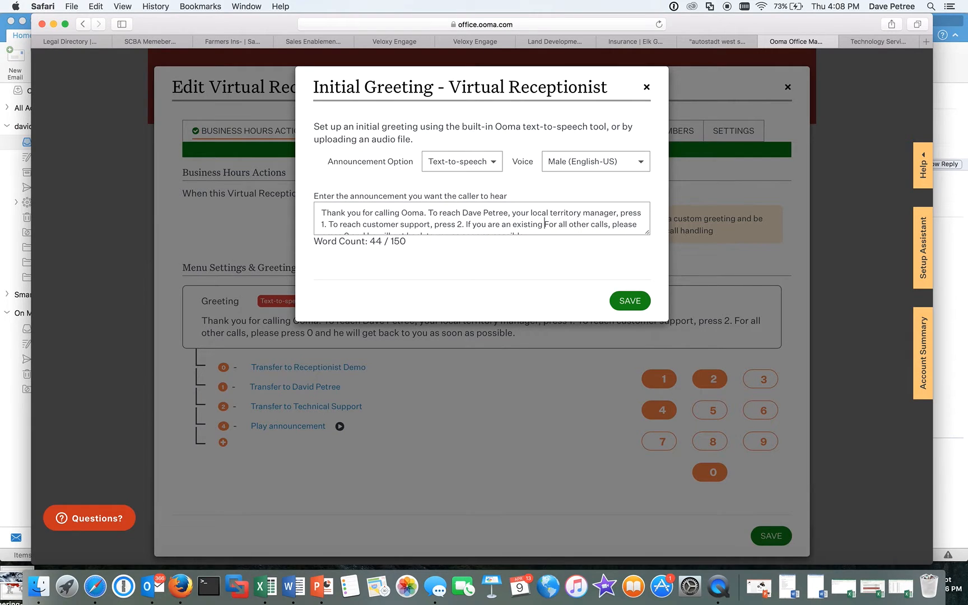
pyautogui.write('client and need fu')
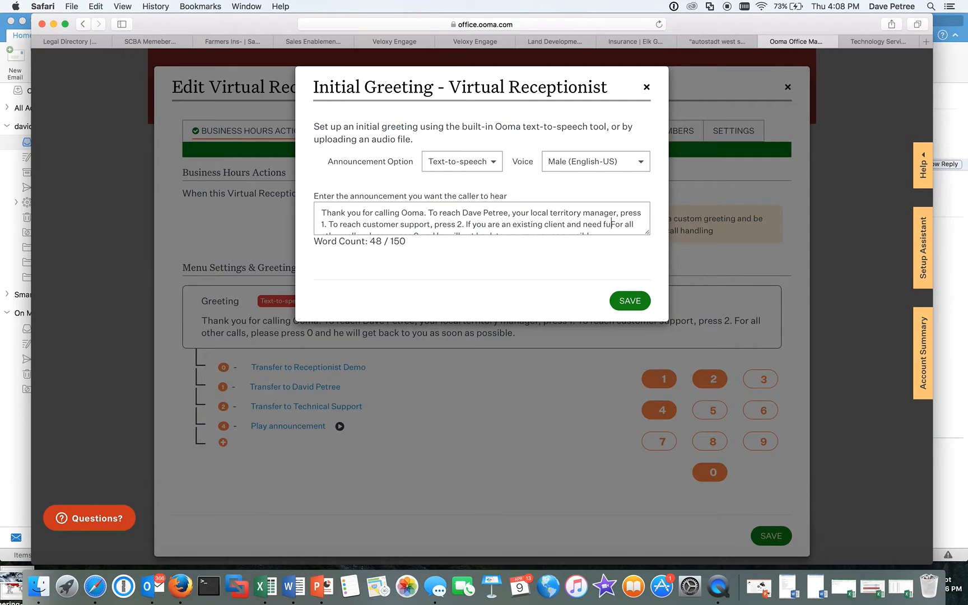
pyautogui.write('ng')
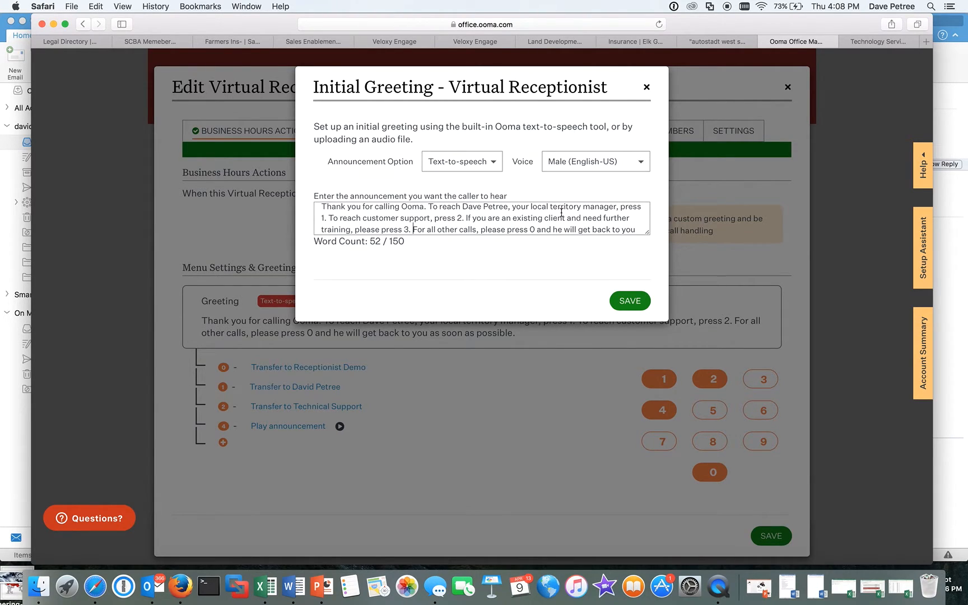
pyautogui.moveTo(590, 269)
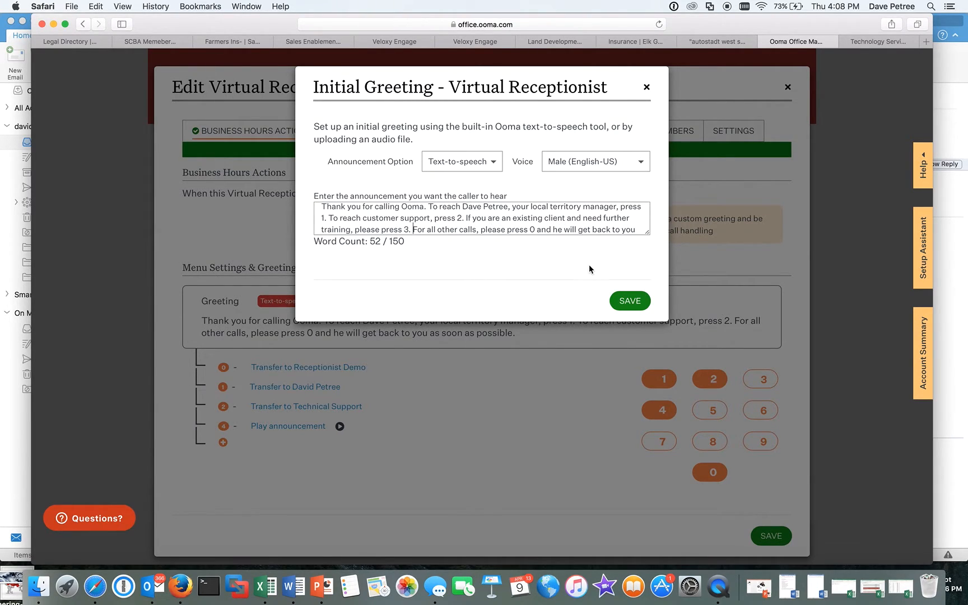
pyautogui.click(630, 301)
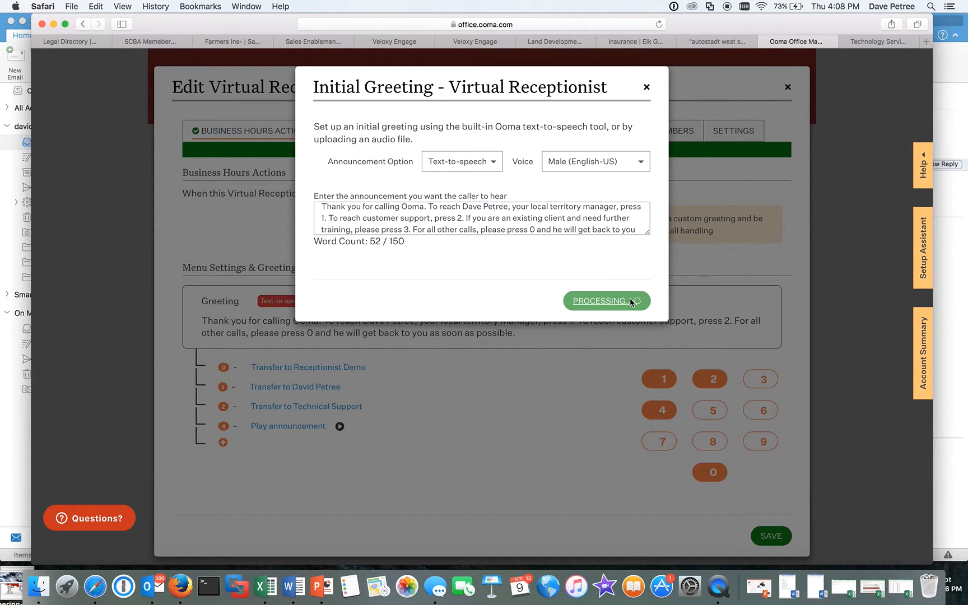
pyautogui.moveTo(534, 370)
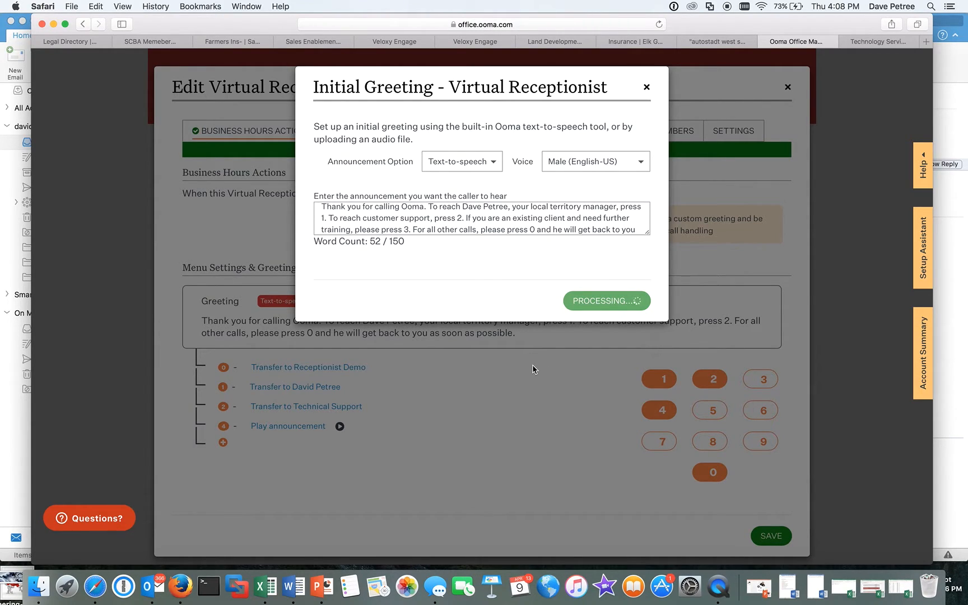
pyautogui.moveTo(485, 224)
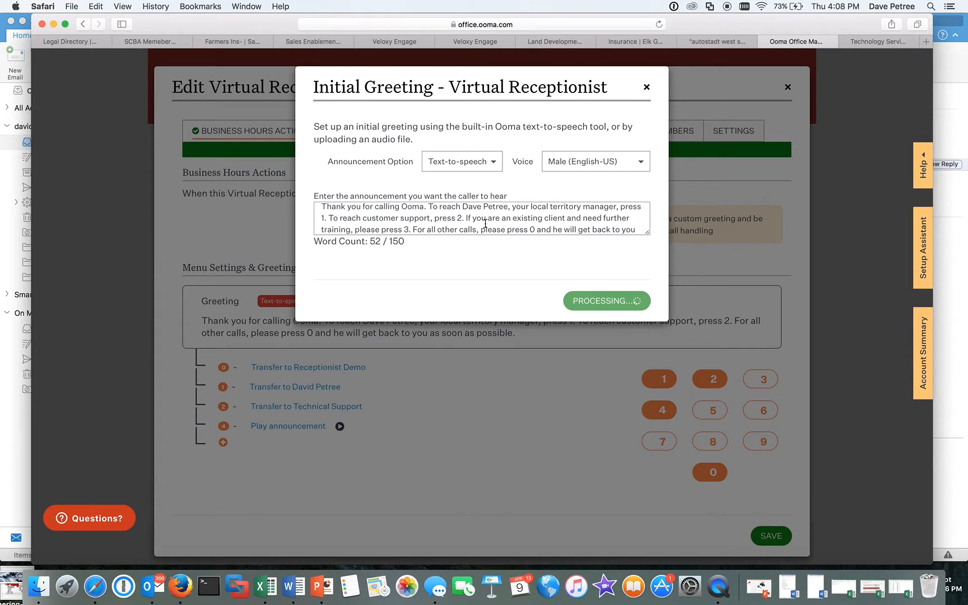
pyautogui.moveTo(533, 412)
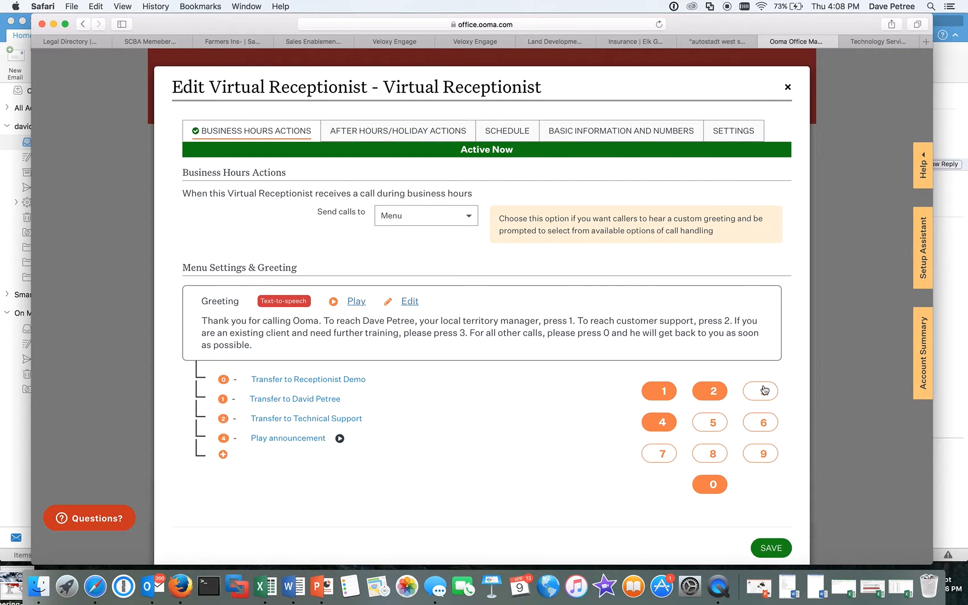
# Step: Assign menu key 3 to transfer calls to the Training Onboarding extension
pyautogui.click(761, 391)
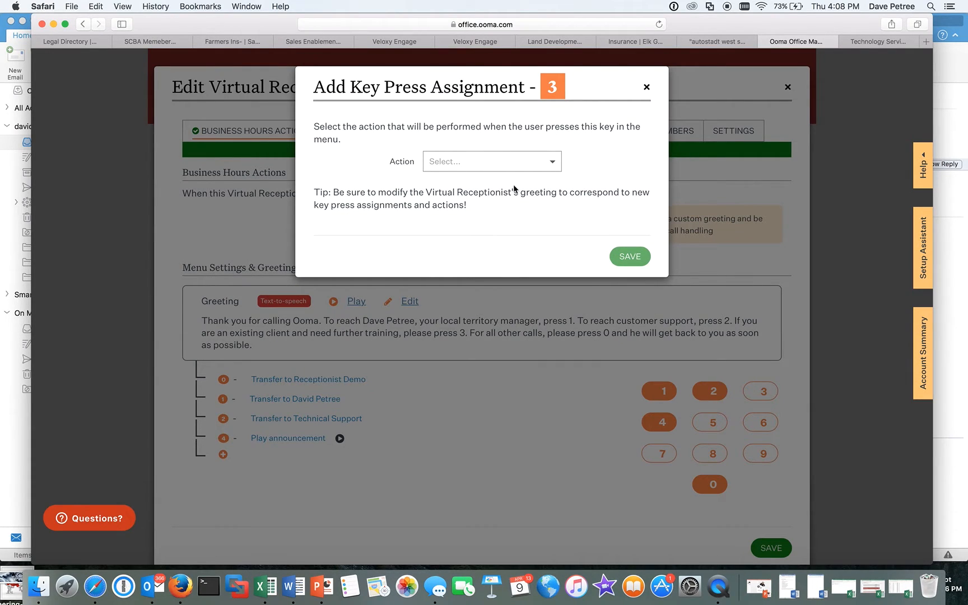
pyautogui.click(491, 161)
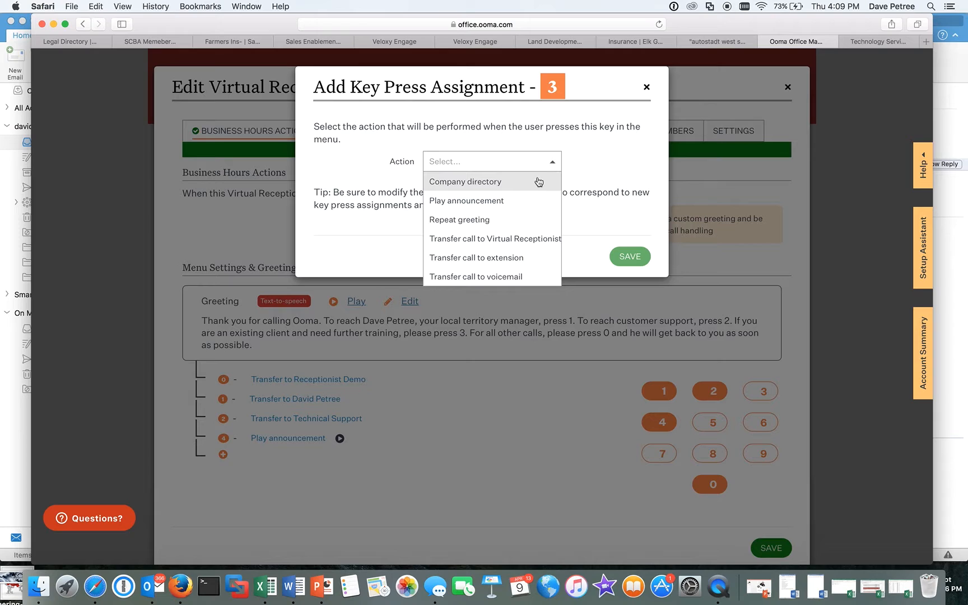
pyautogui.click(475, 258)
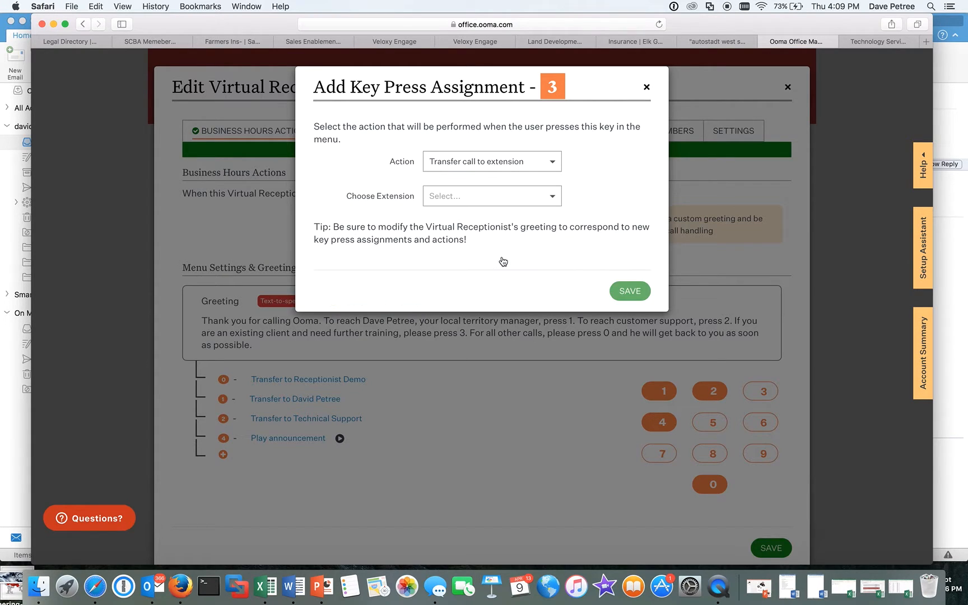
pyautogui.click(492, 195)
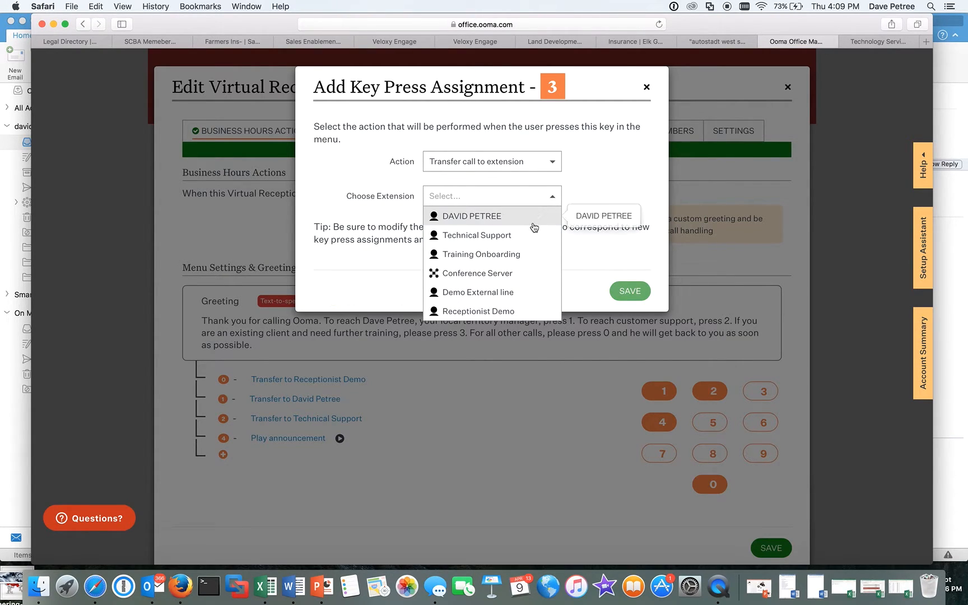
pyautogui.click(479, 253)
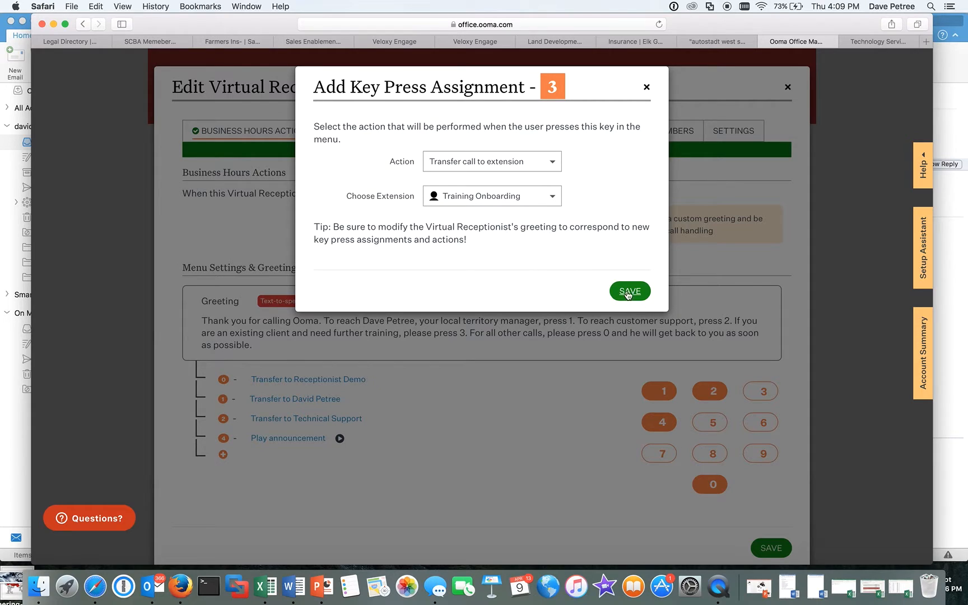
pyautogui.click(630, 290)
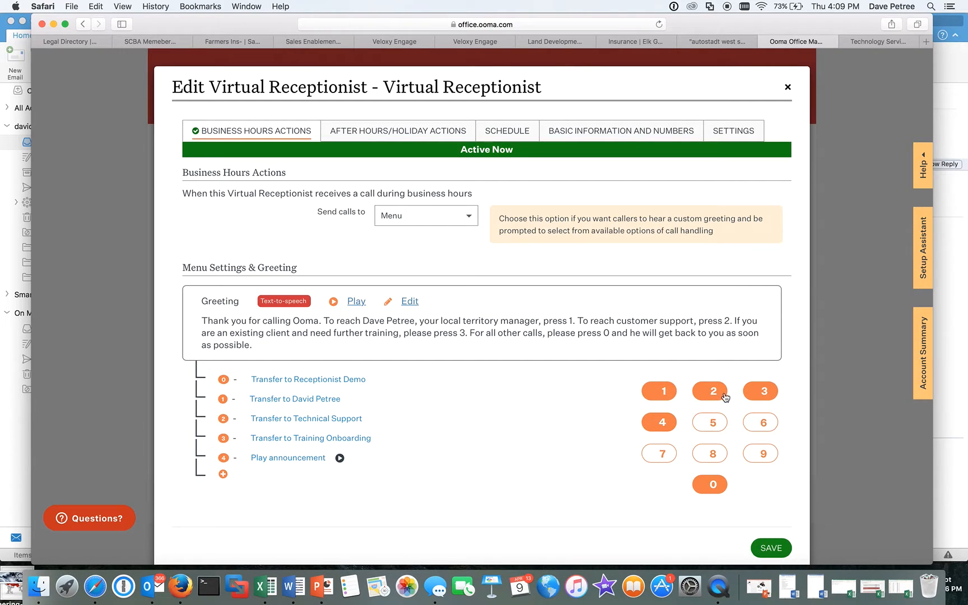
pyautogui.moveTo(580, 307)
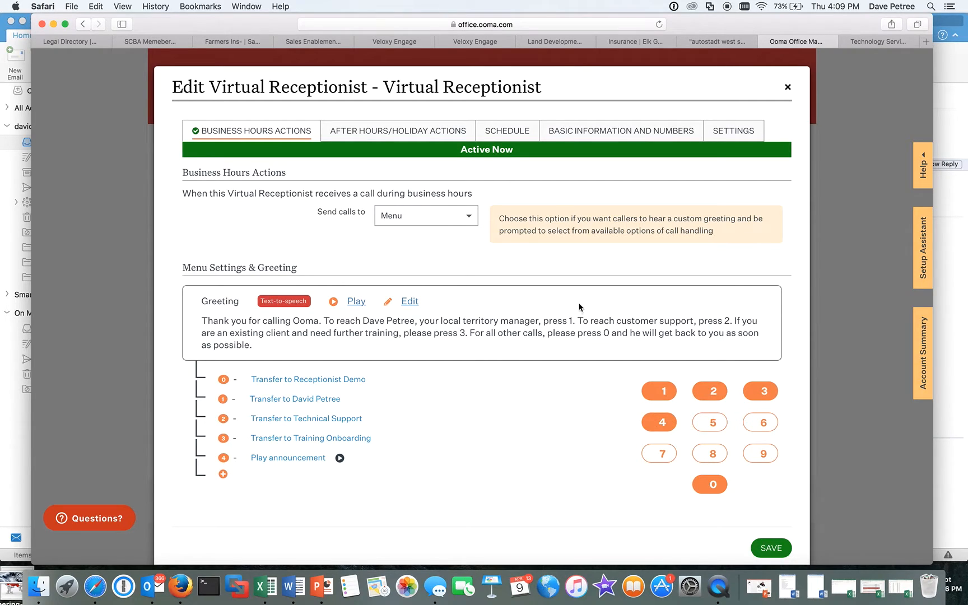
pyautogui.moveTo(739, 539)
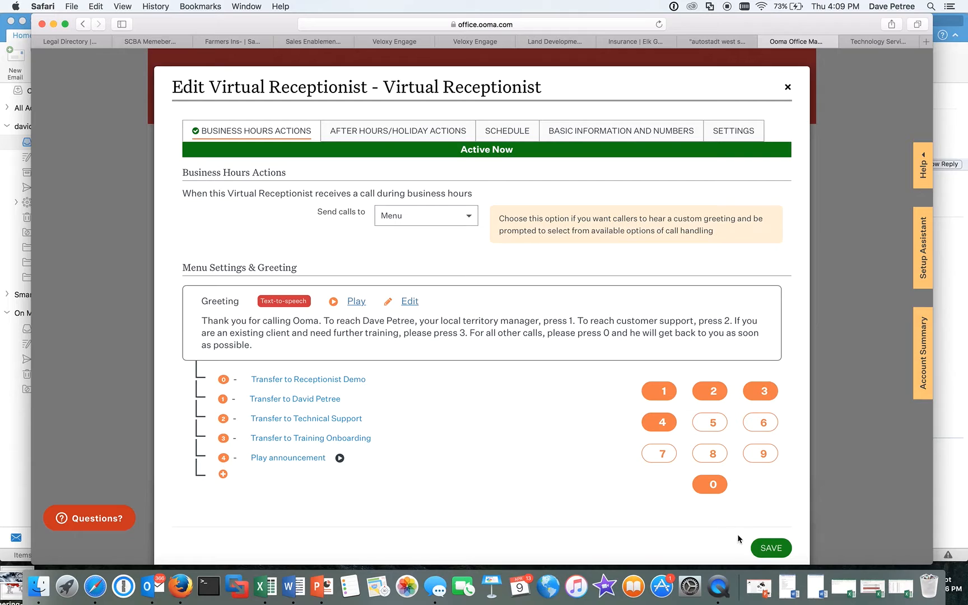
# Step: Save the Virtual Receptionist dialog and dismiss the extension 1000 update confirmation
pyautogui.click(770, 548)
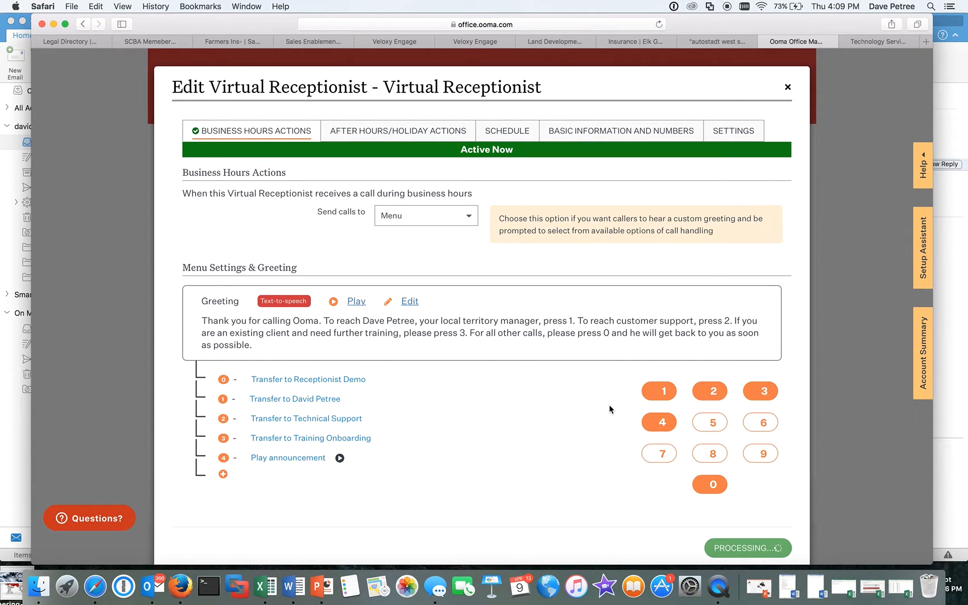
pyautogui.moveTo(398, 130)
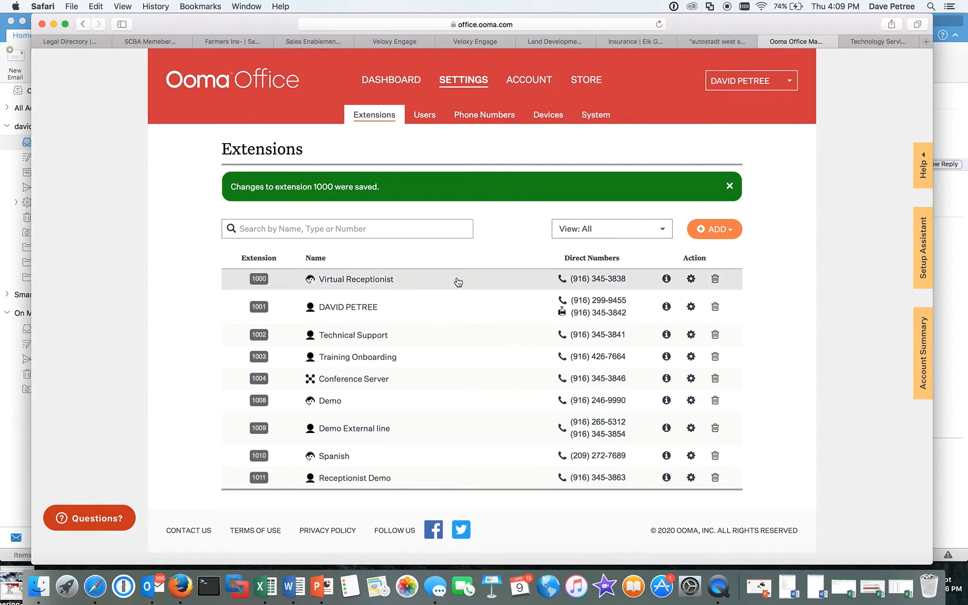
pyautogui.moveTo(502, 253)
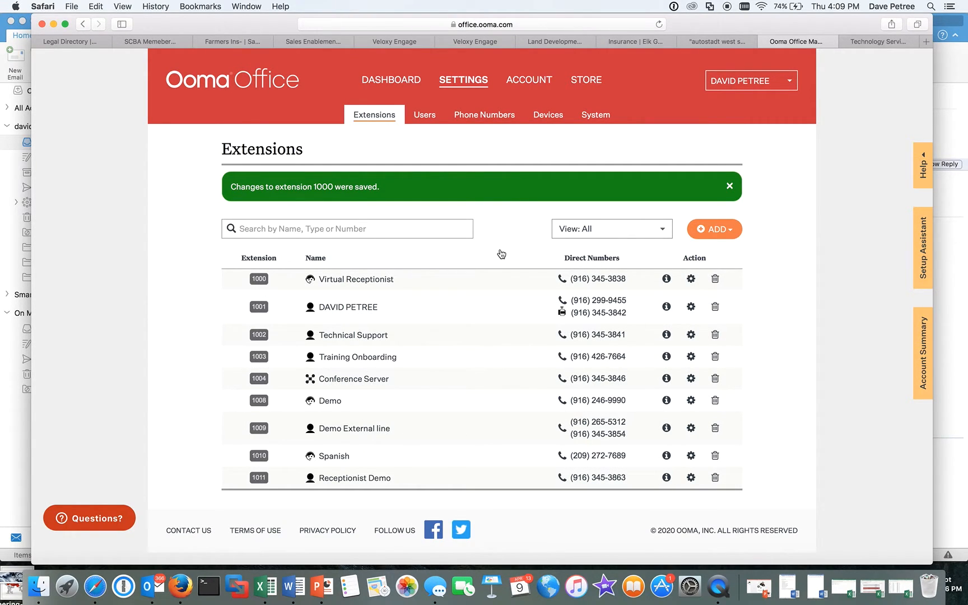
pyautogui.click(730, 186)
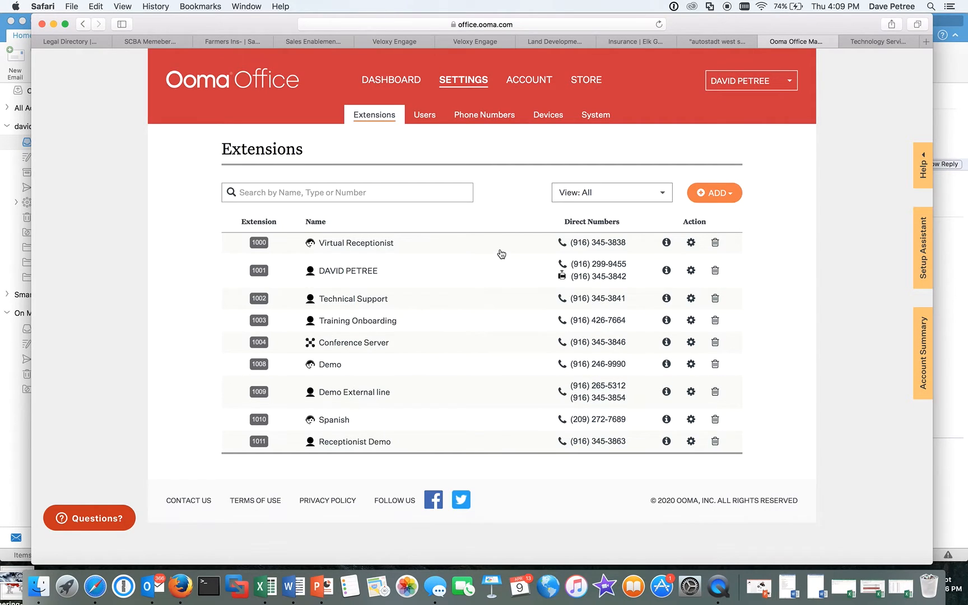
pyautogui.moveTo(380, 267)
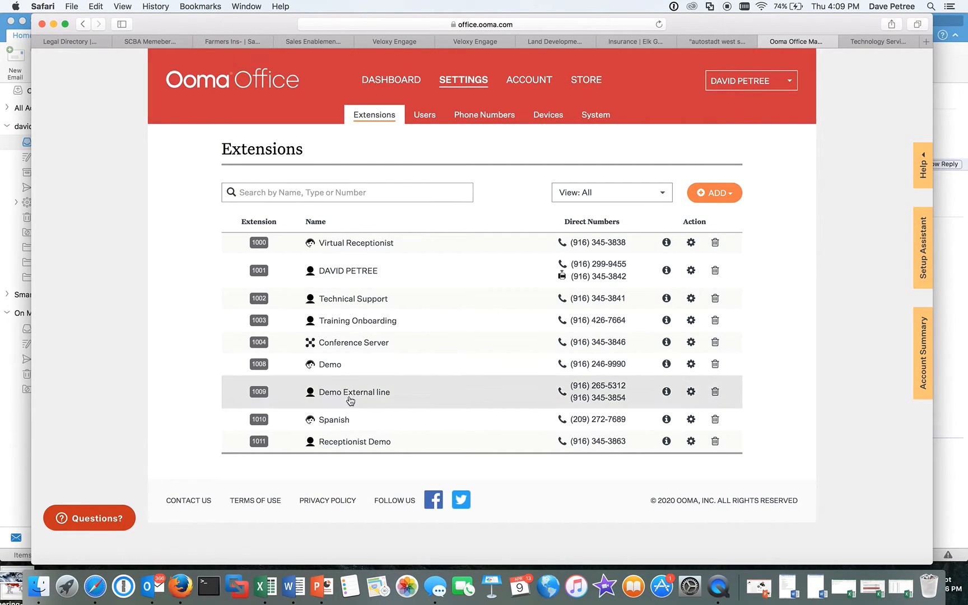
pyautogui.moveTo(355, 276)
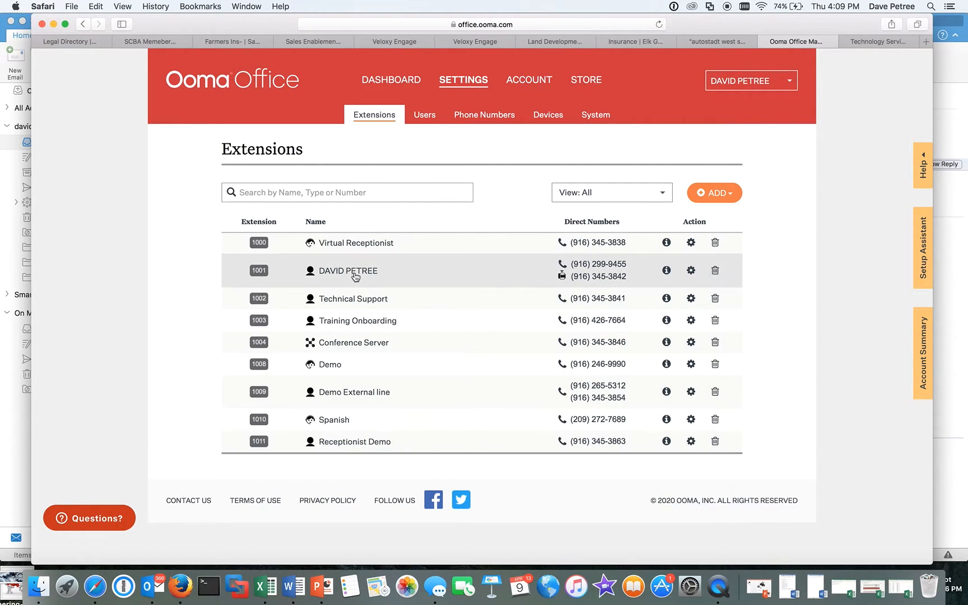
pyautogui.moveTo(365, 272)
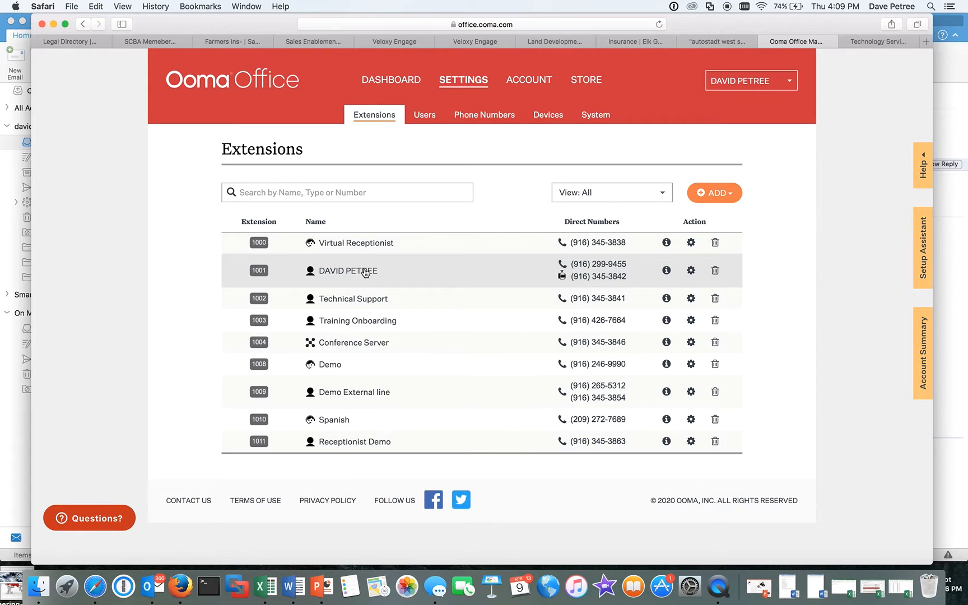
pyautogui.click(690, 270)
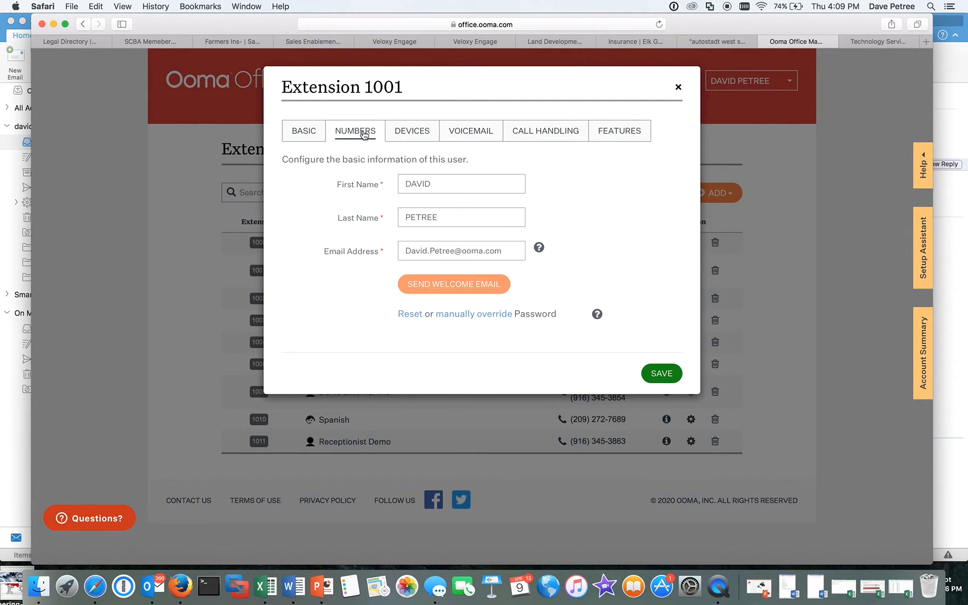
# Step: Show extension 1001's phone, fax and caller-ID numbers on the Numbers tab
pyautogui.click(355, 131)
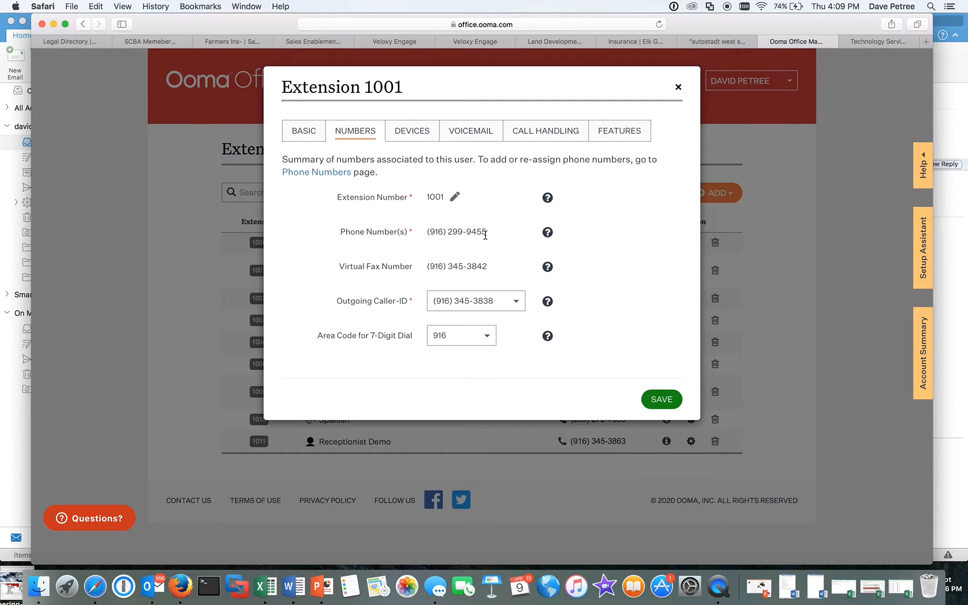
pyautogui.moveTo(440, 232)
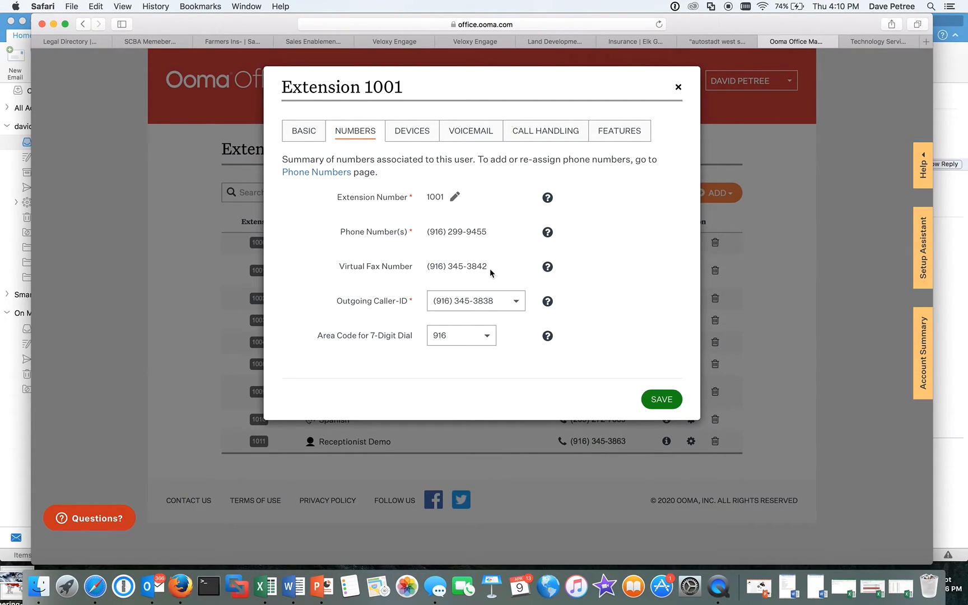
pyautogui.moveTo(462, 306)
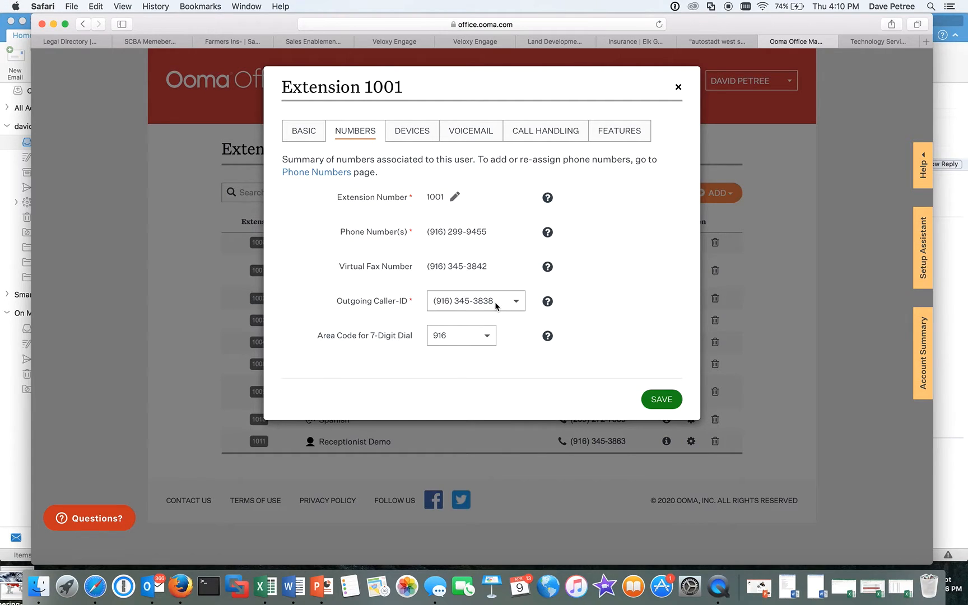
pyautogui.moveTo(513, 338)
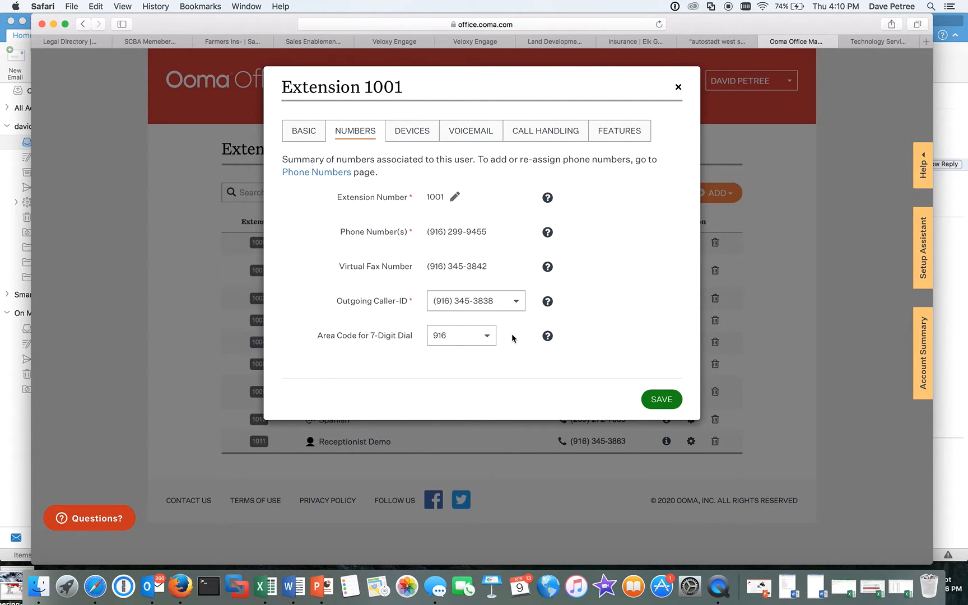
pyautogui.moveTo(454, 343)
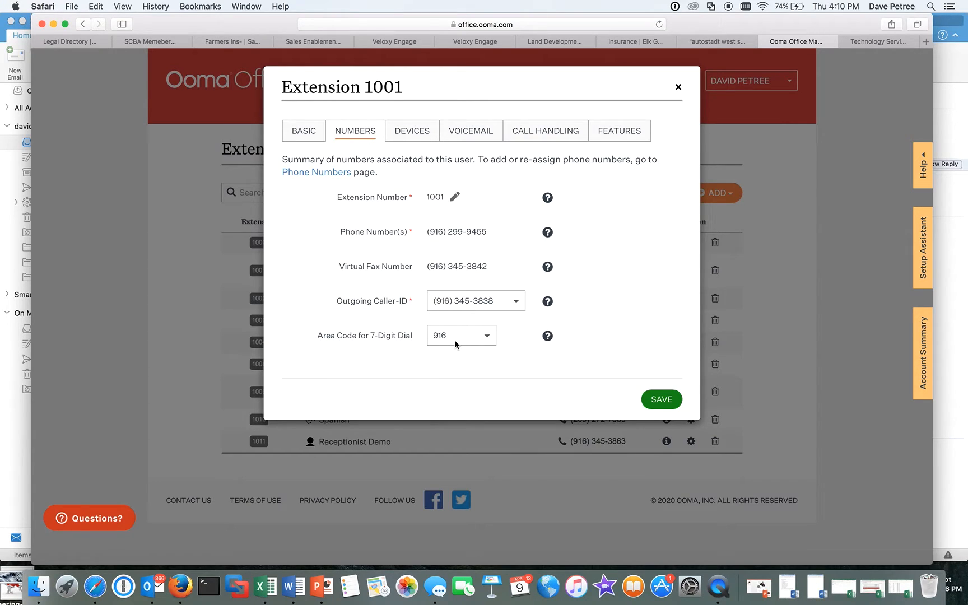
pyautogui.moveTo(449, 346)
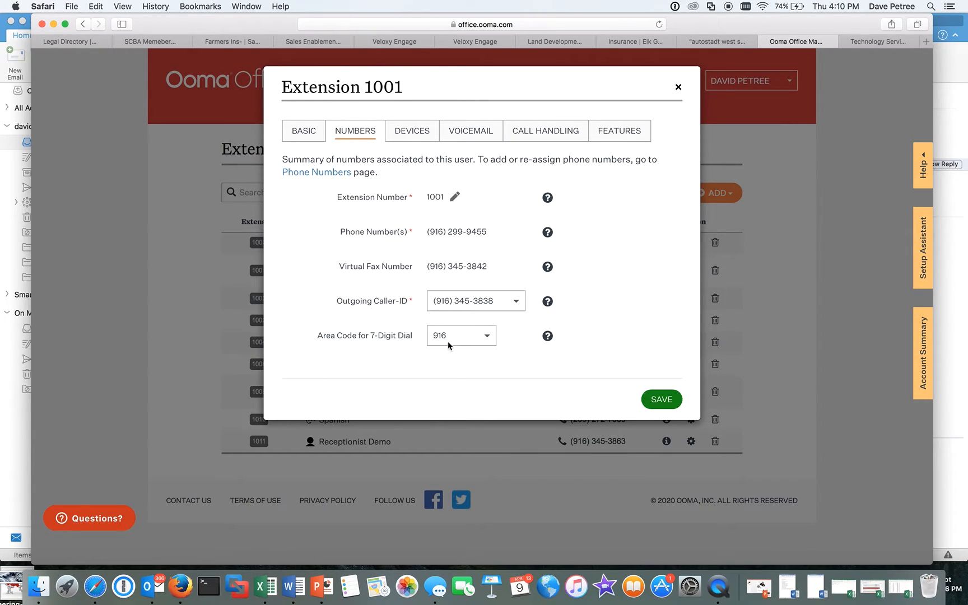
pyautogui.moveTo(450, 358)
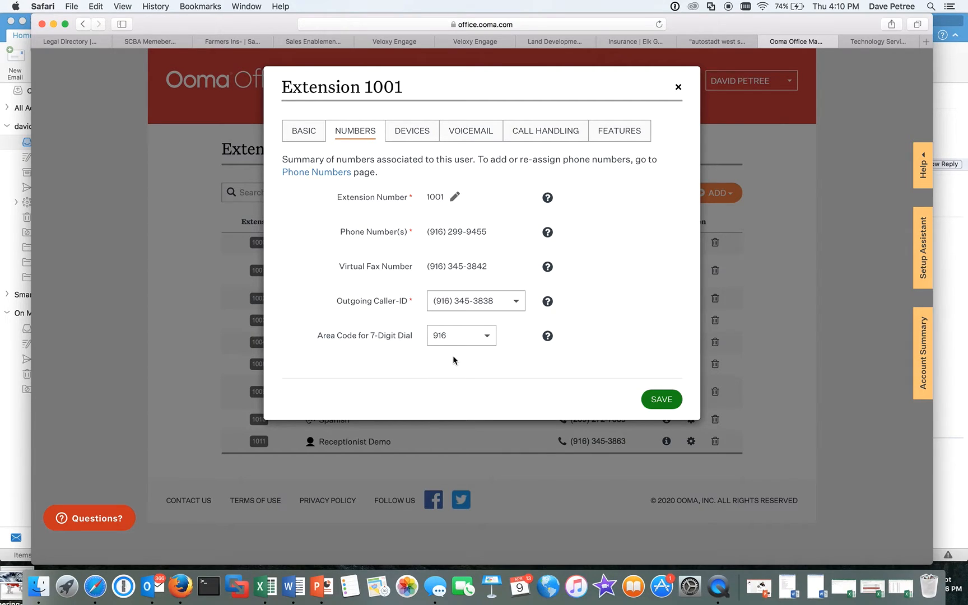
pyautogui.moveTo(444, 344)
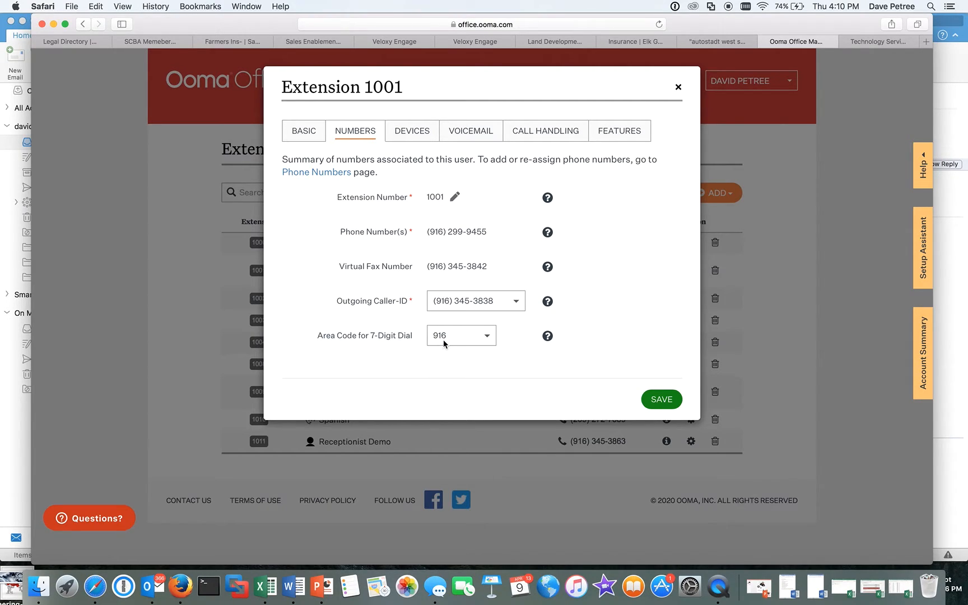
pyautogui.moveTo(399, 152)
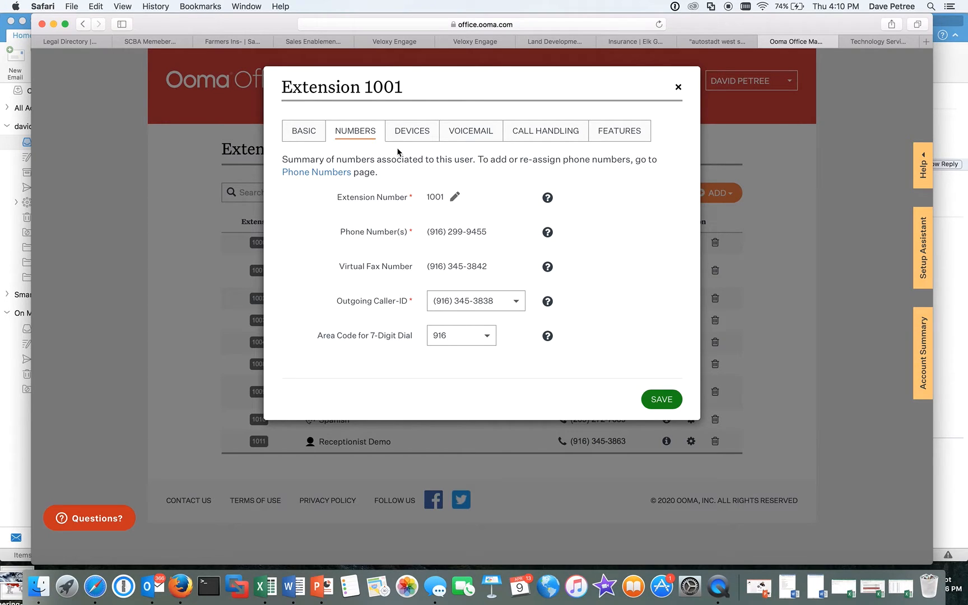
pyautogui.click(411, 131)
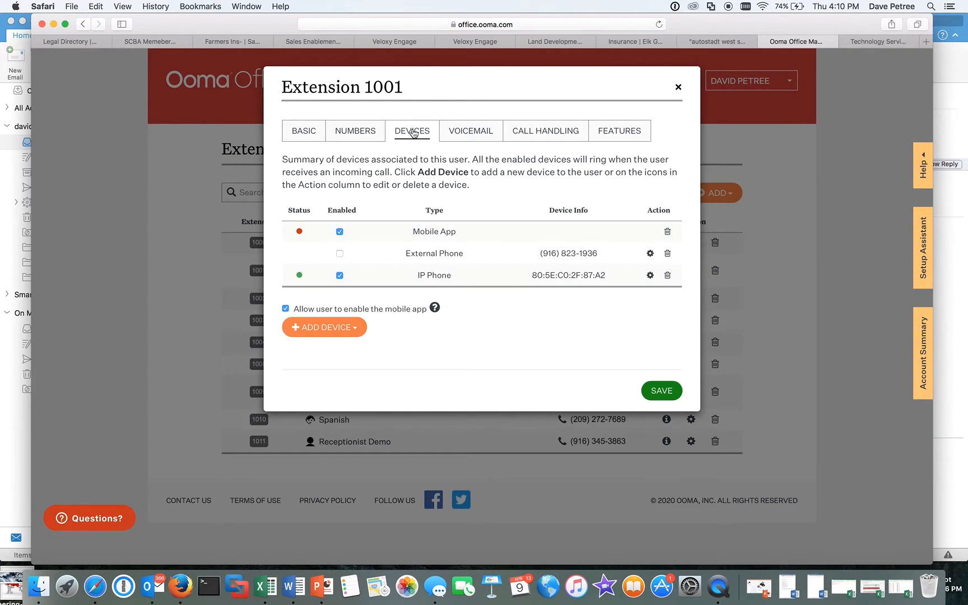
pyautogui.moveTo(456, 218)
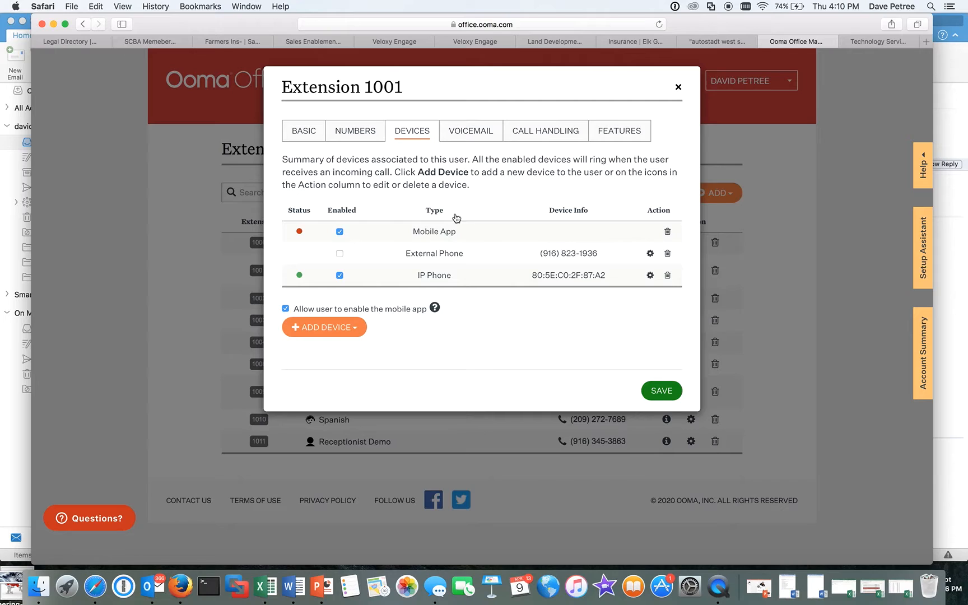
pyautogui.moveTo(434, 231)
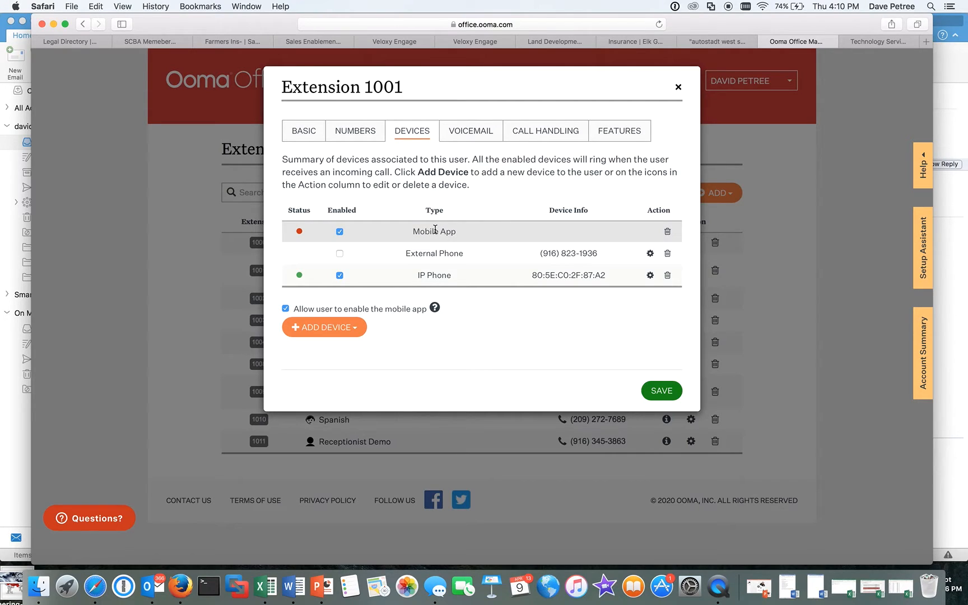
pyautogui.moveTo(327, 235)
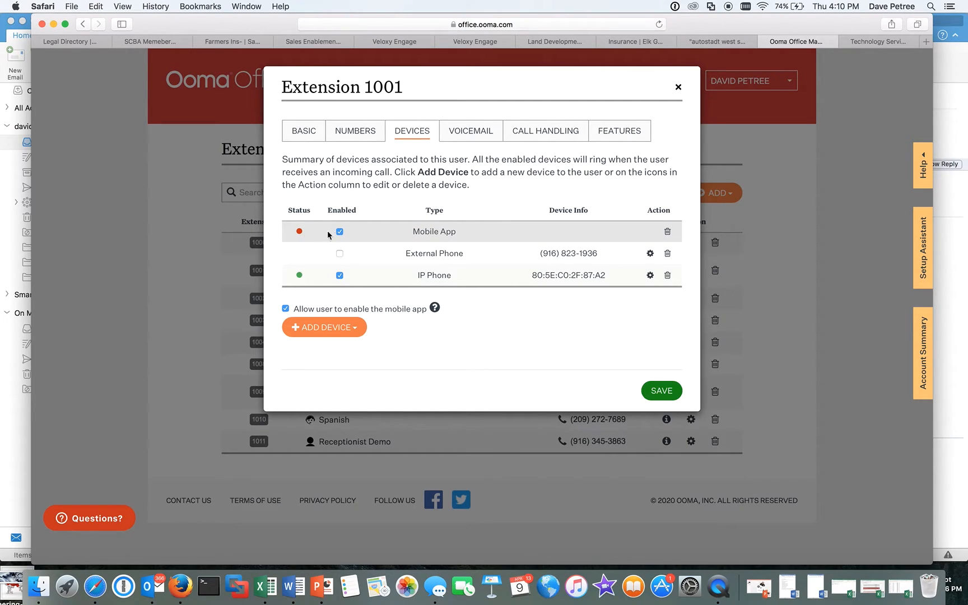
pyautogui.moveTo(466, 236)
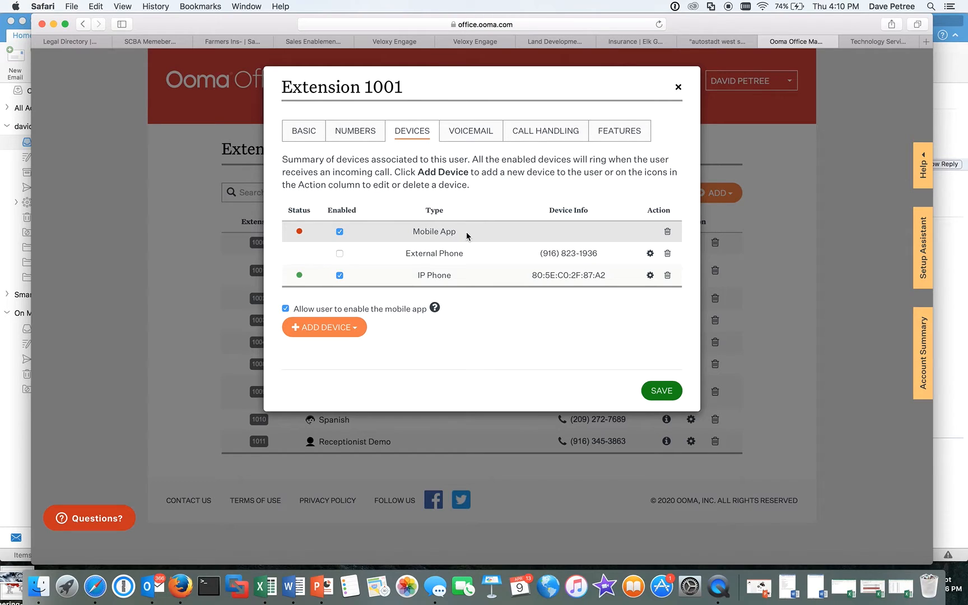
pyautogui.moveTo(493, 259)
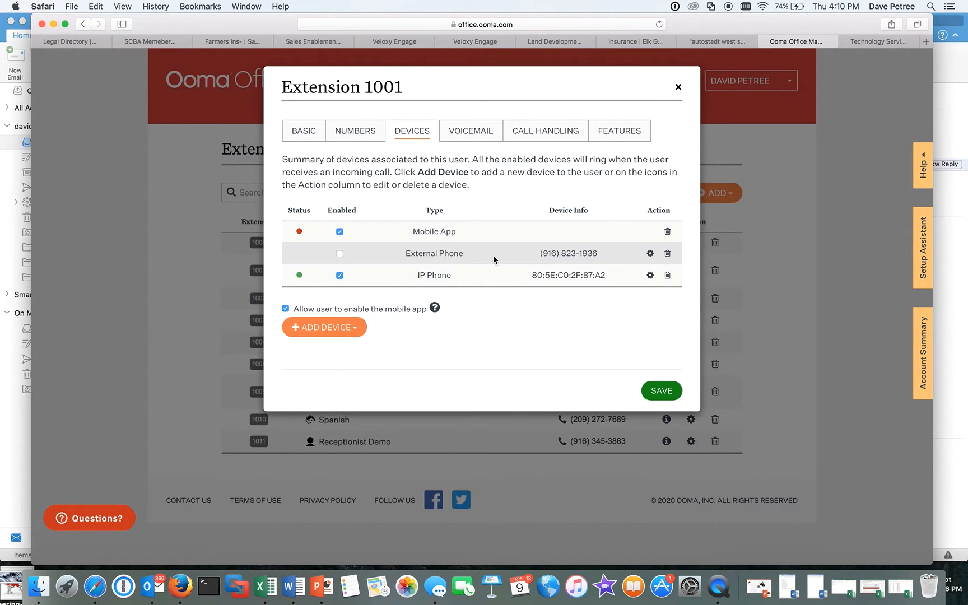
pyautogui.moveTo(466, 279)
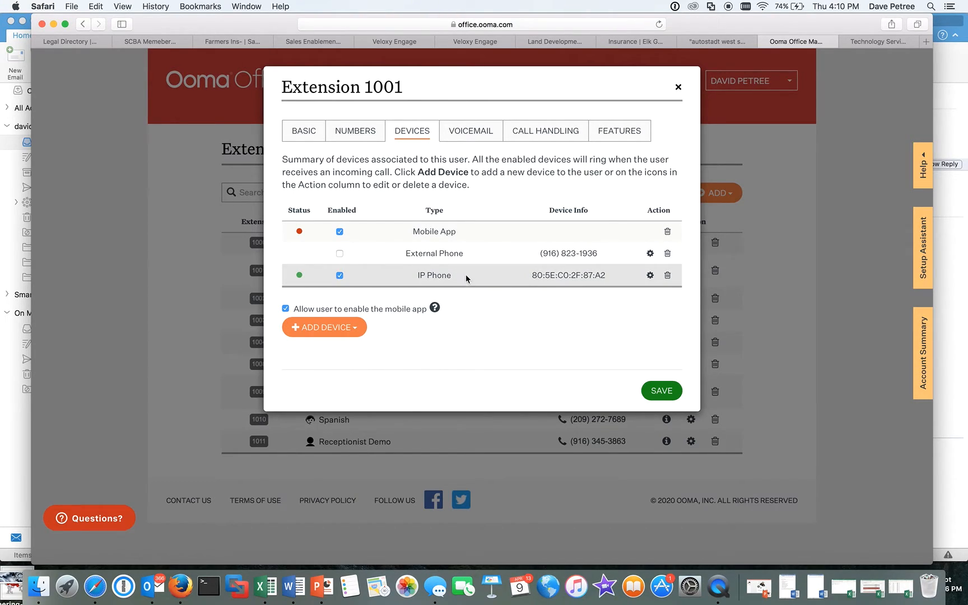
pyautogui.moveTo(485, 282)
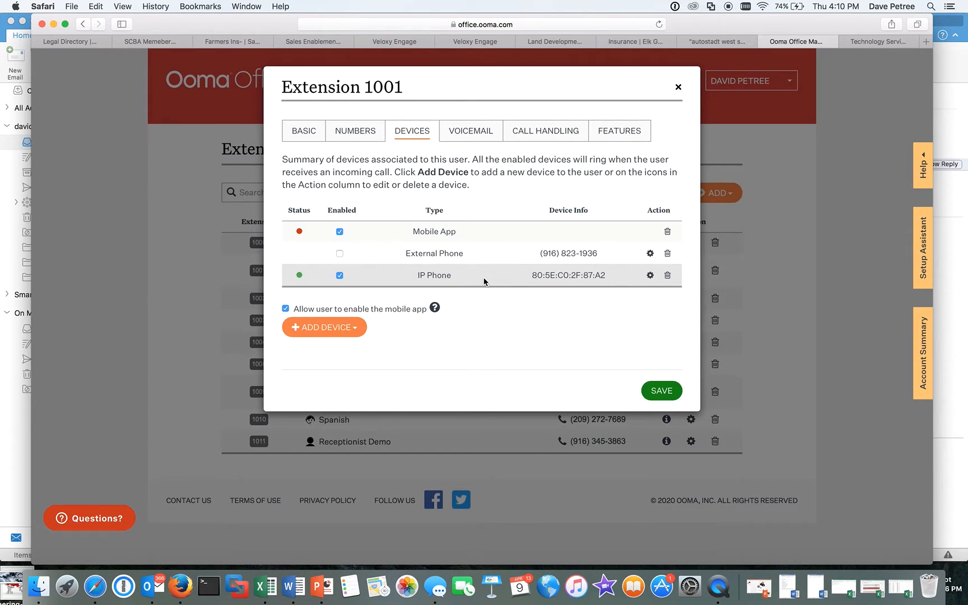
pyautogui.moveTo(649, 275)
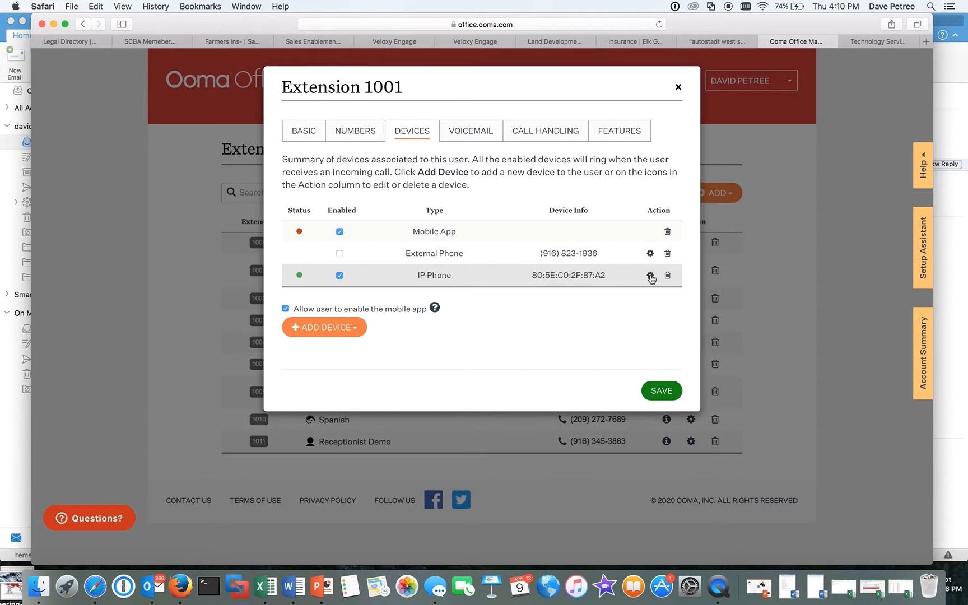
# Step: View page 1 of the IP phone's programmable button assignments
pyautogui.click(651, 274)
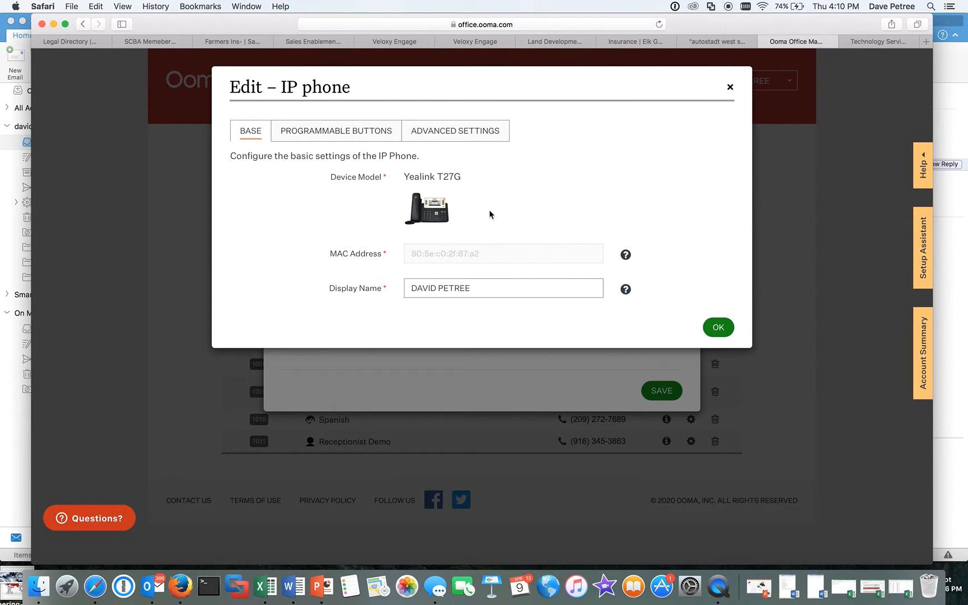
pyautogui.moveTo(450, 209)
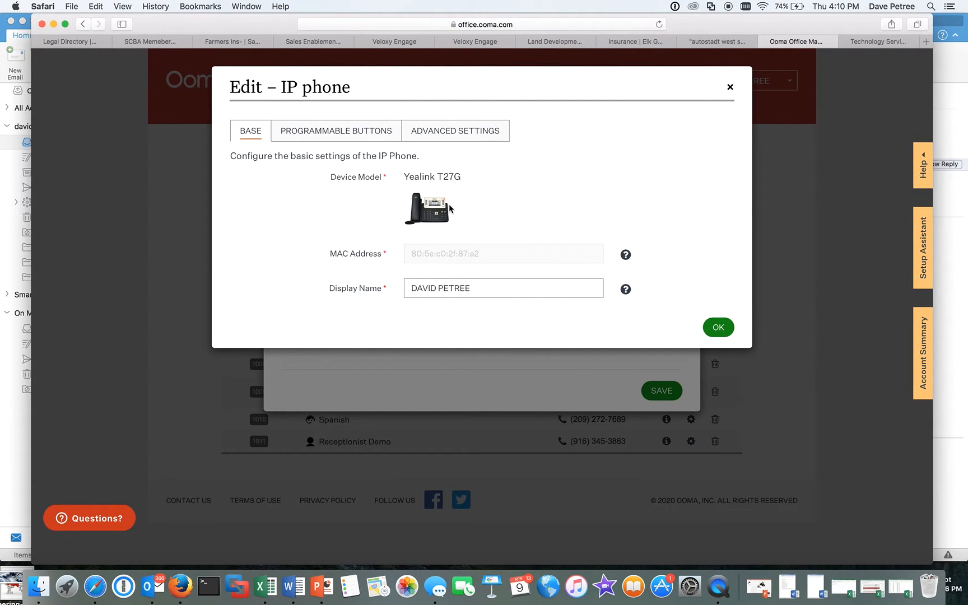
pyautogui.moveTo(336, 131)
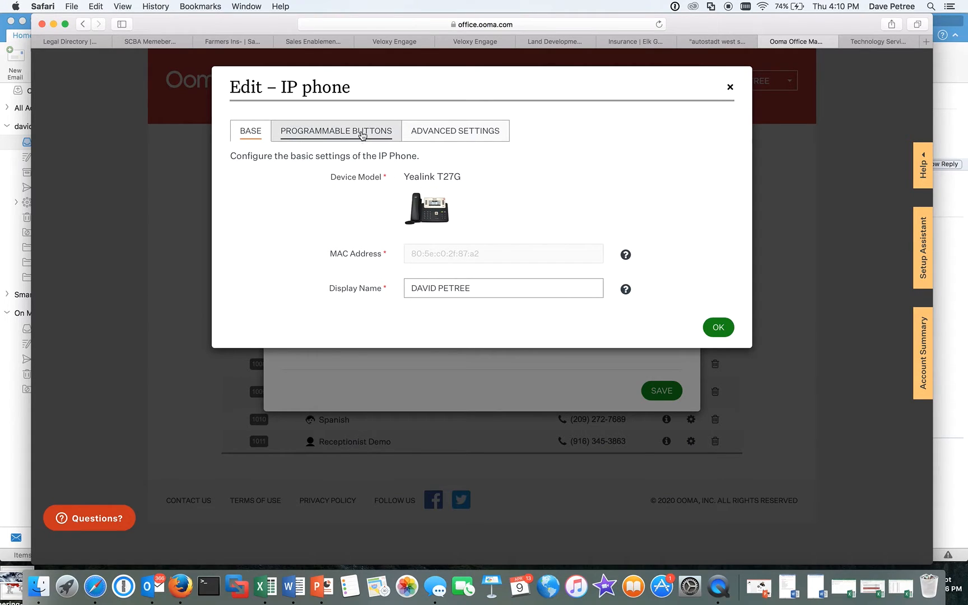
pyautogui.click(336, 131)
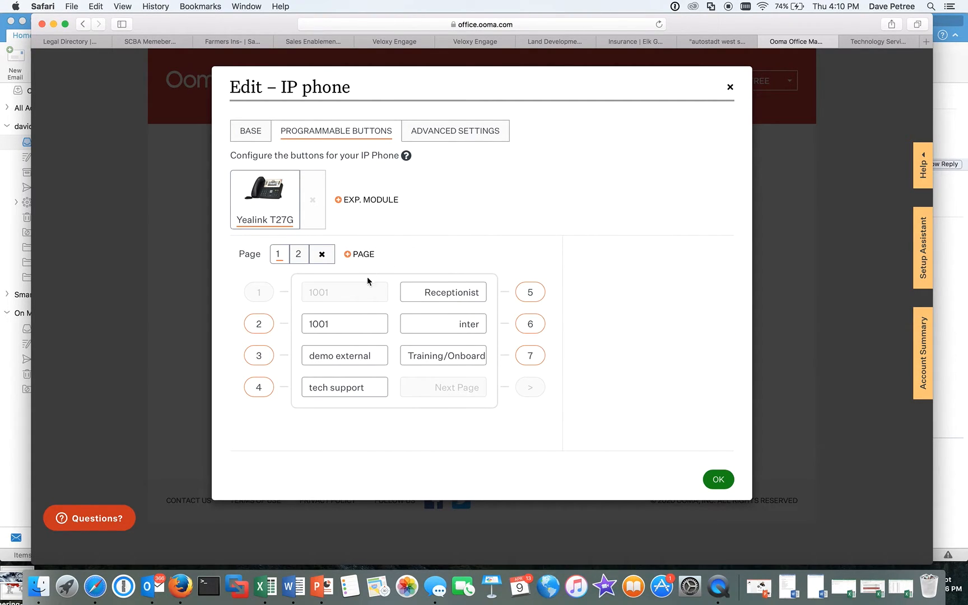
pyautogui.moveTo(348, 291)
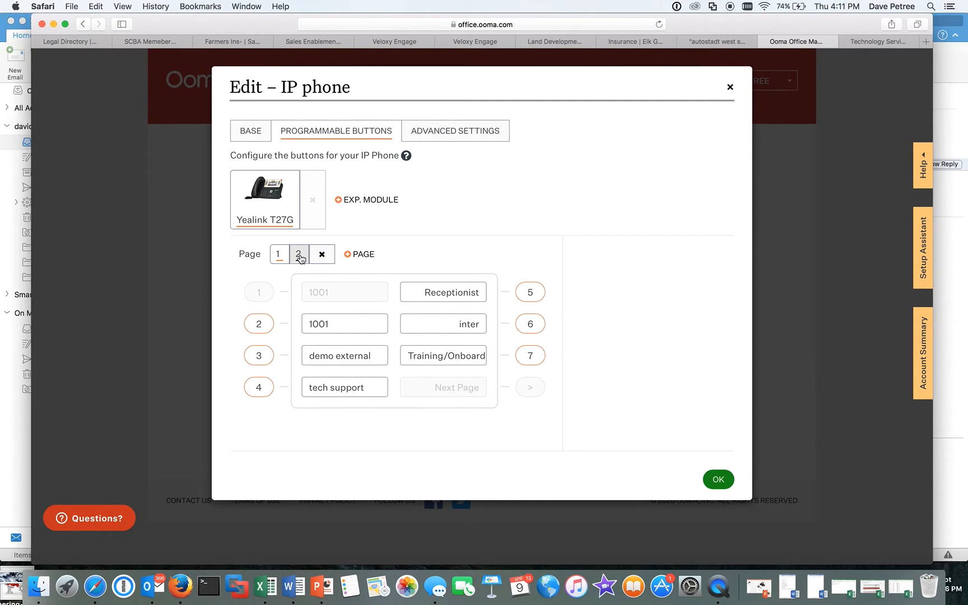
# Step: Set page-2 button 12 to Extension Monitoring, review advanced intercom settings, and close the editor
pyautogui.click(298, 254)
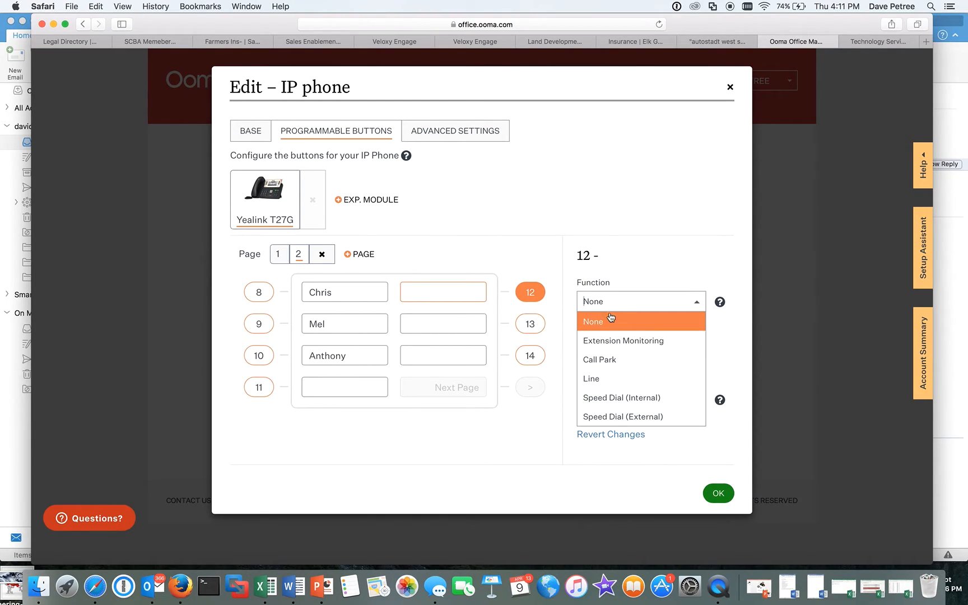
pyautogui.click(623, 340)
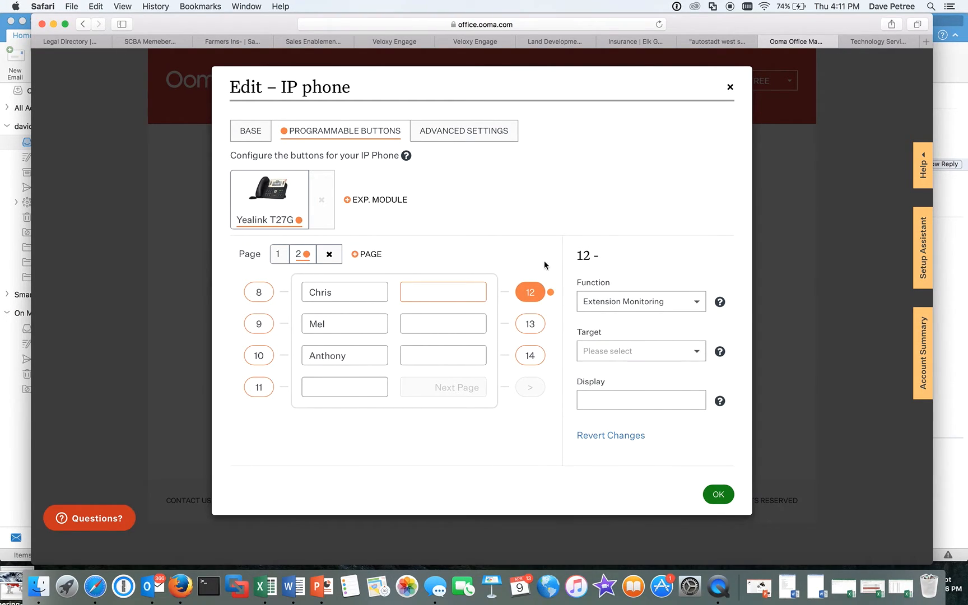
pyautogui.moveTo(648, 335)
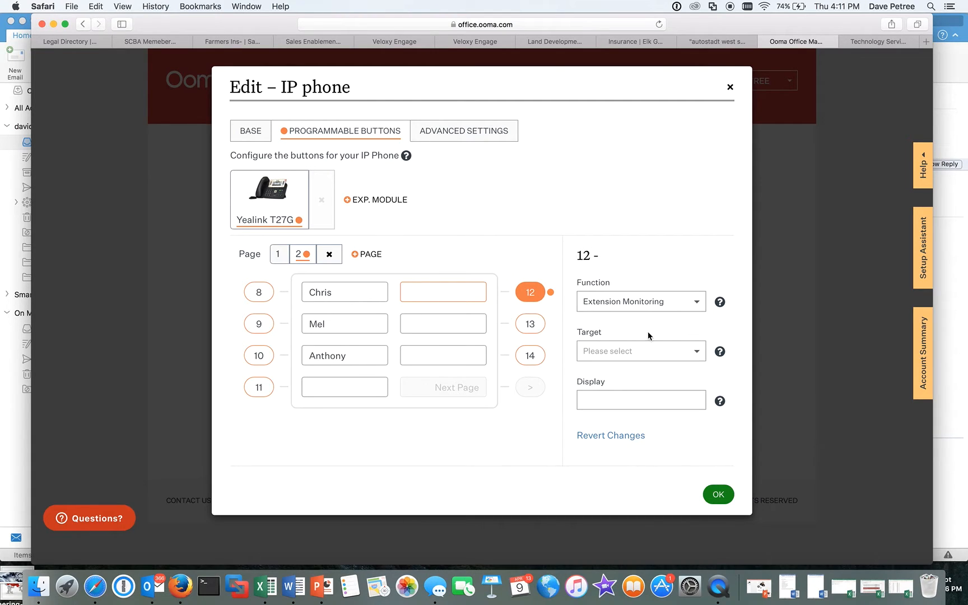
pyautogui.moveTo(655, 342)
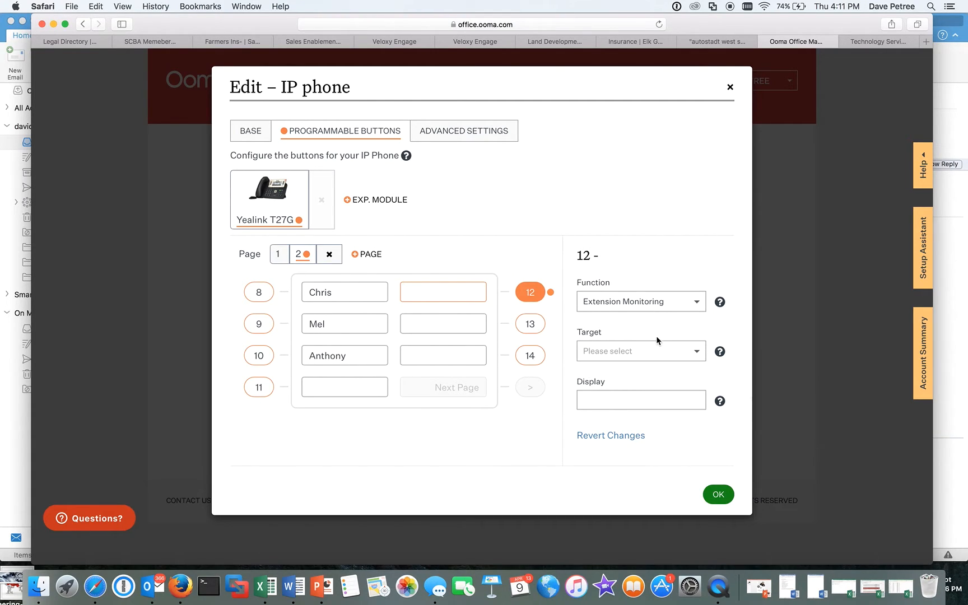
pyautogui.click(641, 351)
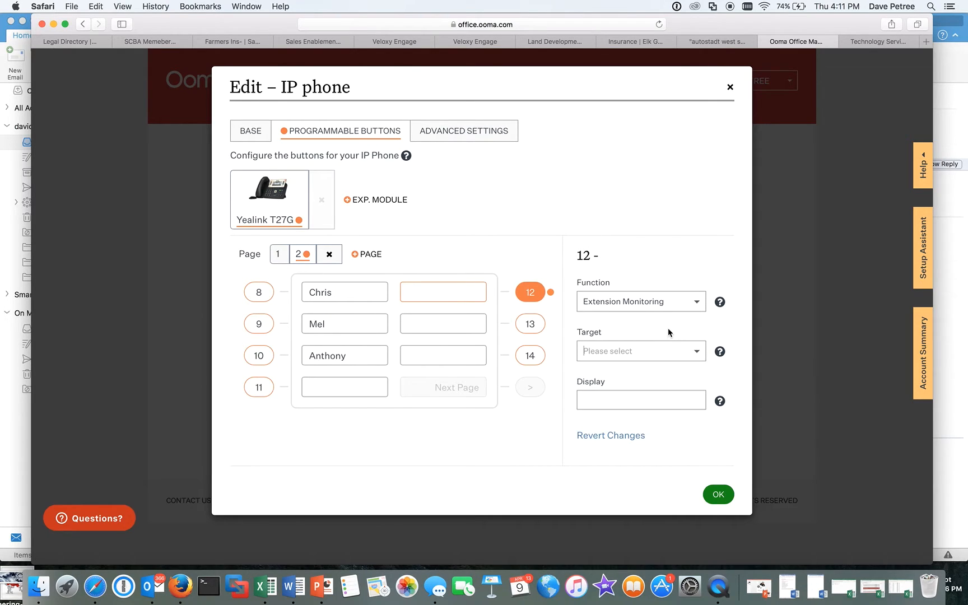
pyautogui.moveTo(443, 292)
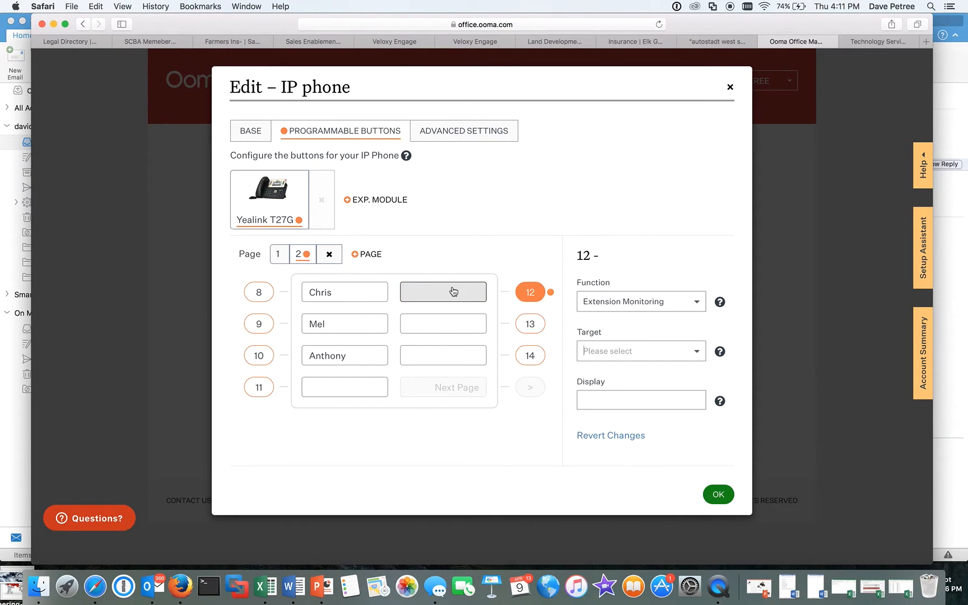
pyautogui.moveTo(443, 356)
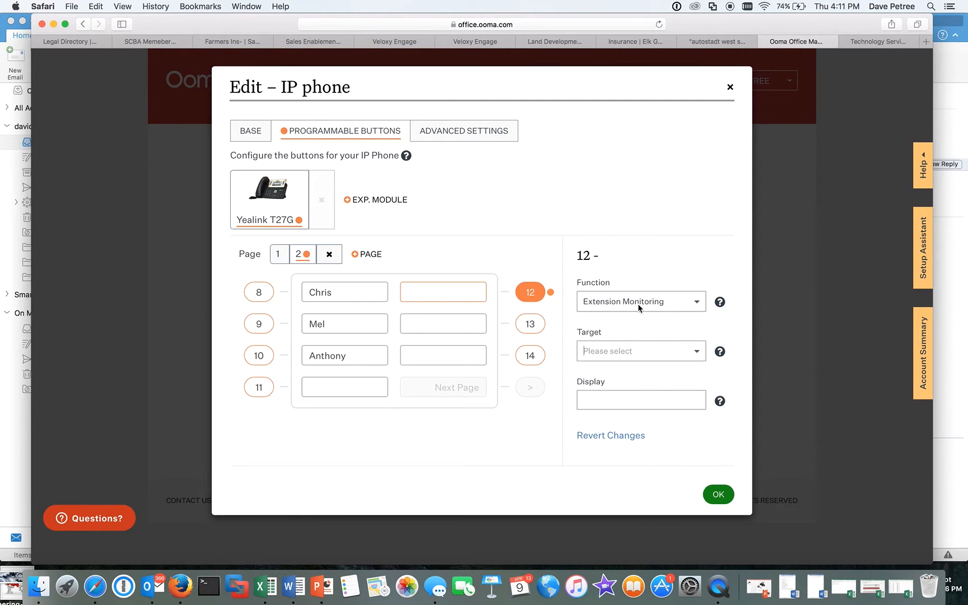
pyautogui.moveTo(407, 266)
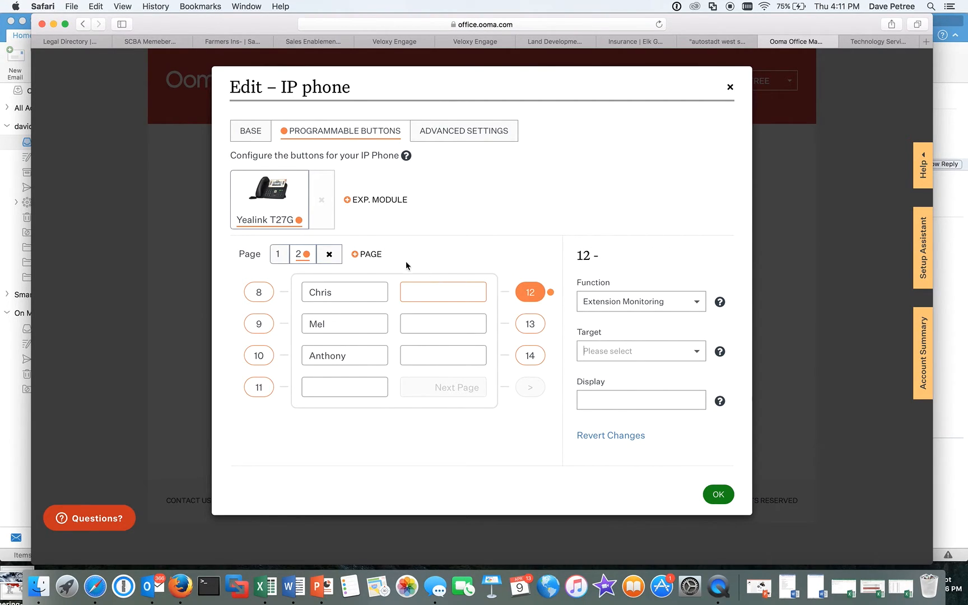
pyautogui.moveTo(380, 281)
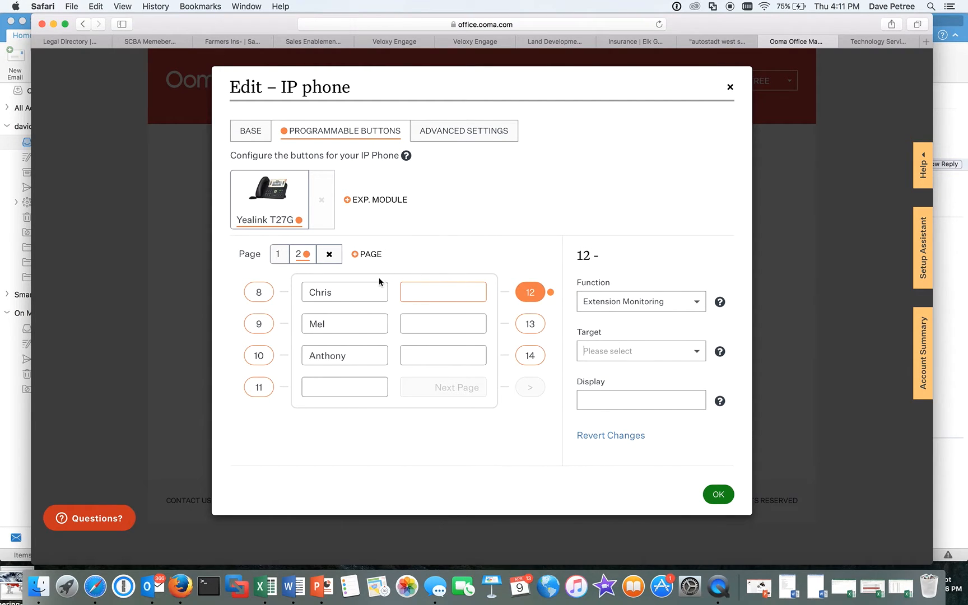
pyautogui.moveTo(464, 272)
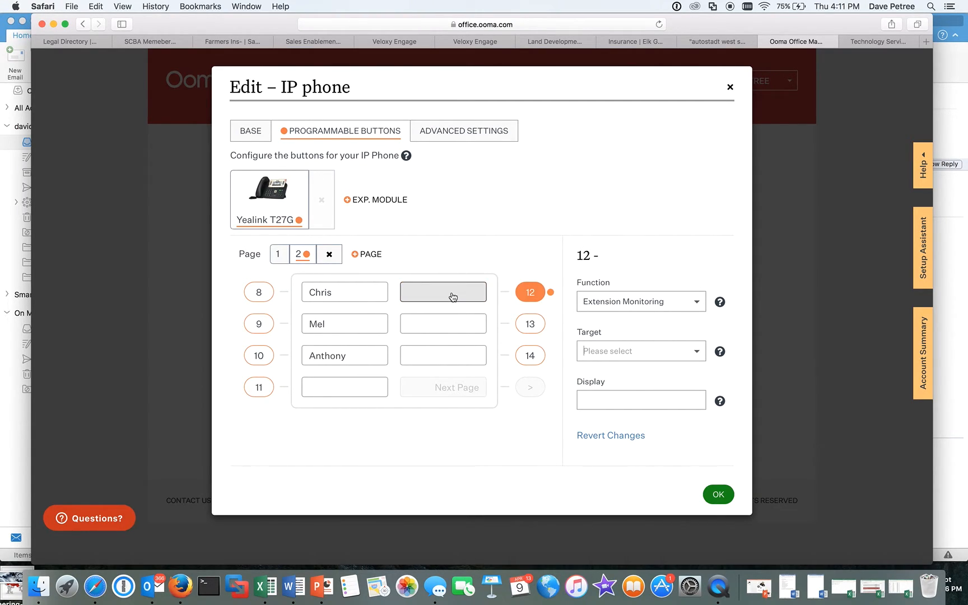
pyautogui.moveTo(456, 295)
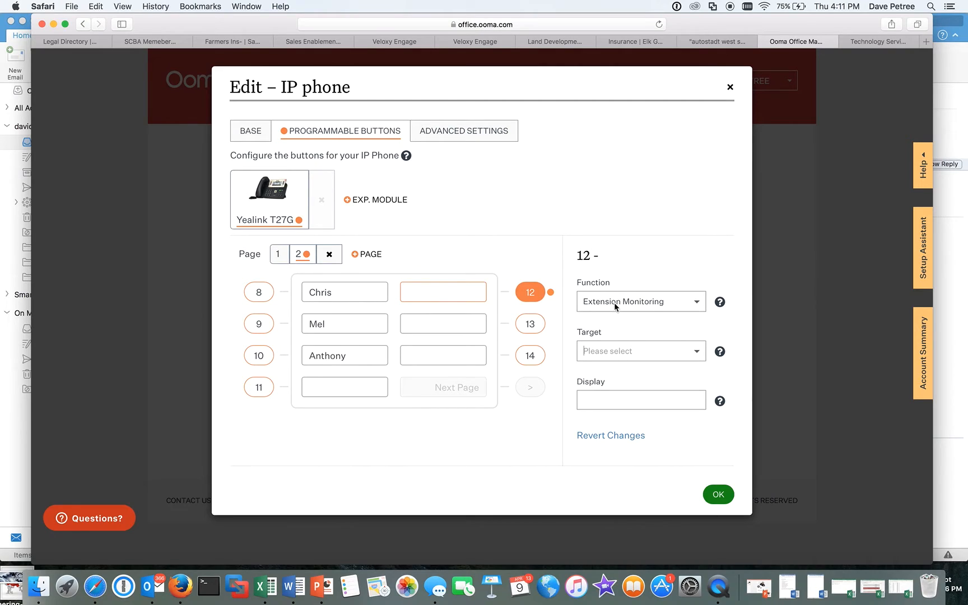
pyautogui.moveTo(625, 330)
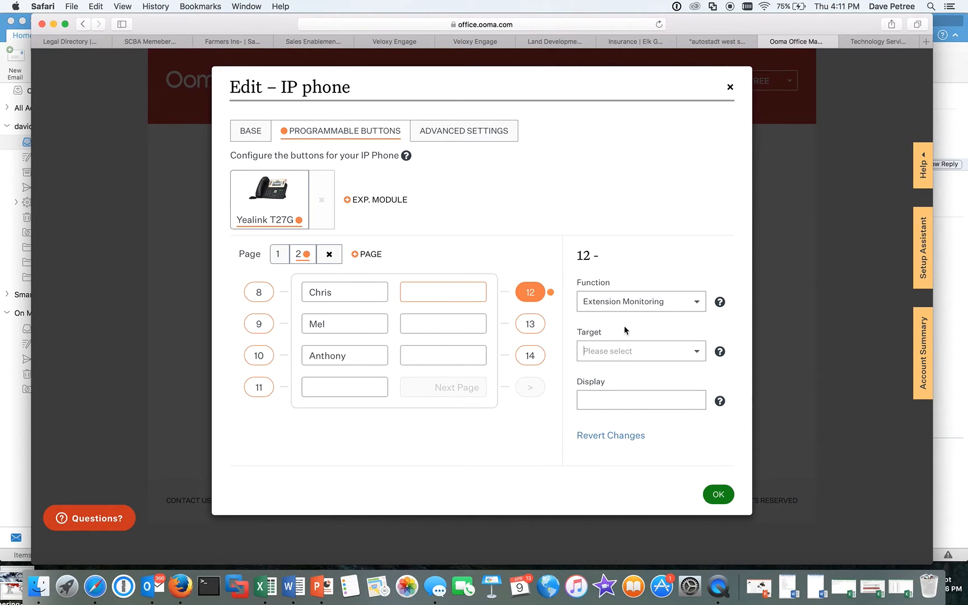
pyautogui.moveTo(630, 291)
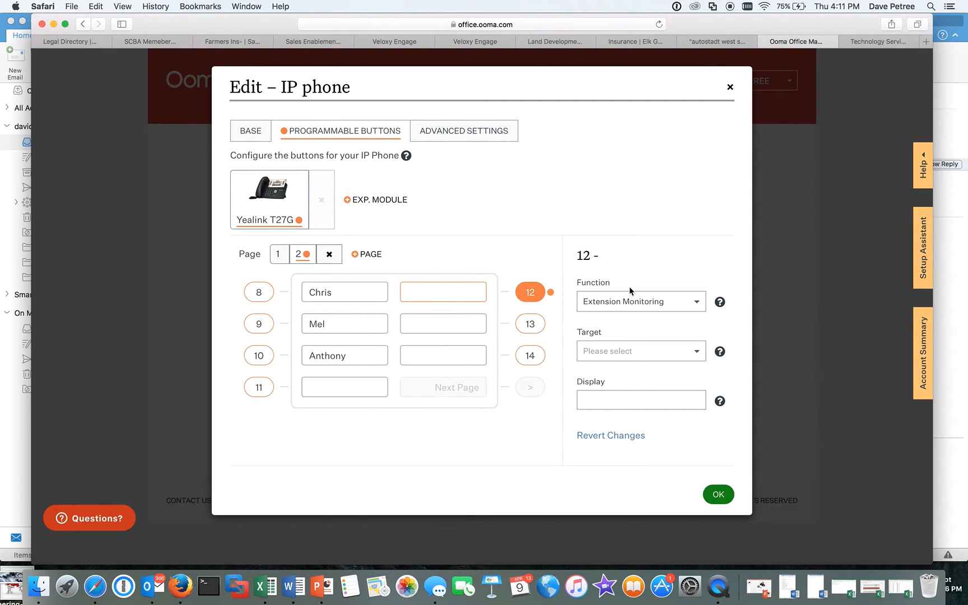
pyautogui.moveTo(464, 131)
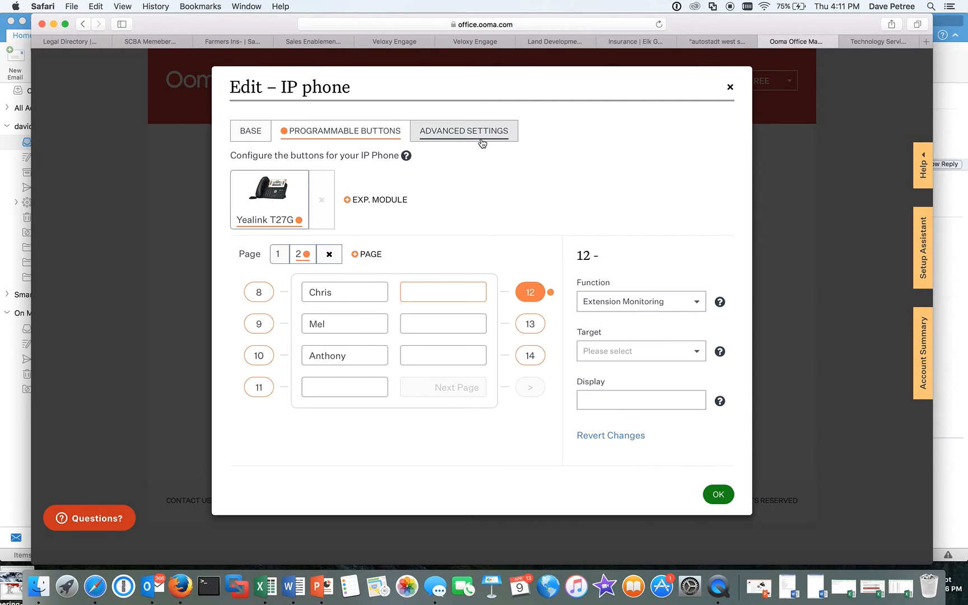
pyautogui.click(464, 131)
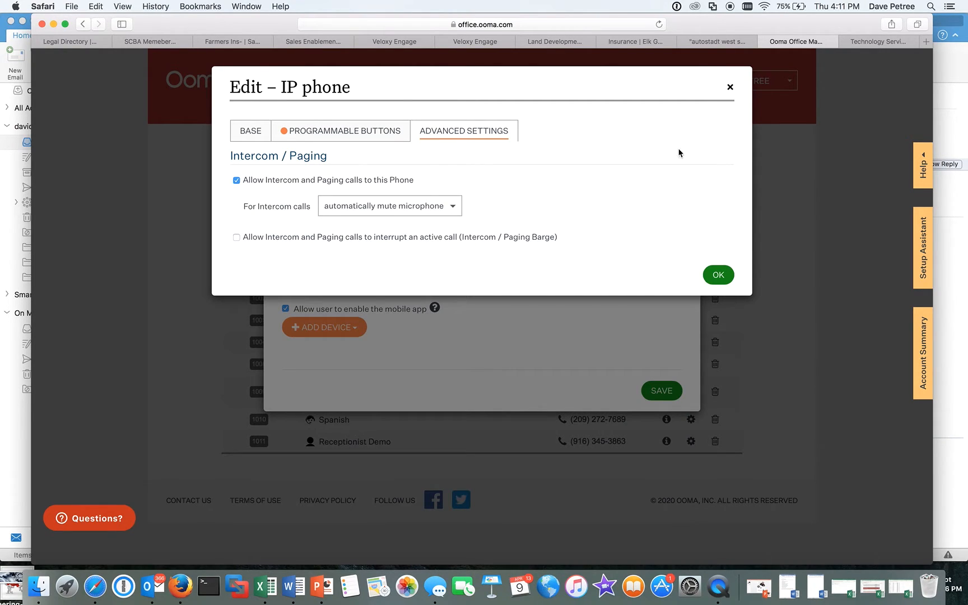
pyautogui.click(718, 274)
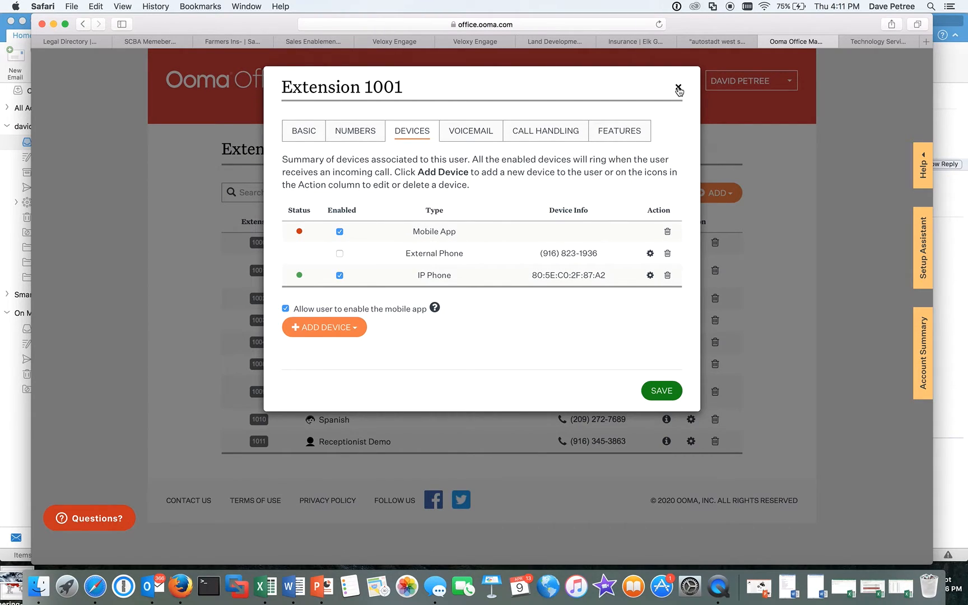
pyautogui.click(679, 88)
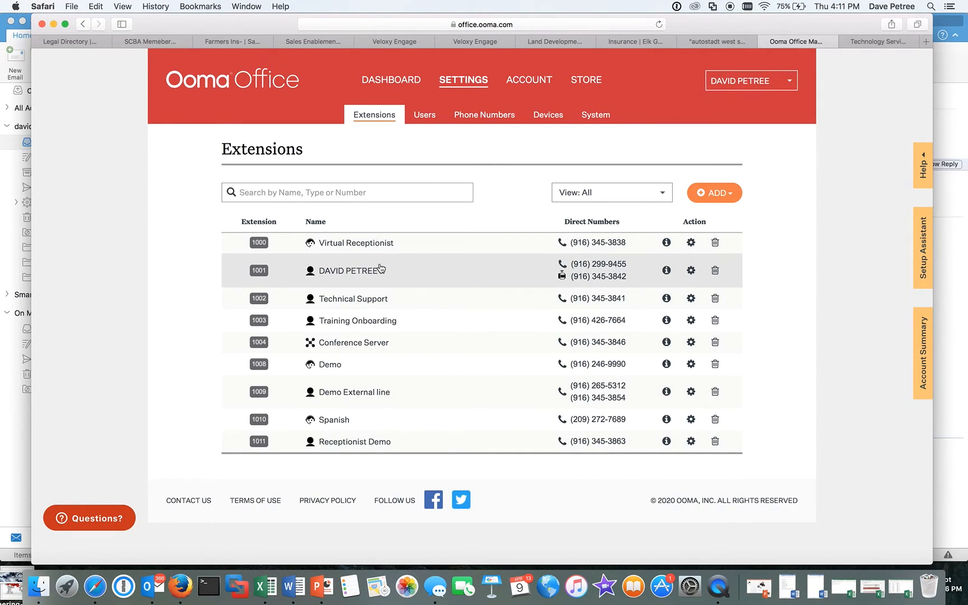
pyautogui.moveTo(414, 342)
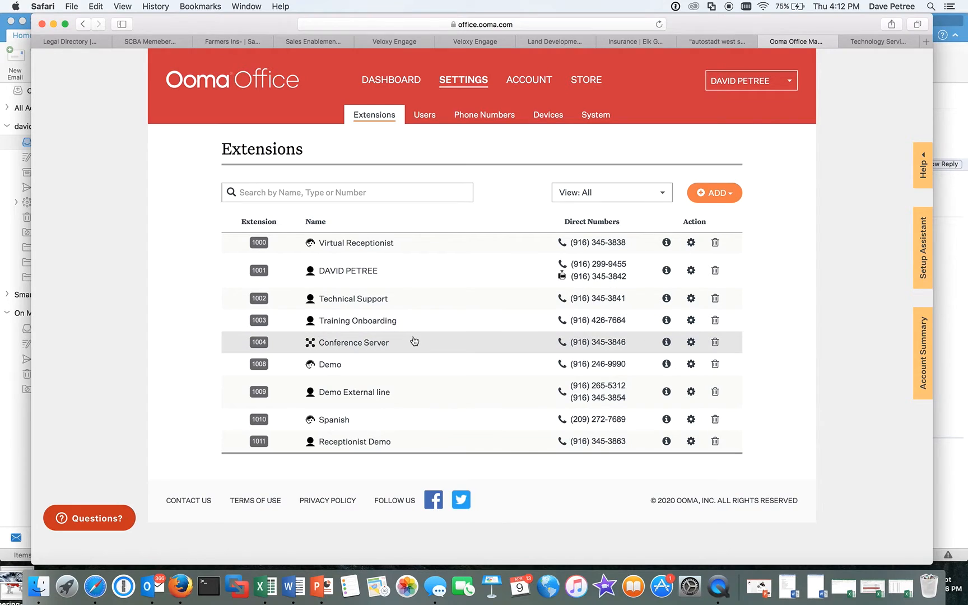
pyautogui.moveTo(389, 346)
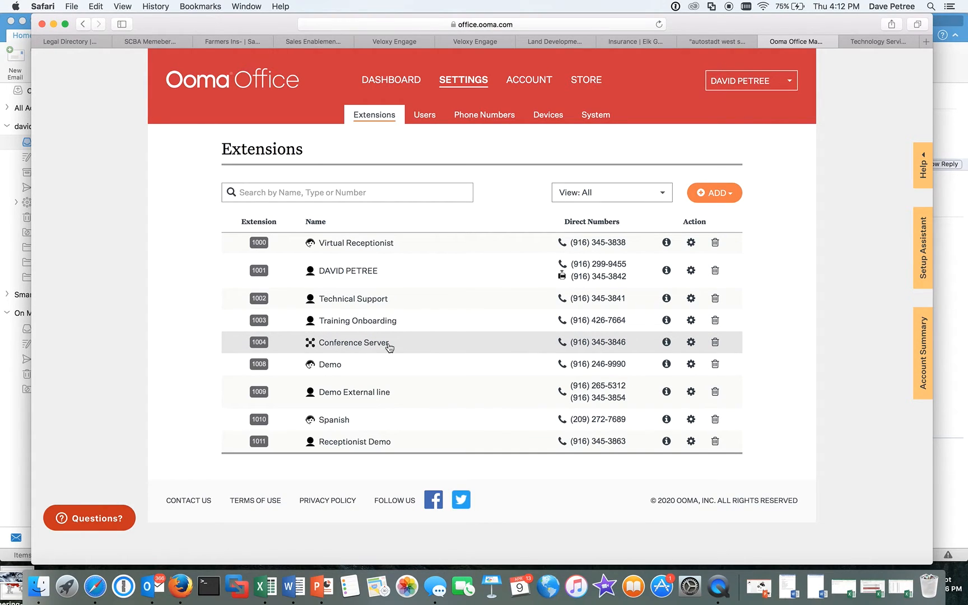
pyautogui.moveTo(371, 345)
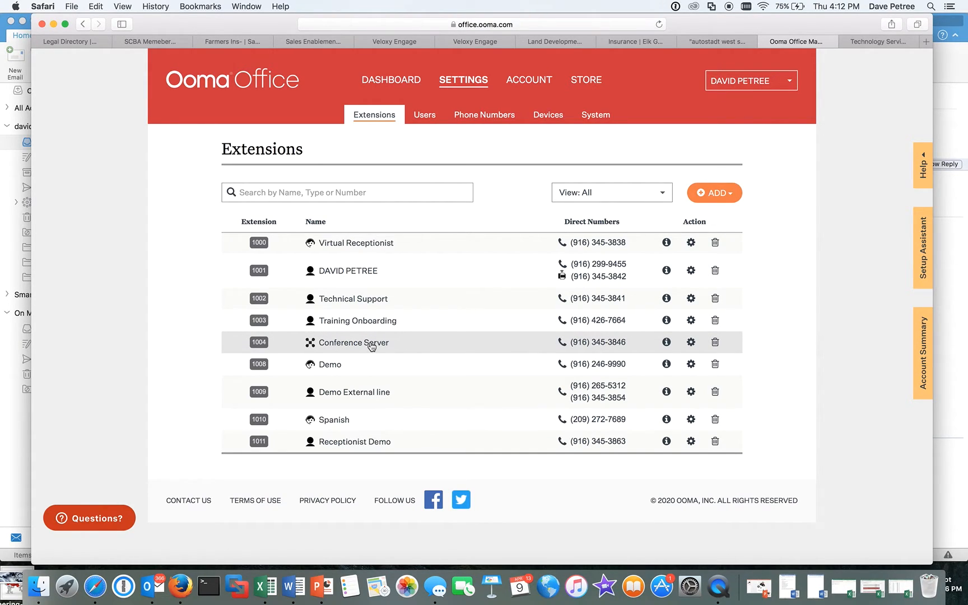
pyautogui.moveTo(404, 428)
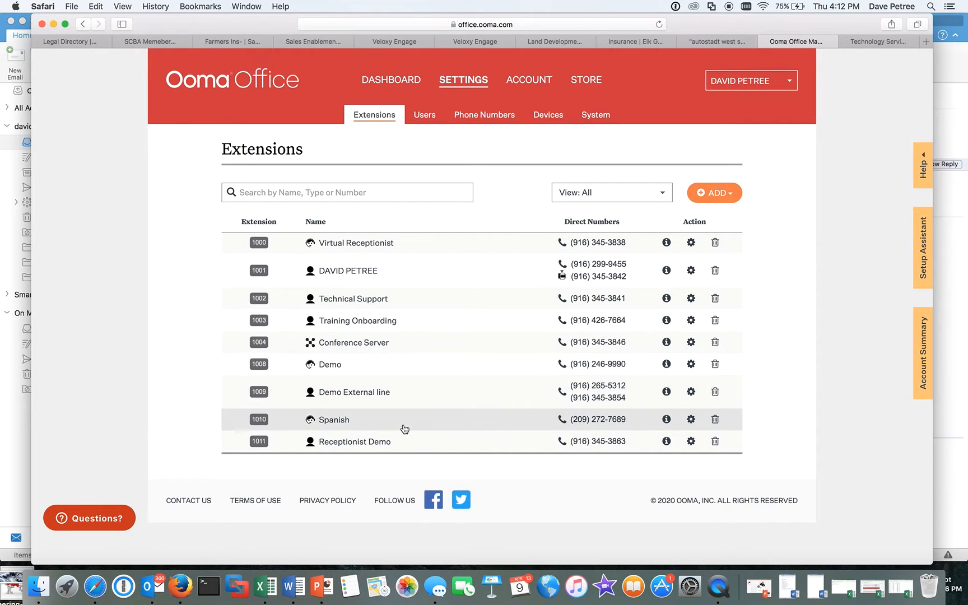
pyautogui.moveTo(427, 443)
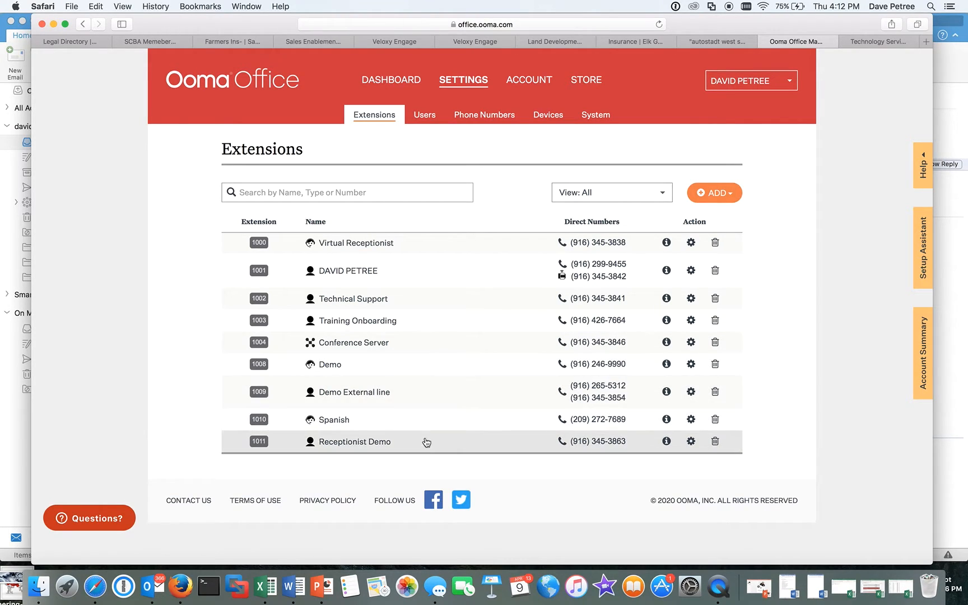
pyautogui.moveTo(515, 202)
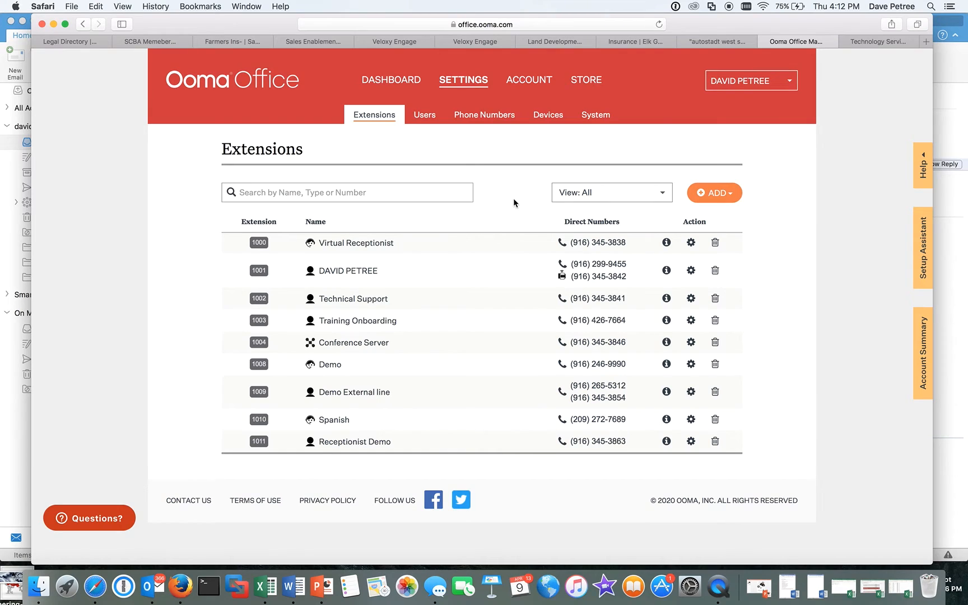
pyautogui.moveTo(476, 153)
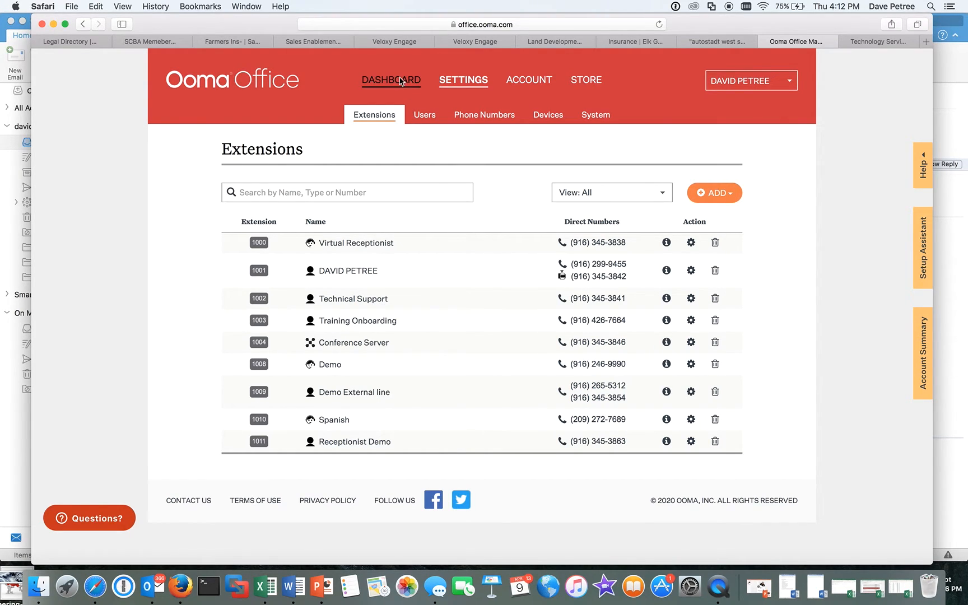
# Step: Show the Dashboard overview with today's calls, quick access and the empty sent-fax log
pyautogui.click(391, 79)
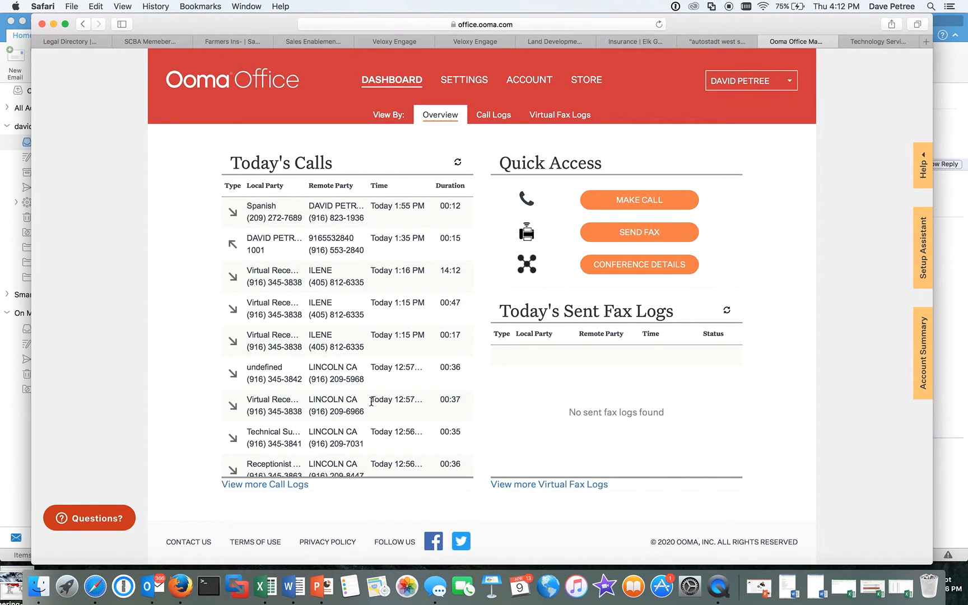
pyautogui.moveTo(641, 460)
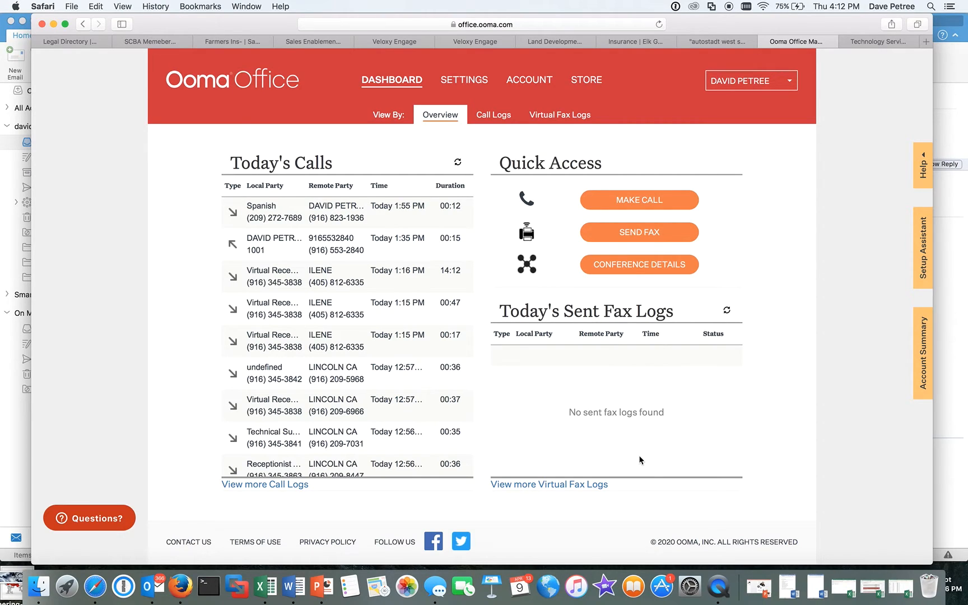
pyautogui.moveTo(612, 371)
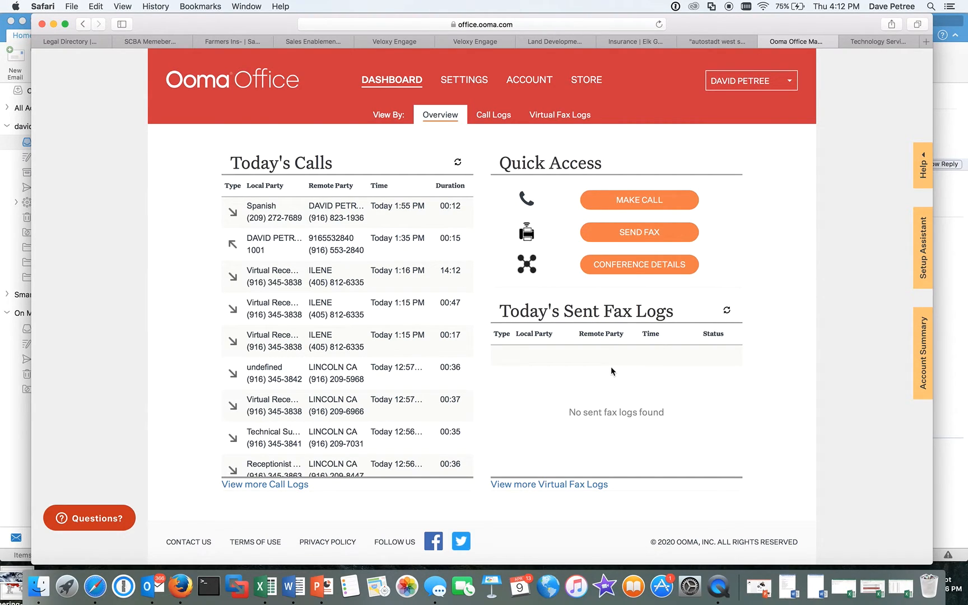
pyautogui.moveTo(616, 432)
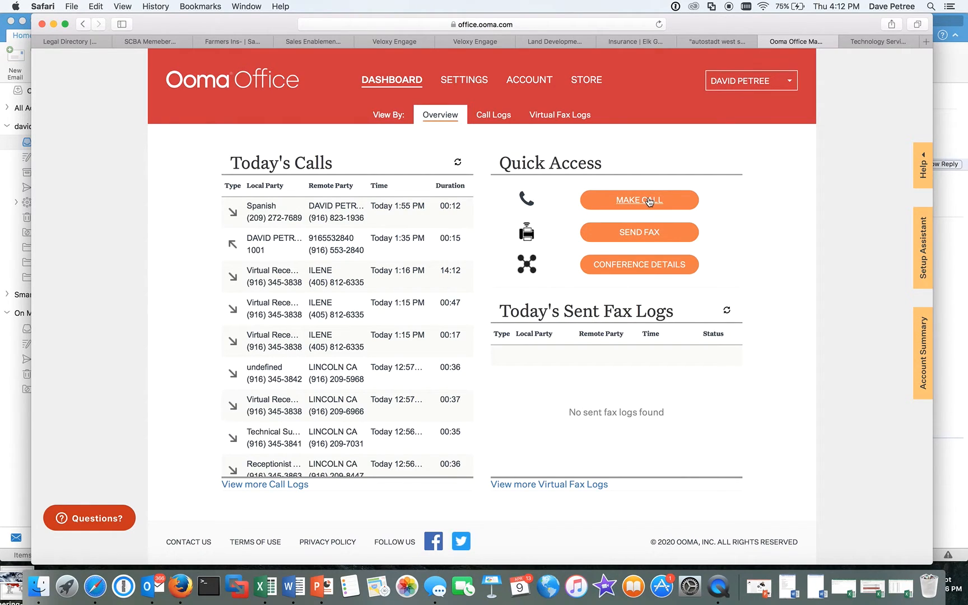
pyautogui.moveTo(639, 232)
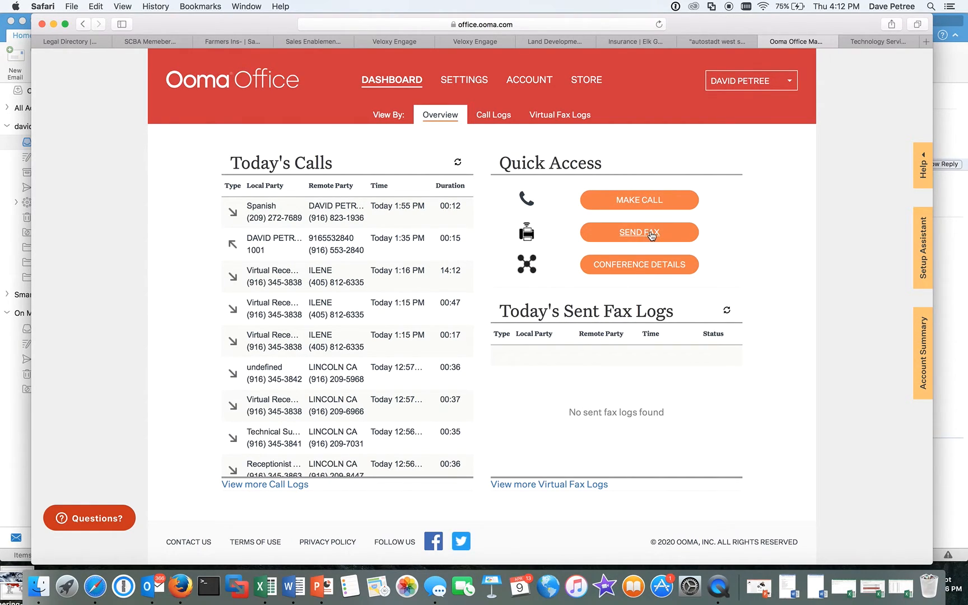
pyautogui.moveTo(332, 423)
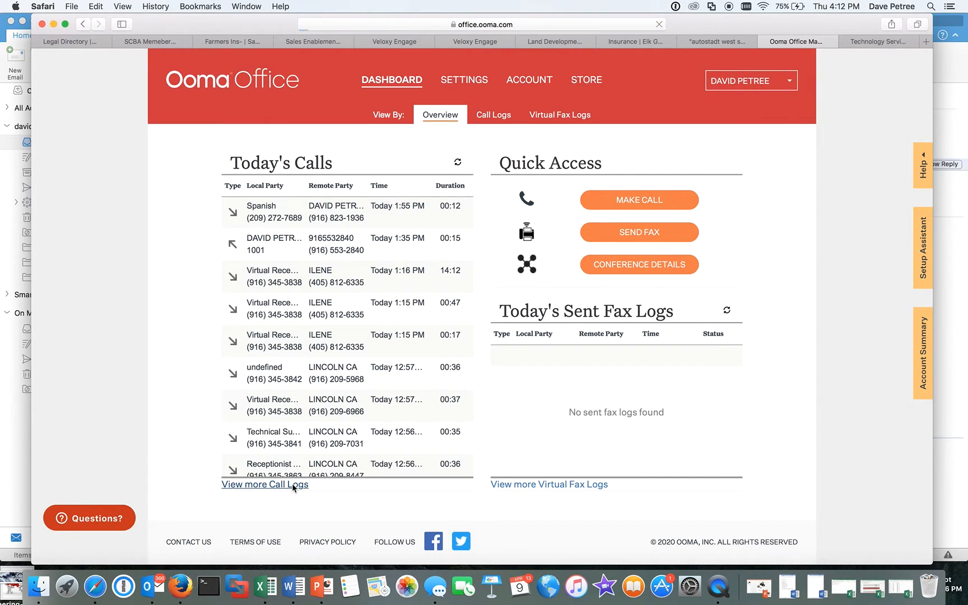
# Step: Open the full Apr 8 - Apr 9 Call Logs and scroll through the calls
pyautogui.click(492, 114)
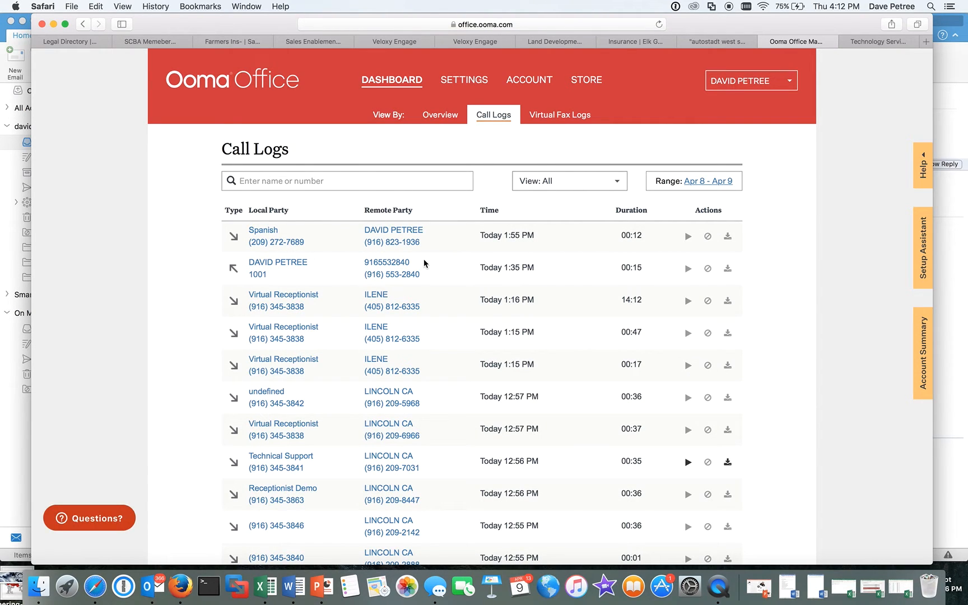
pyautogui.moveTo(357, 245)
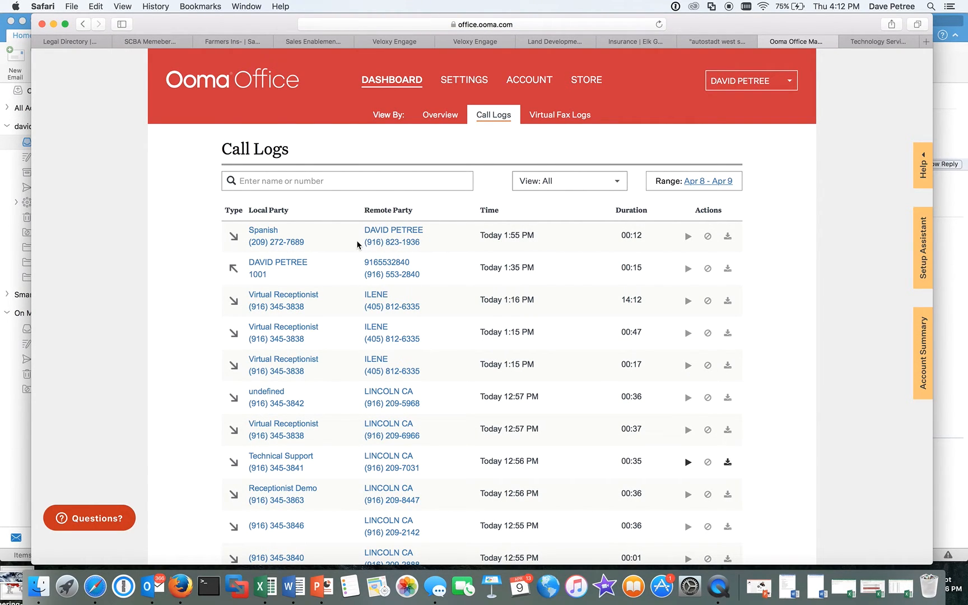
pyautogui.moveTo(350, 437)
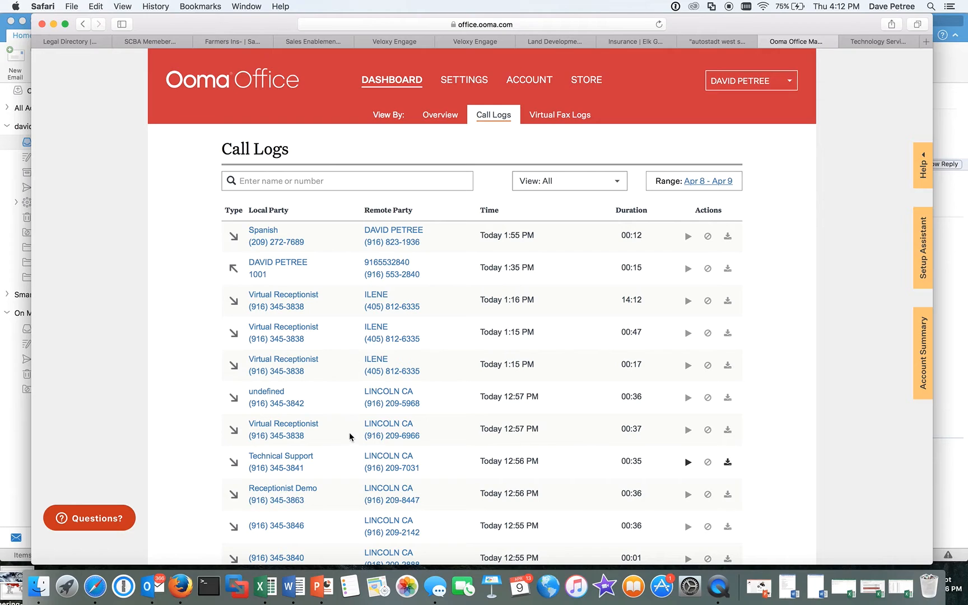
pyautogui.moveTo(441, 252)
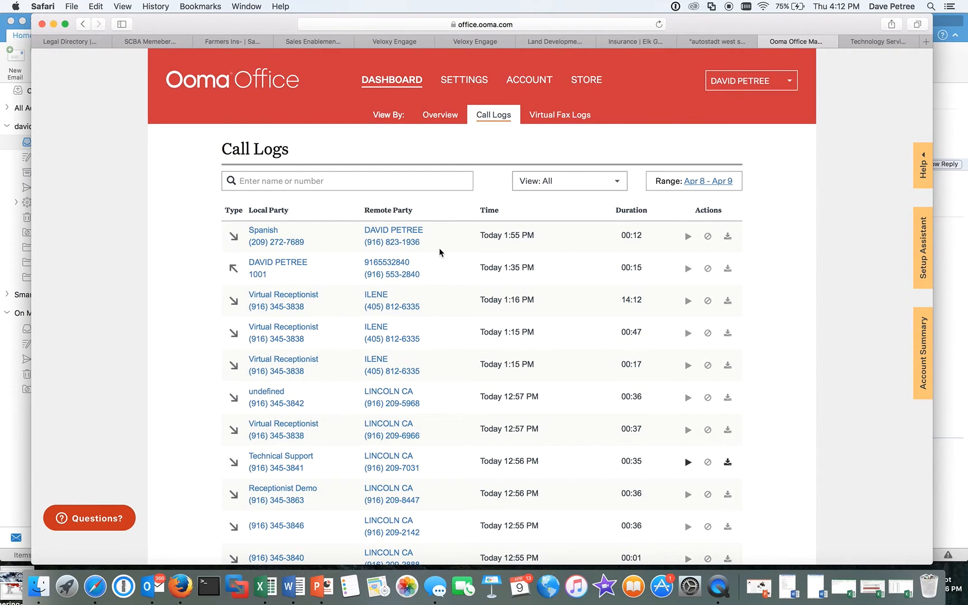
pyautogui.moveTo(376, 297)
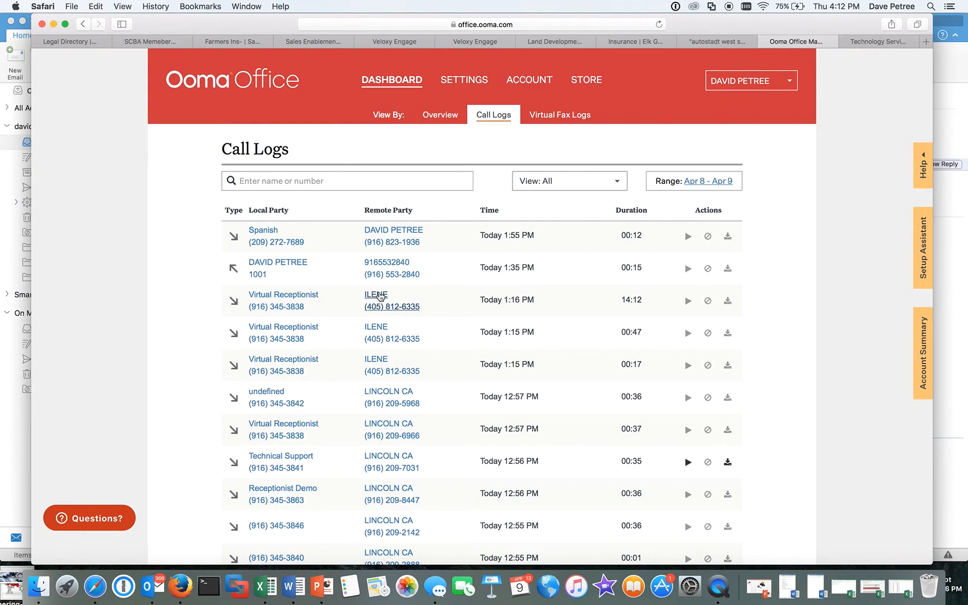
pyautogui.moveTo(606, 313)
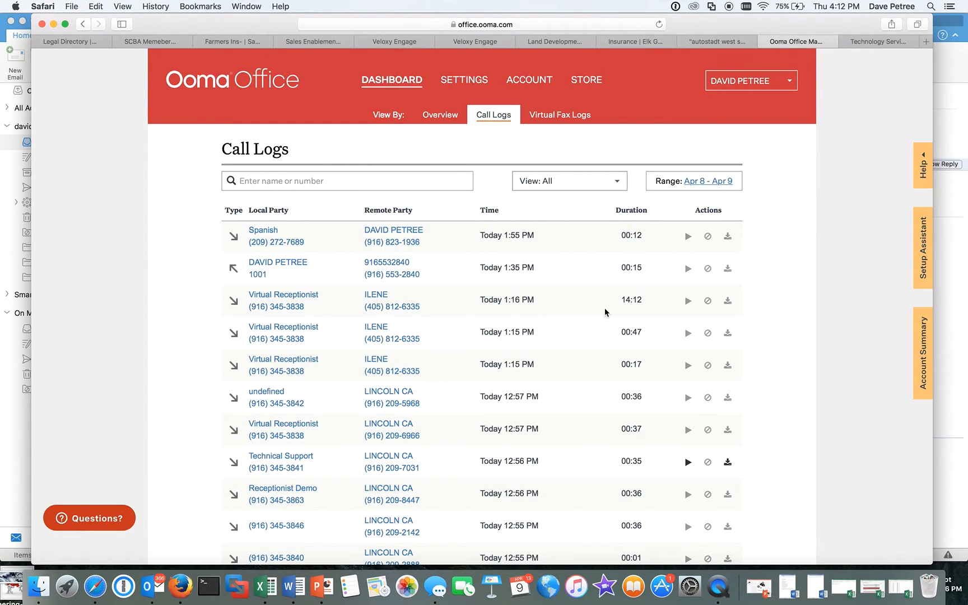
pyautogui.moveTo(593, 364)
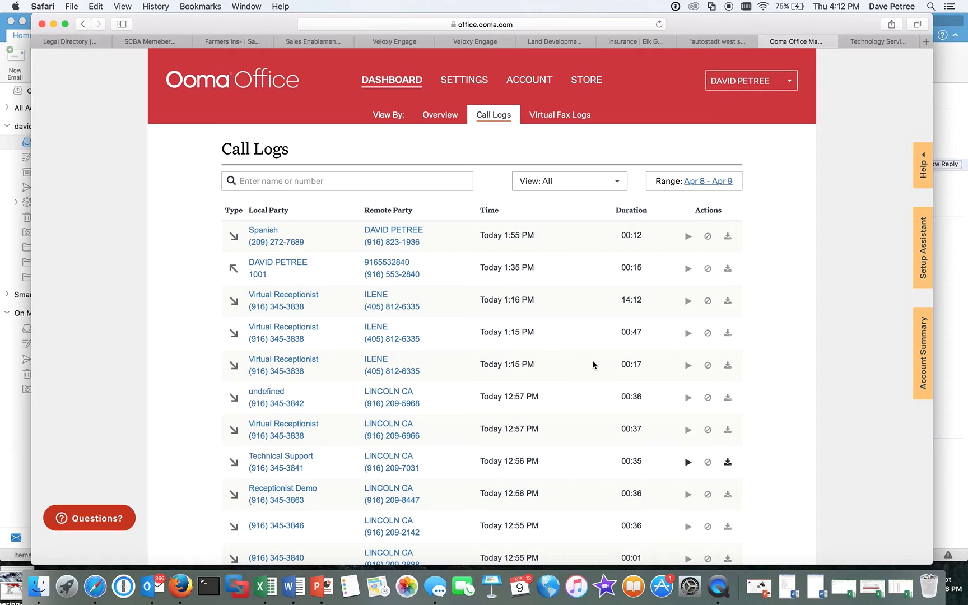
pyautogui.moveTo(660, 463)
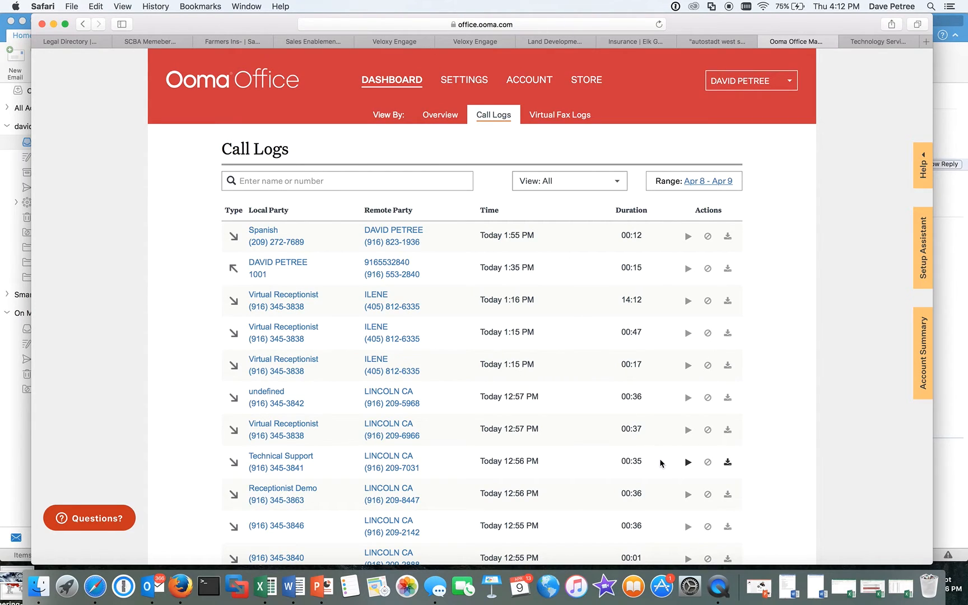
pyautogui.moveTo(641, 461)
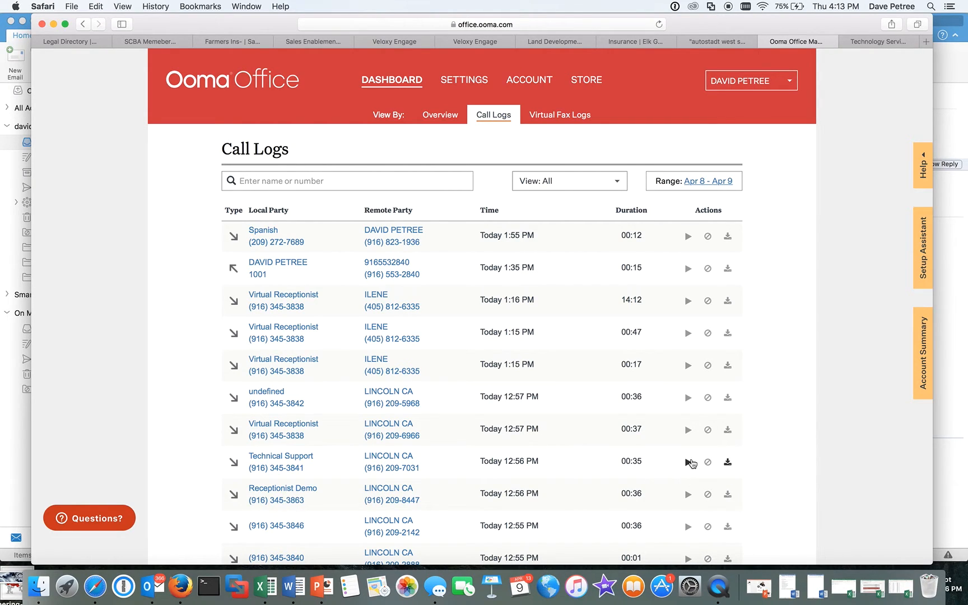
pyautogui.moveTo(689, 466)
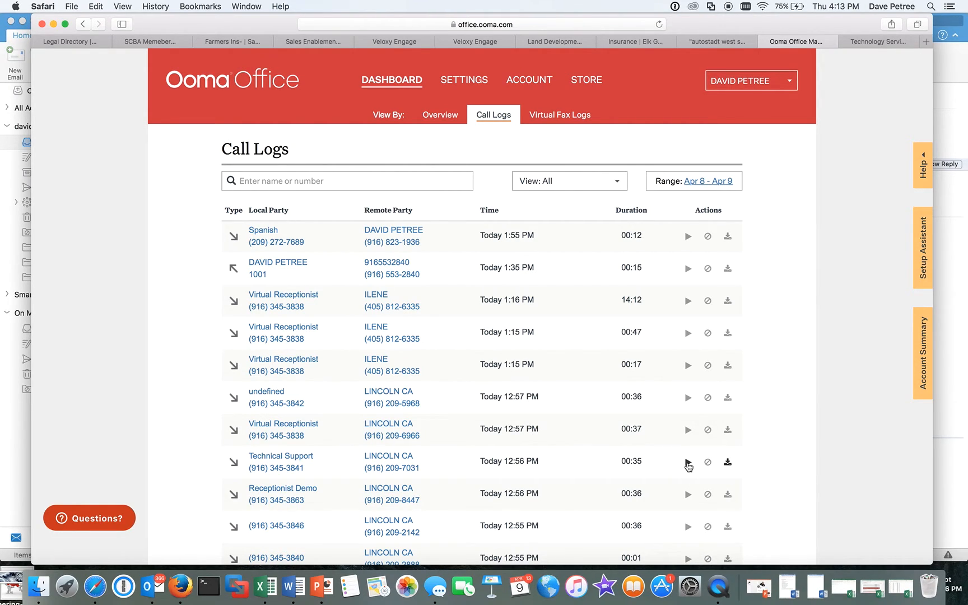
pyautogui.scroll(-3)
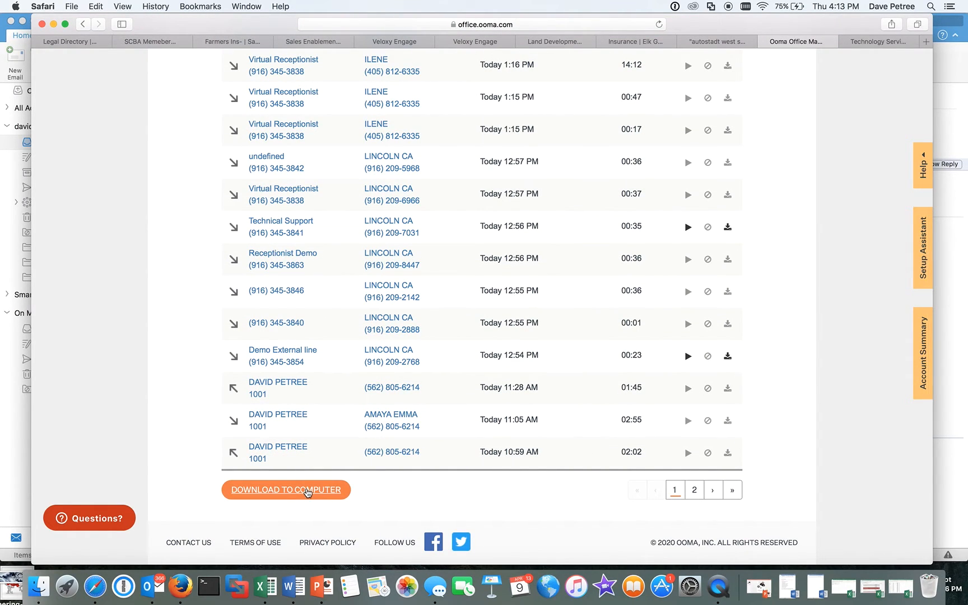
pyautogui.moveTo(688, 358)
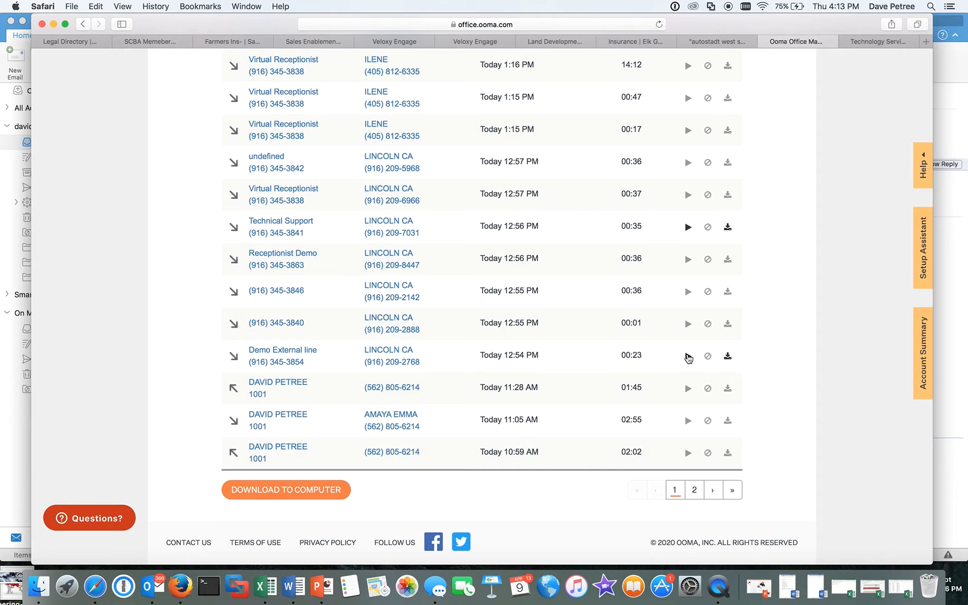
pyautogui.scroll(3)
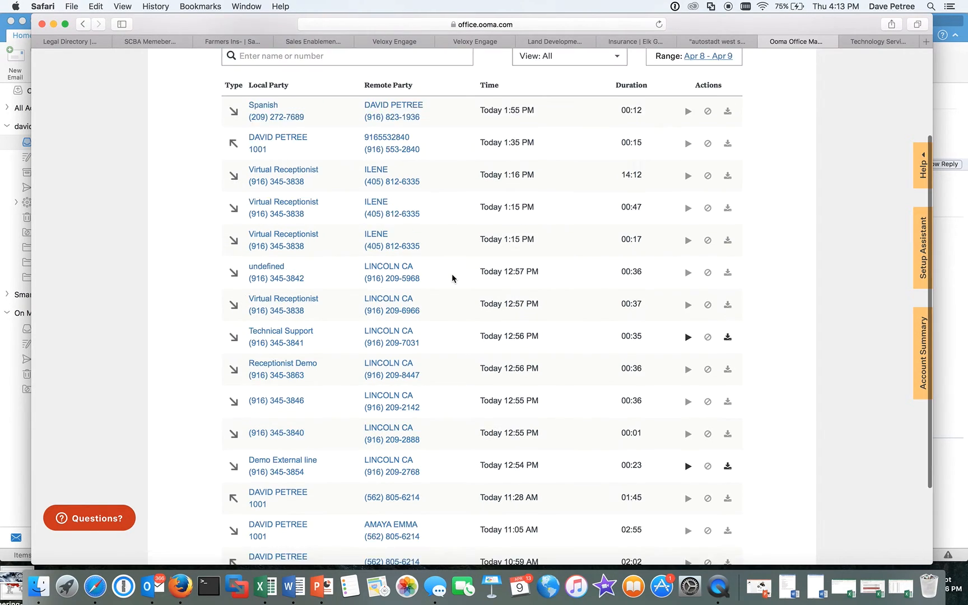
pyautogui.scroll(3)
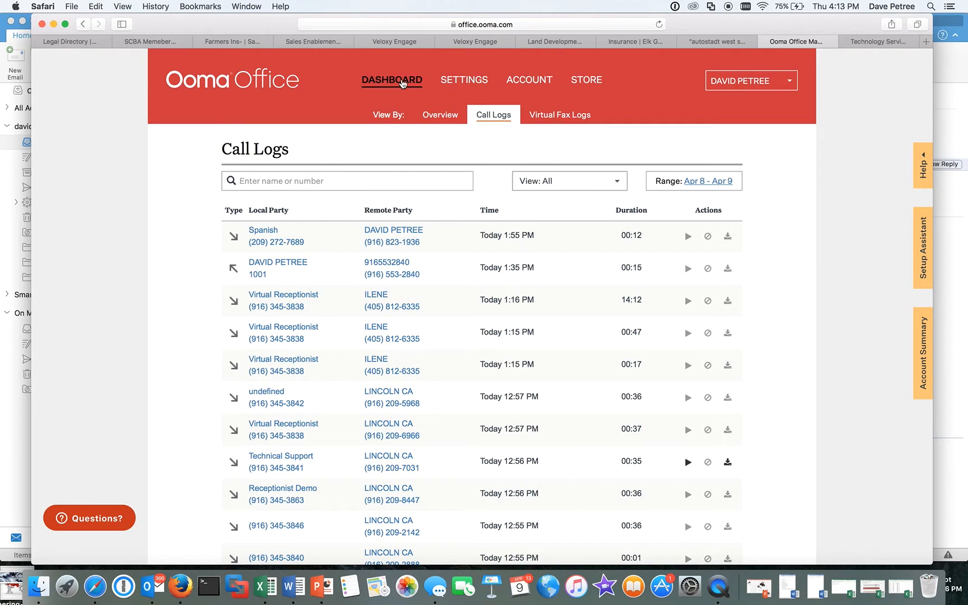
# Step: Return to the Settings Extensions list by way of the dashboard overview
pyautogui.click(440, 114)
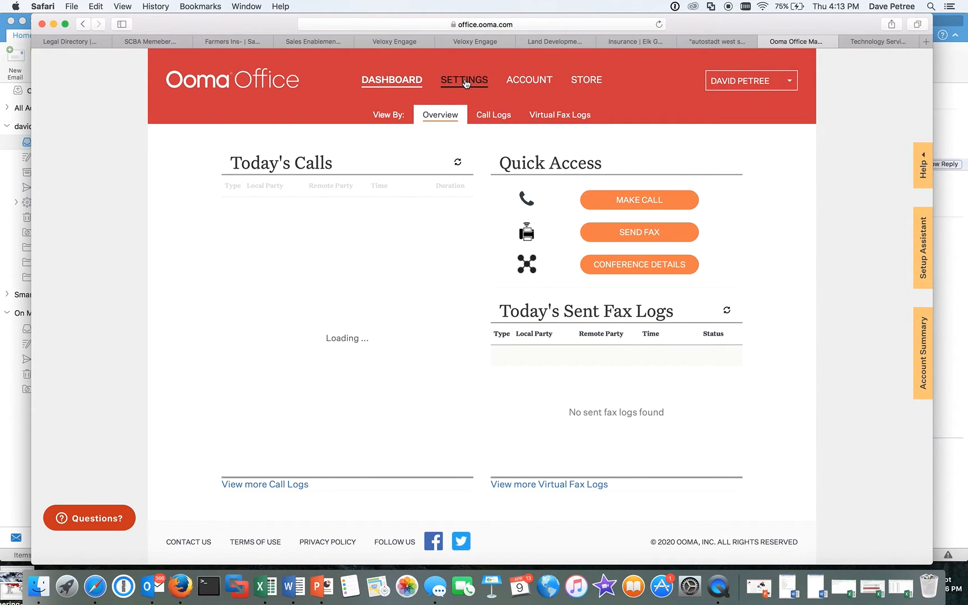
pyautogui.click(457, 162)
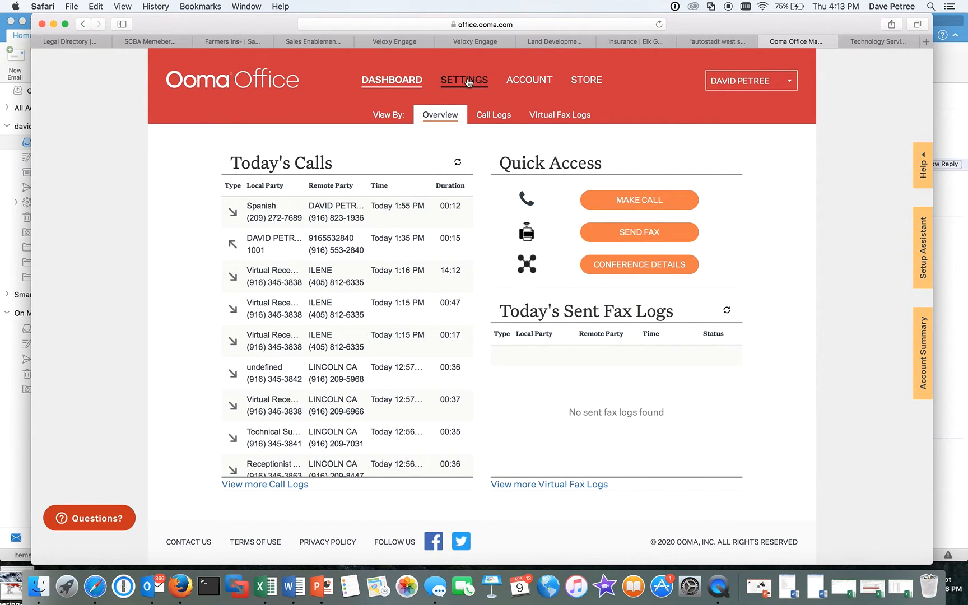
pyautogui.click(464, 80)
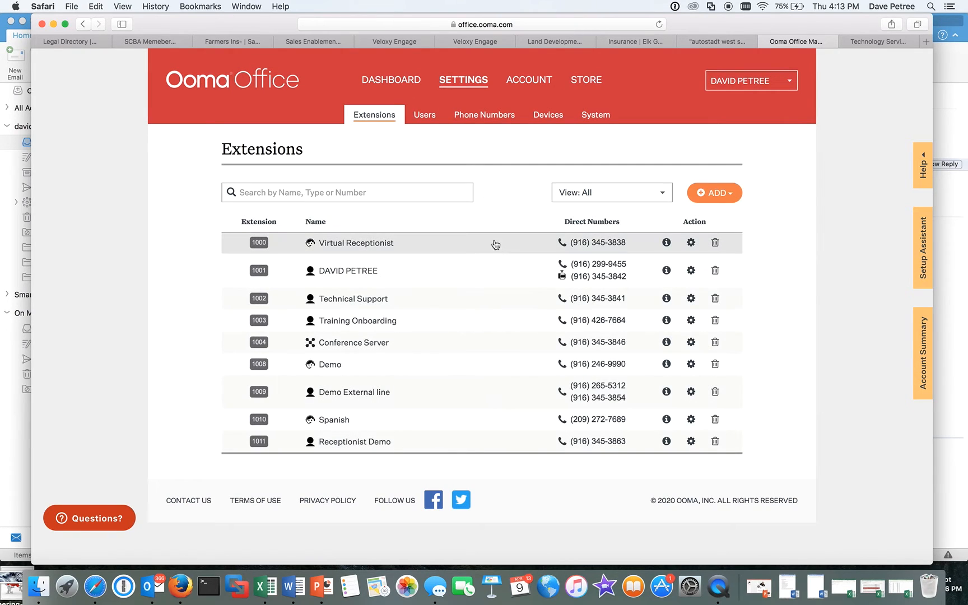
pyautogui.moveTo(547, 115)
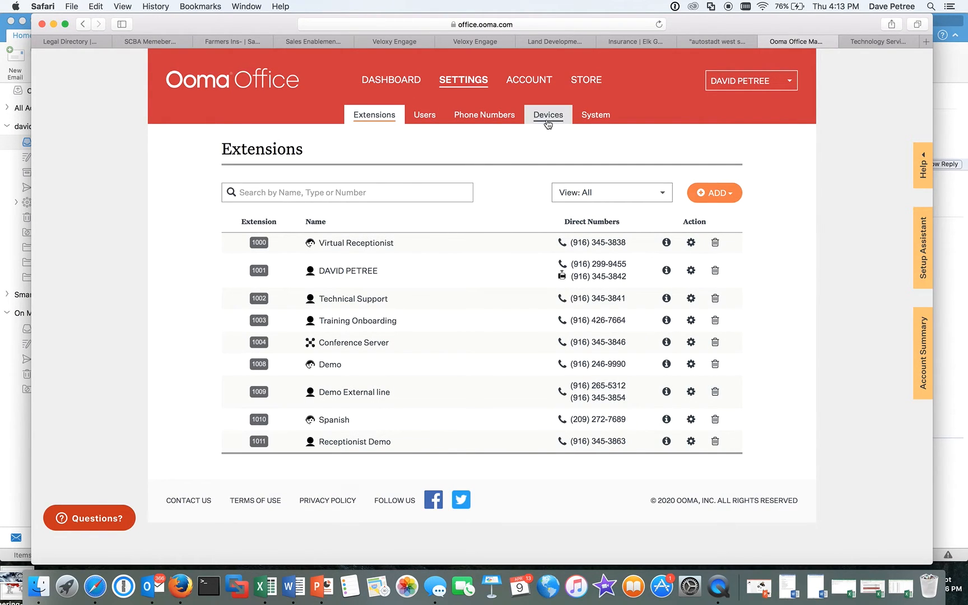
pyautogui.moveTo(559, 119)
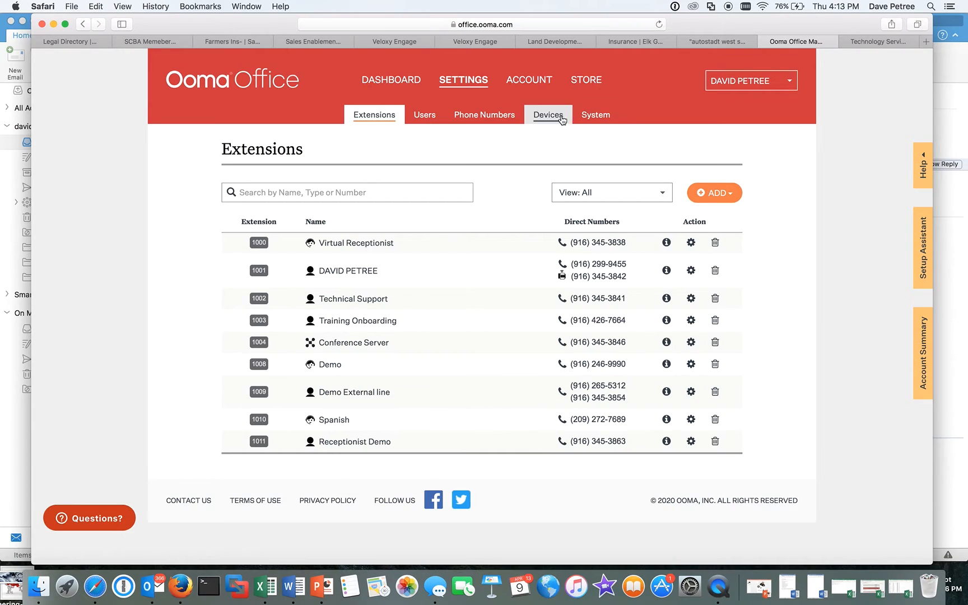
pyautogui.click(484, 115)
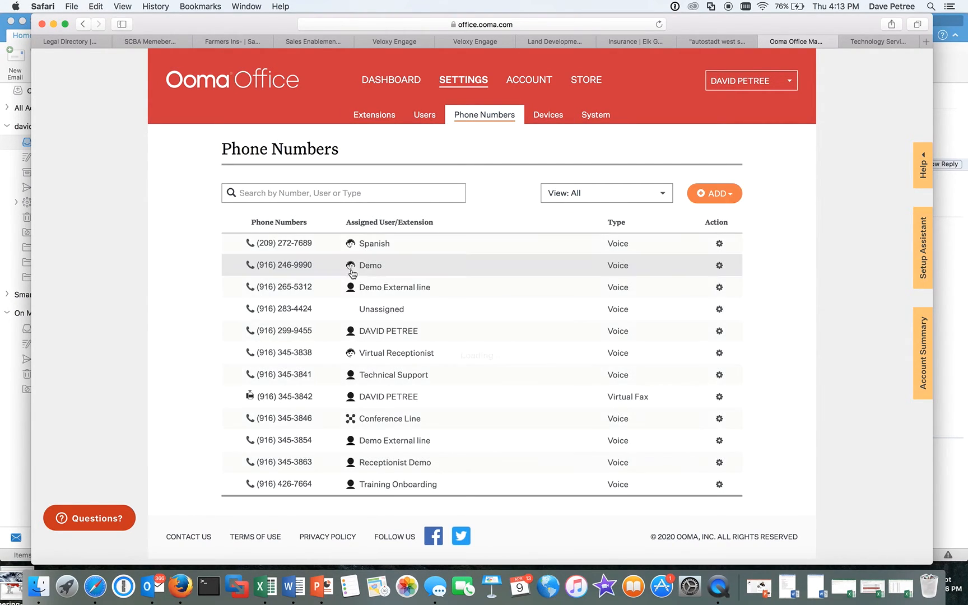
pyautogui.moveTo(537, 254)
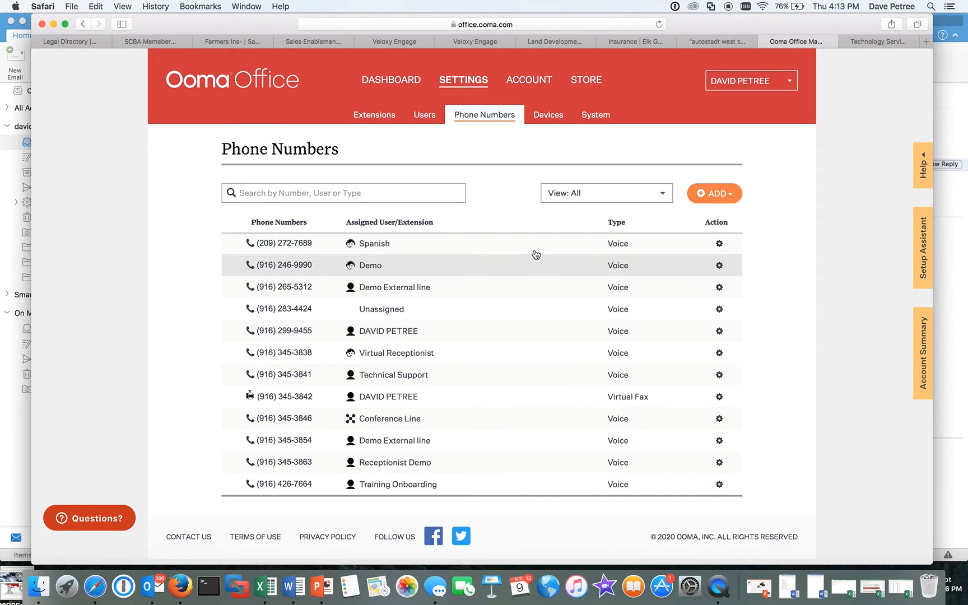
pyautogui.click(714, 193)
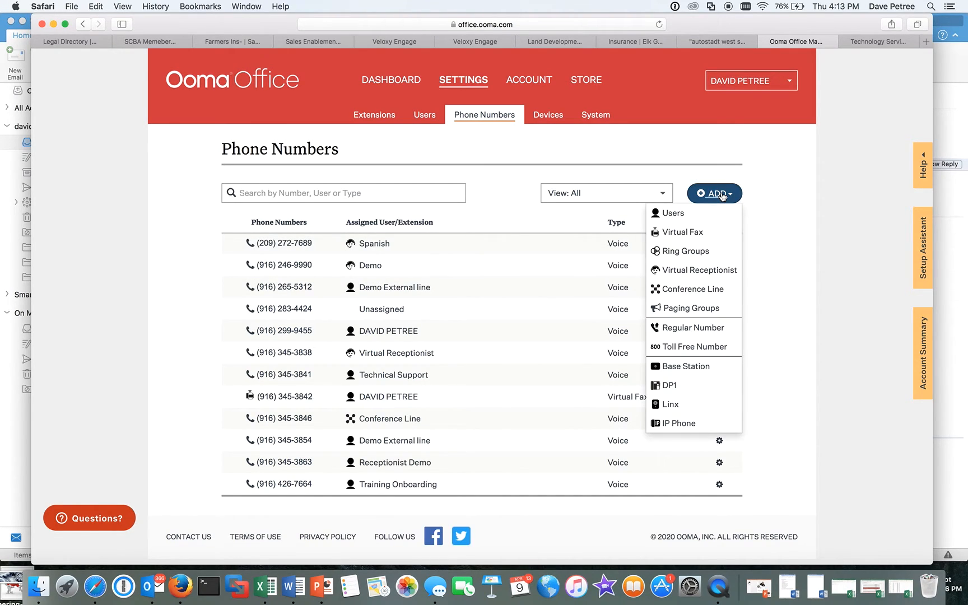
pyautogui.moveTo(692, 327)
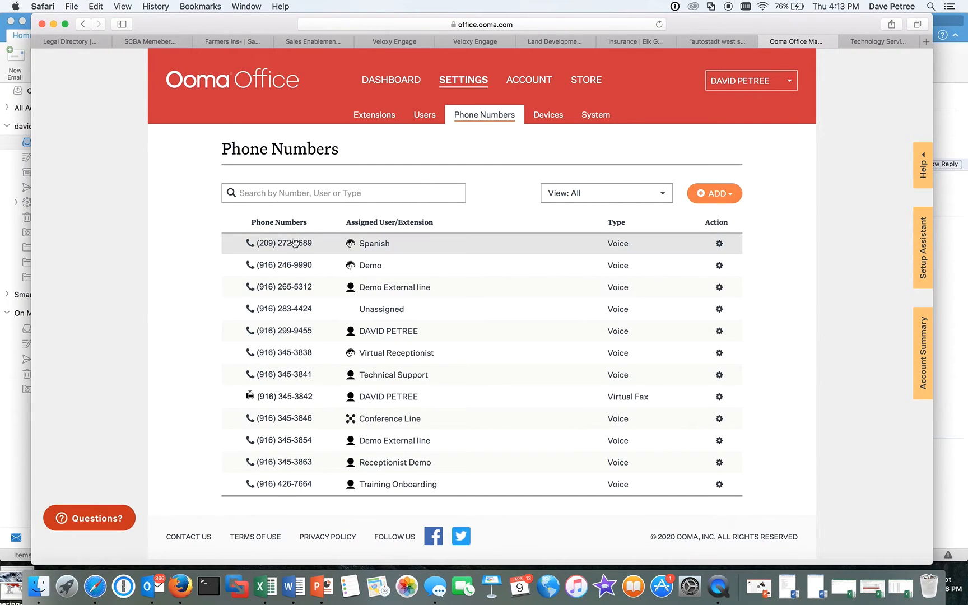
pyautogui.moveTo(285, 246)
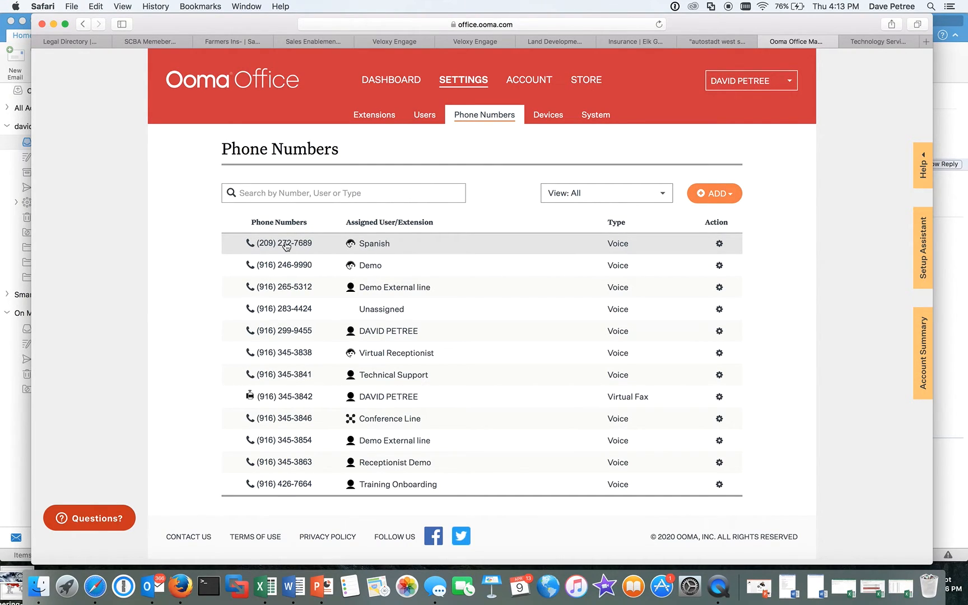
pyautogui.moveTo(305, 247)
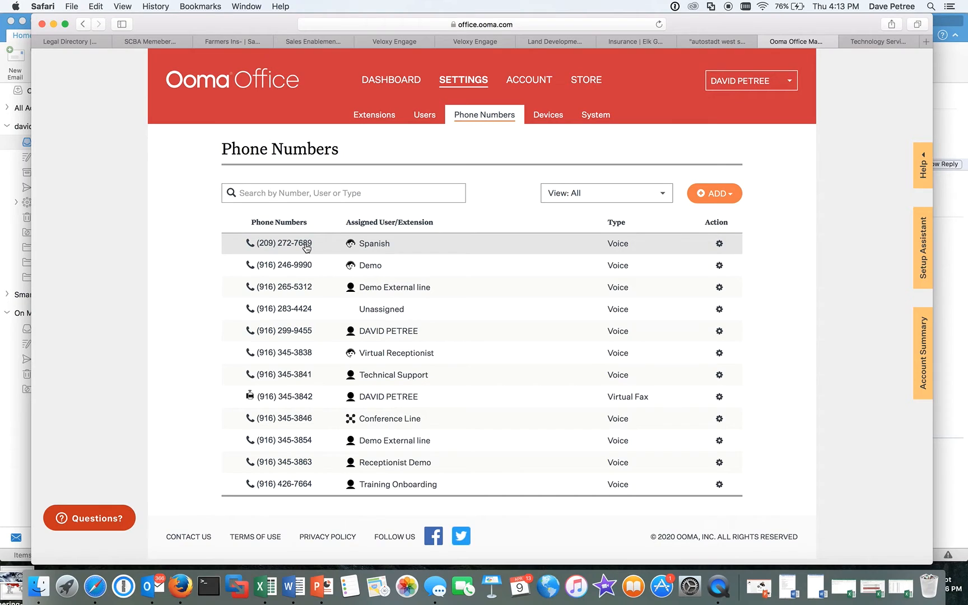
pyautogui.moveTo(311, 246)
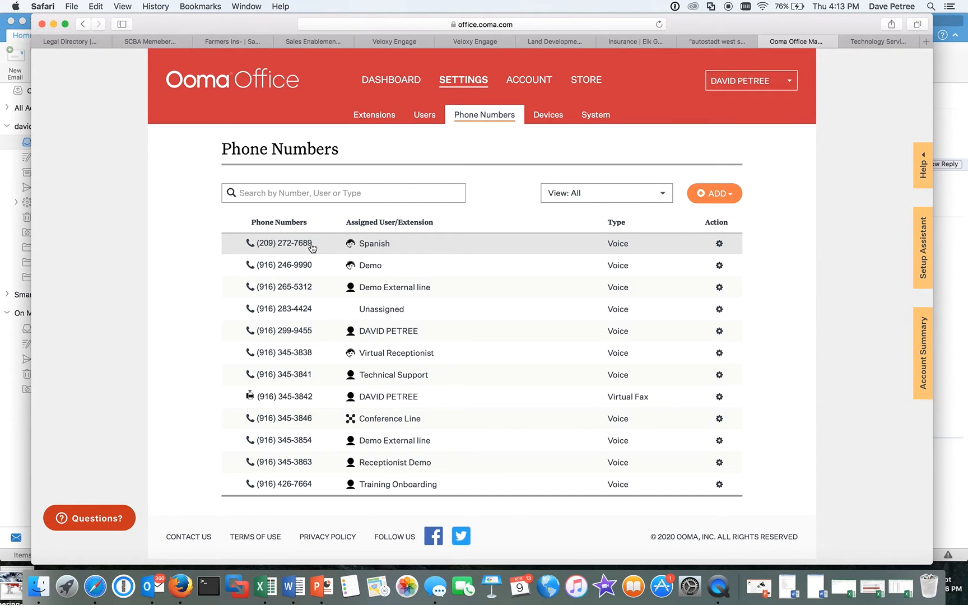
pyautogui.moveTo(291, 246)
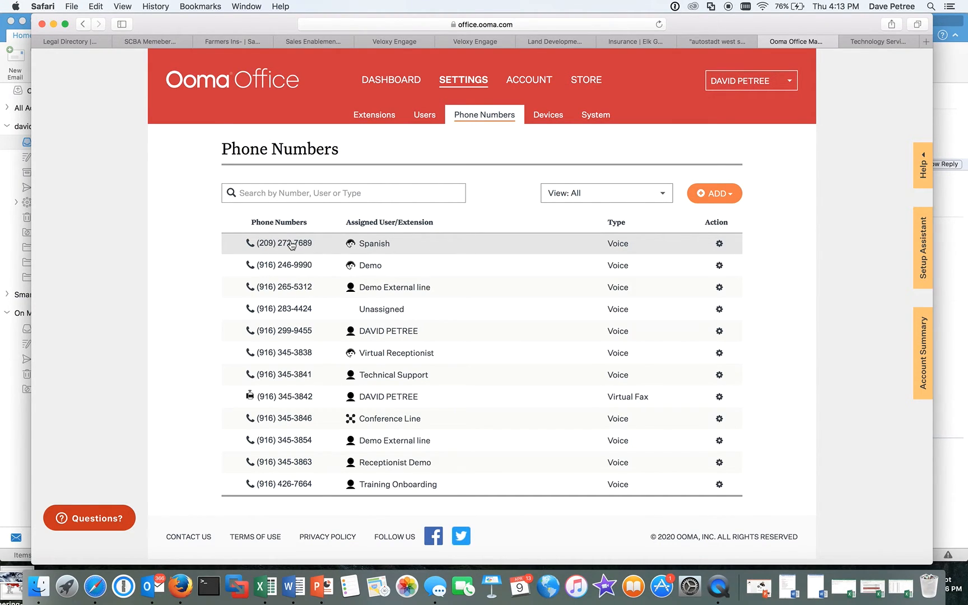
pyautogui.click(719, 243)
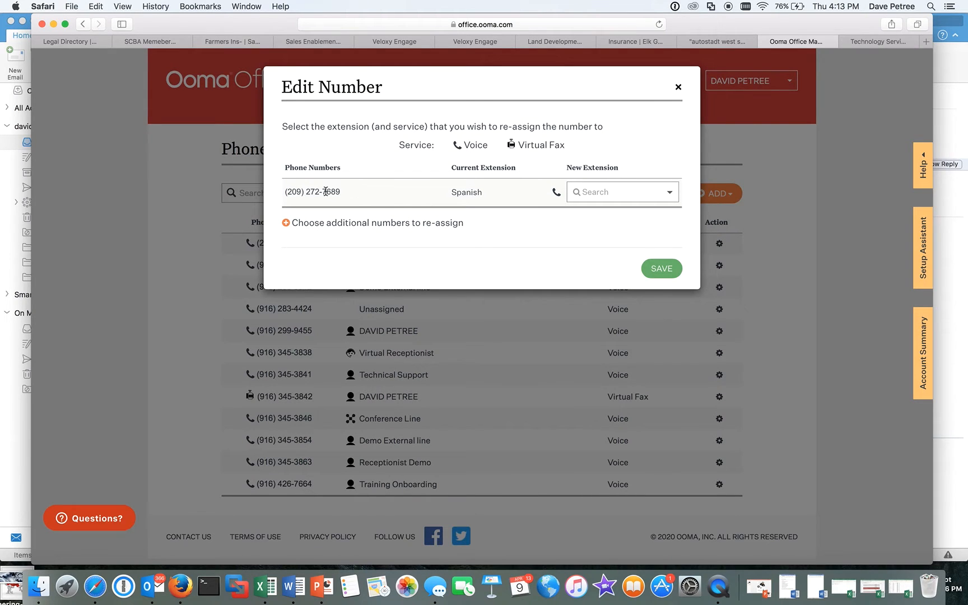
pyautogui.moveTo(630, 205)
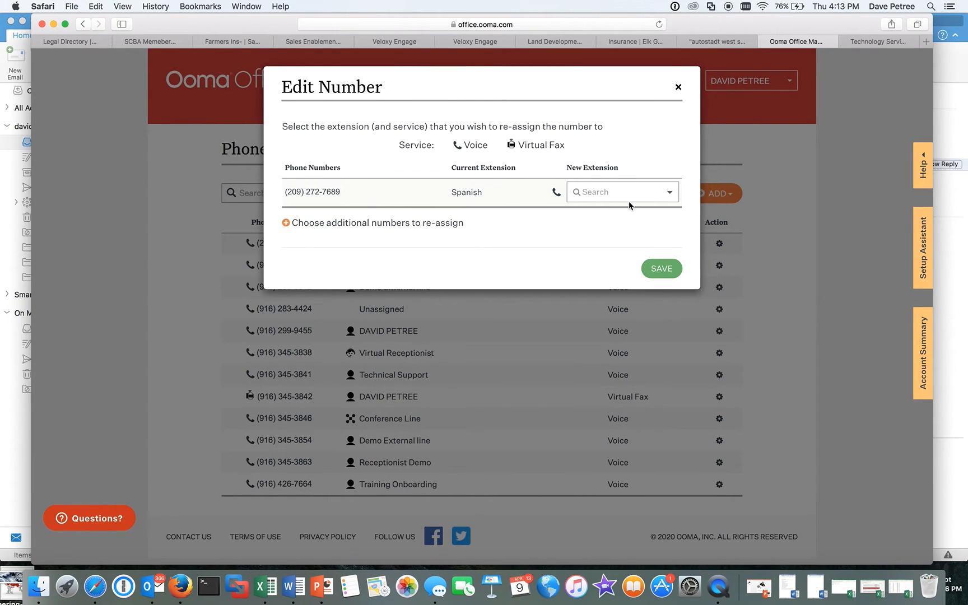
pyautogui.click(618, 192)
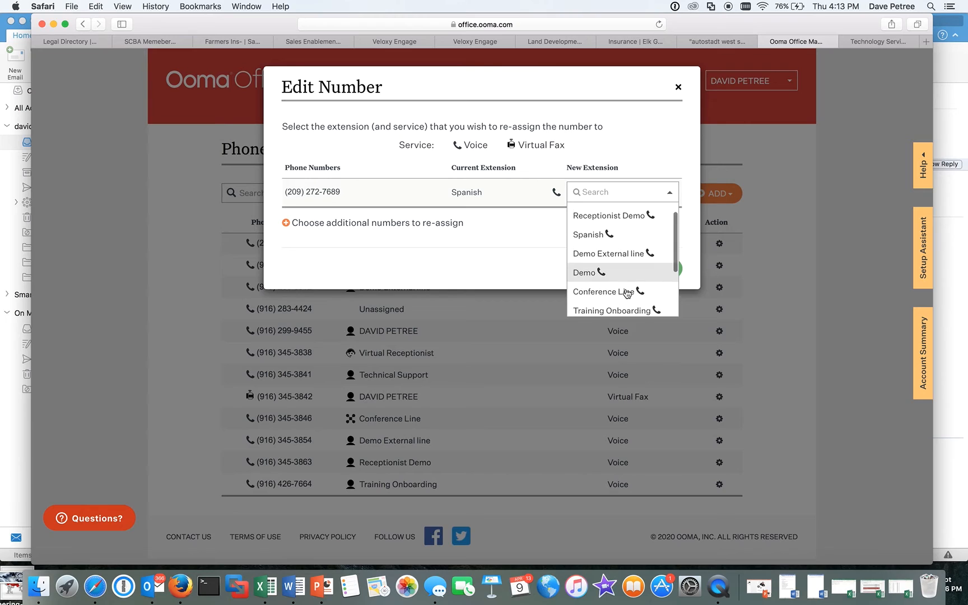
pyautogui.scroll(-3)
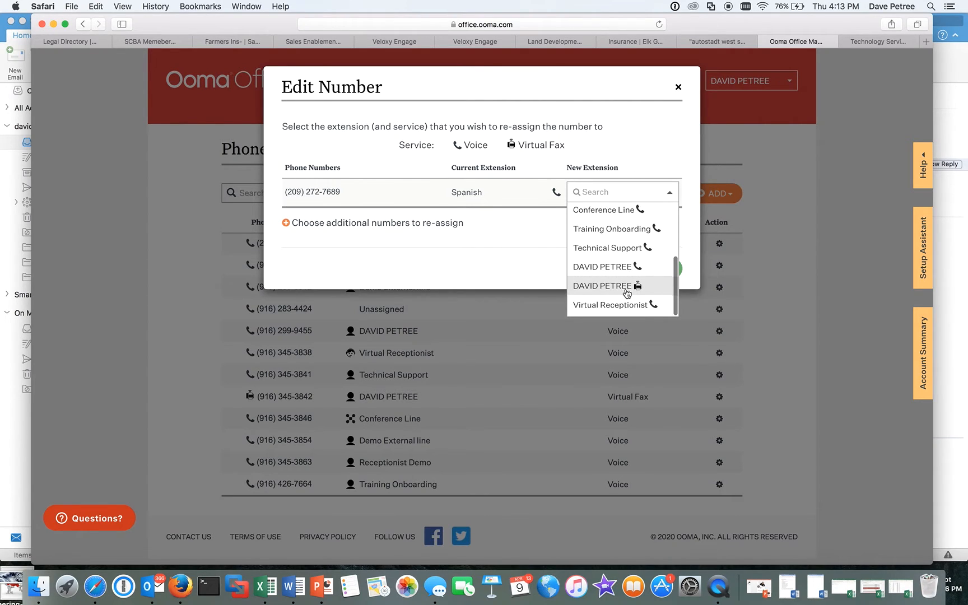
pyautogui.click(610, 304)
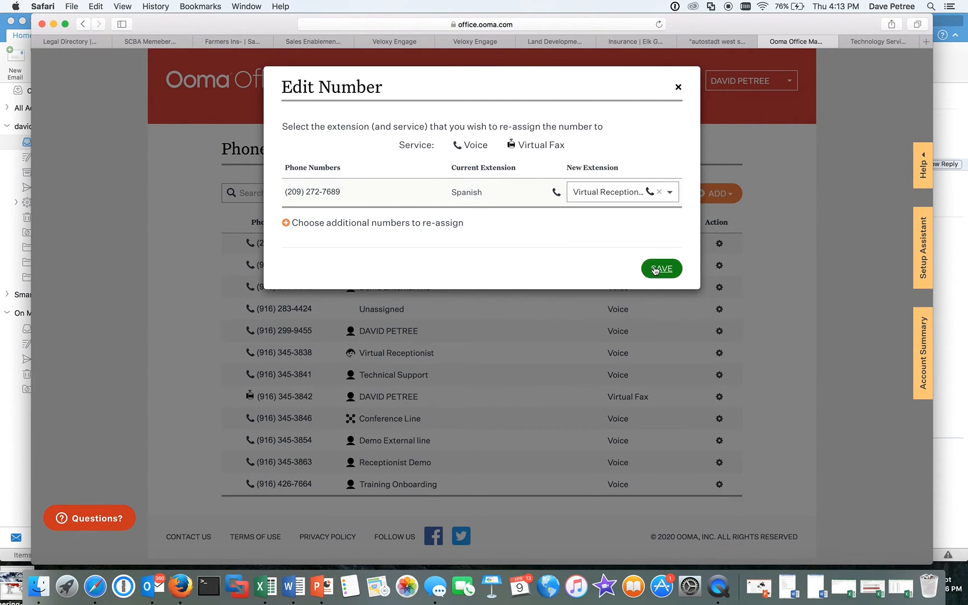
pyautogui.click(661, 268)
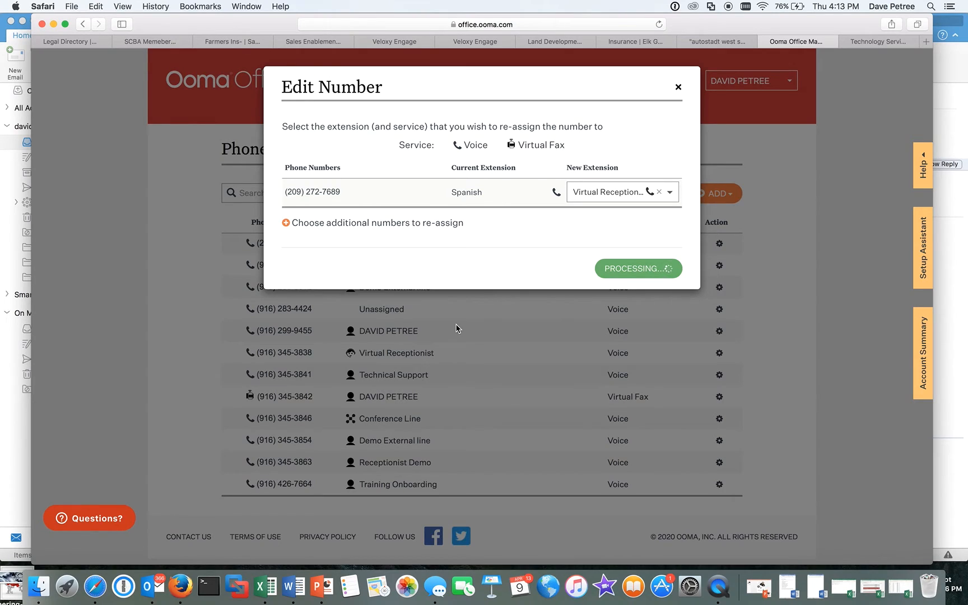
pyautogui.click(637, 268)
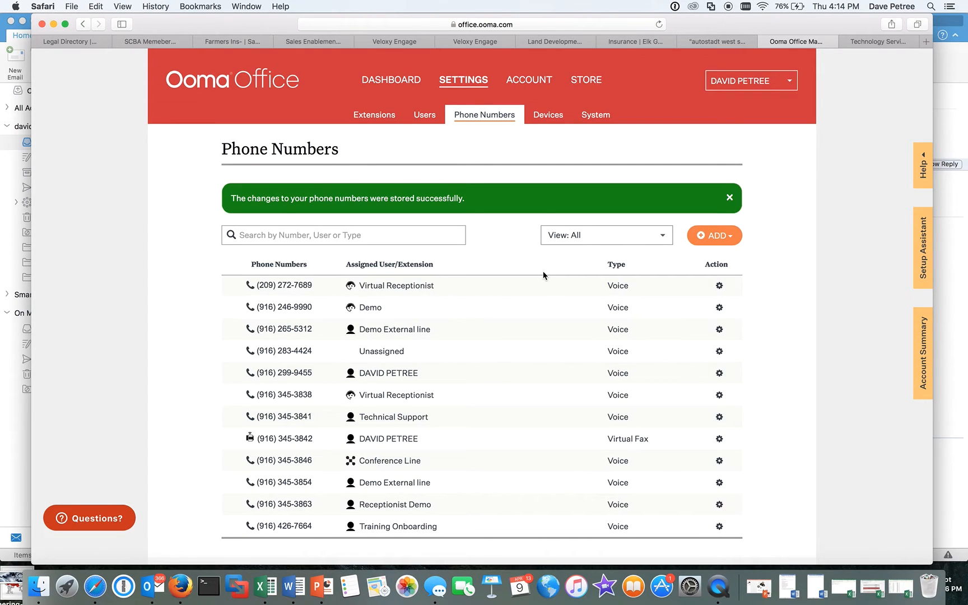
pyautogui.moveTo(612, 150)
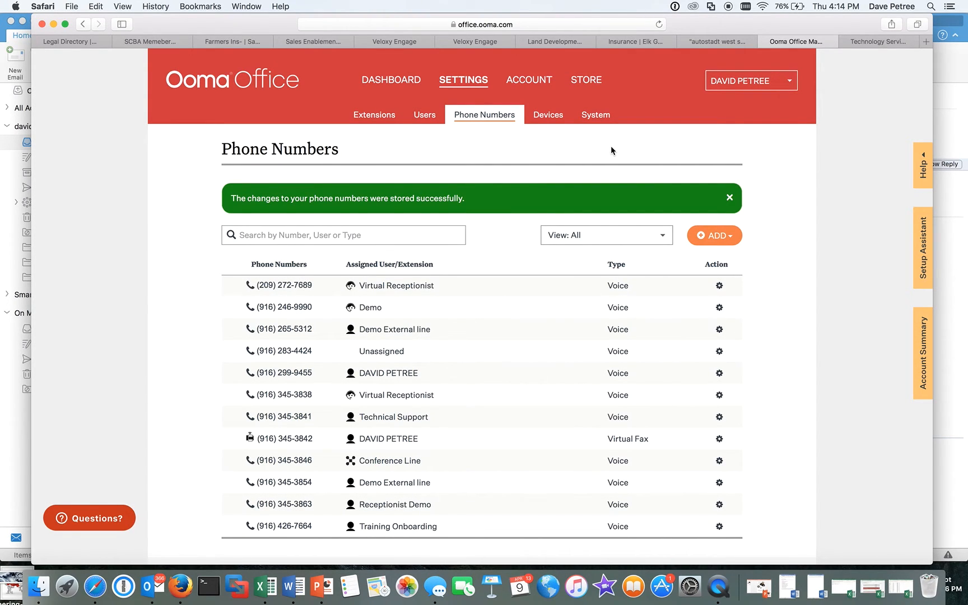
pyautogui.moveTo(594, 114)
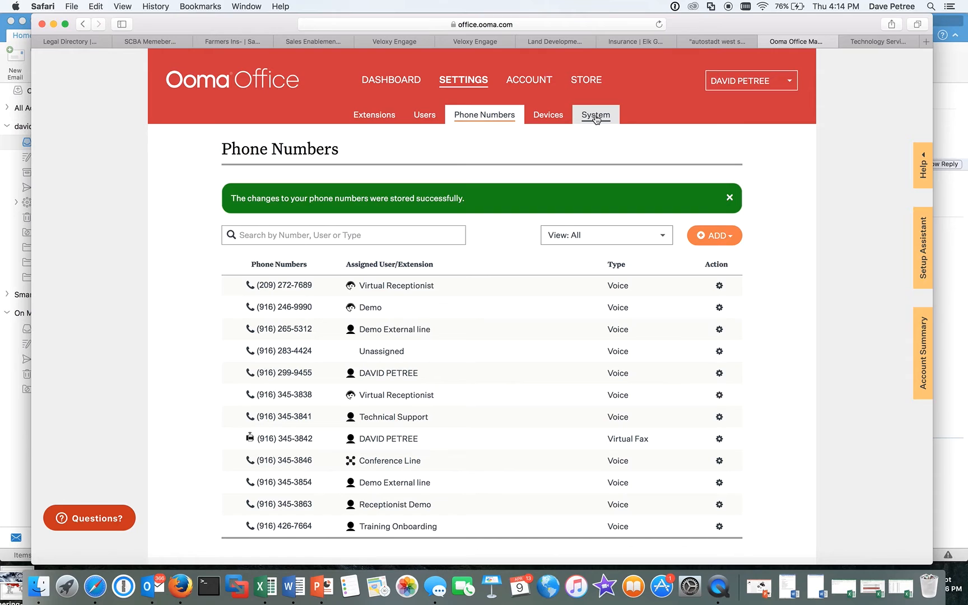
pyautogui.click(594, 115)
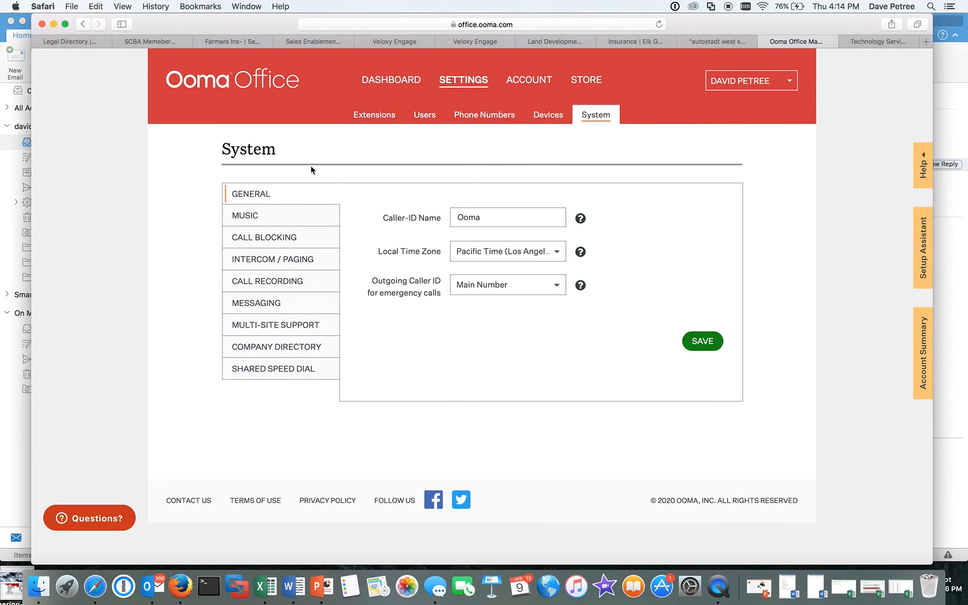
pyautogui.click(246, 215)
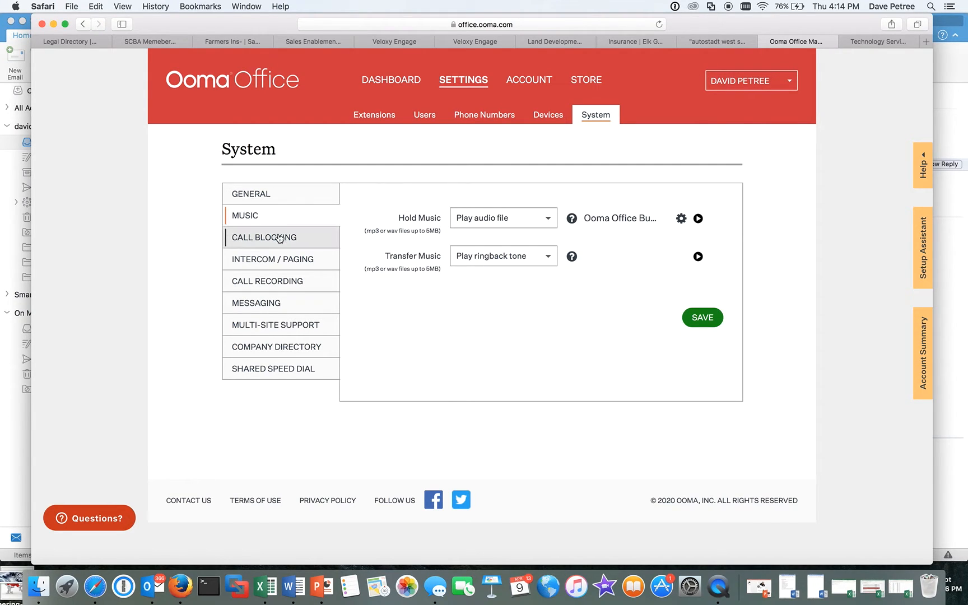
# Step: View call blocking: suspected spammers get a busy tone, block list empty
pyautogui.click(264, 237)
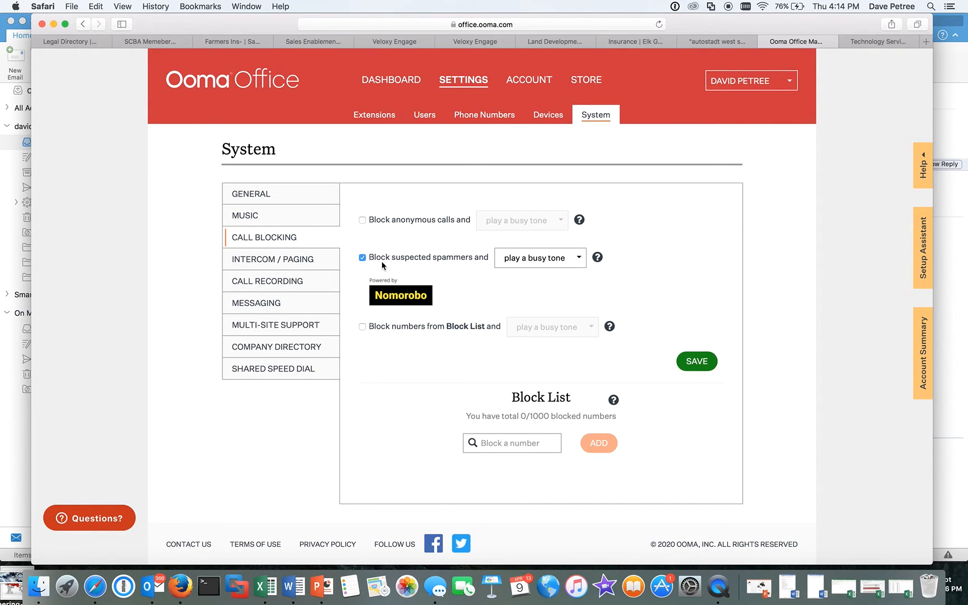
pyautogui.moveTo(433, 260)
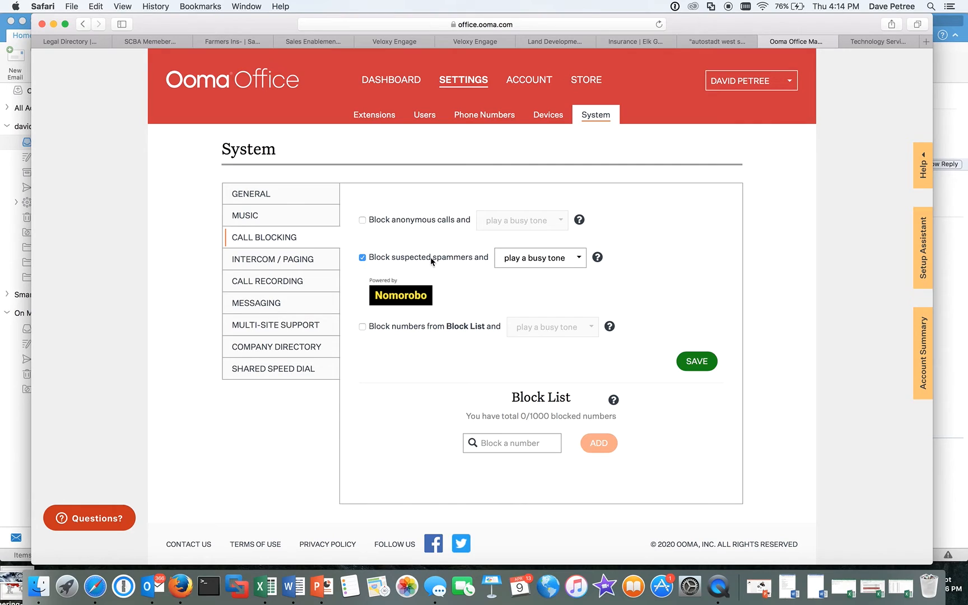
pyautogui.moveTo(473, 283)
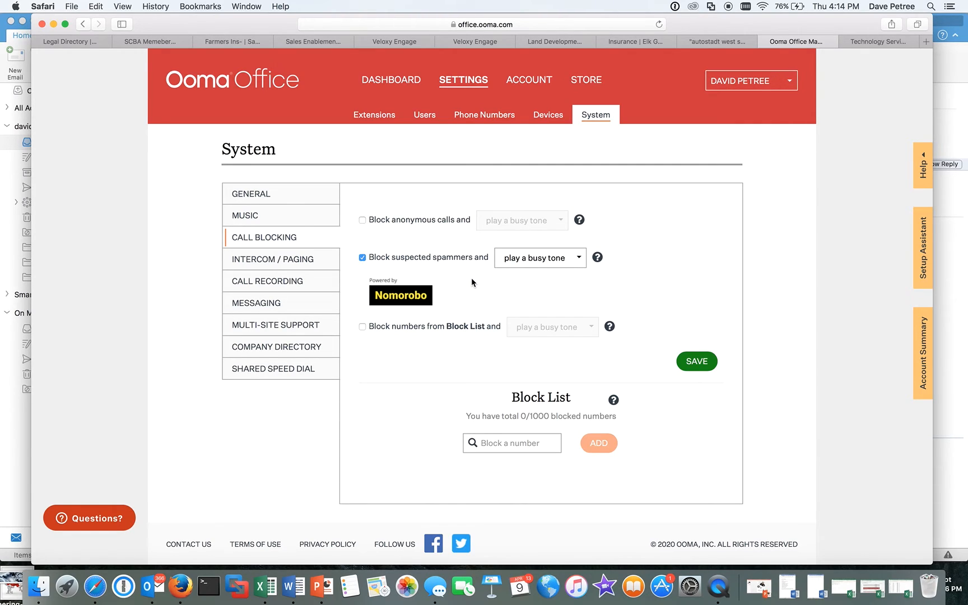
pyautogui.moveTo(477, 298)
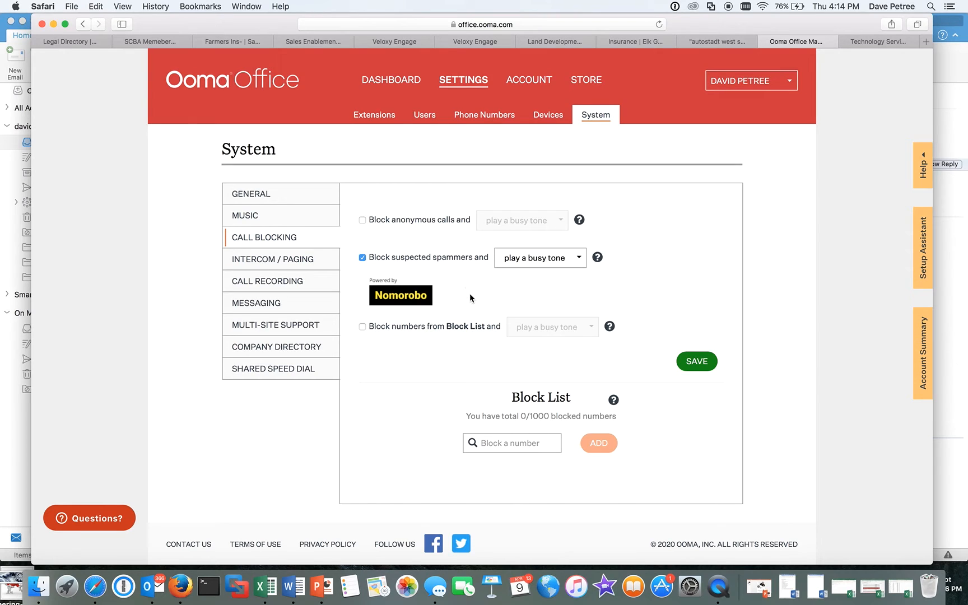
pyautogui.moveTo(532, 259)
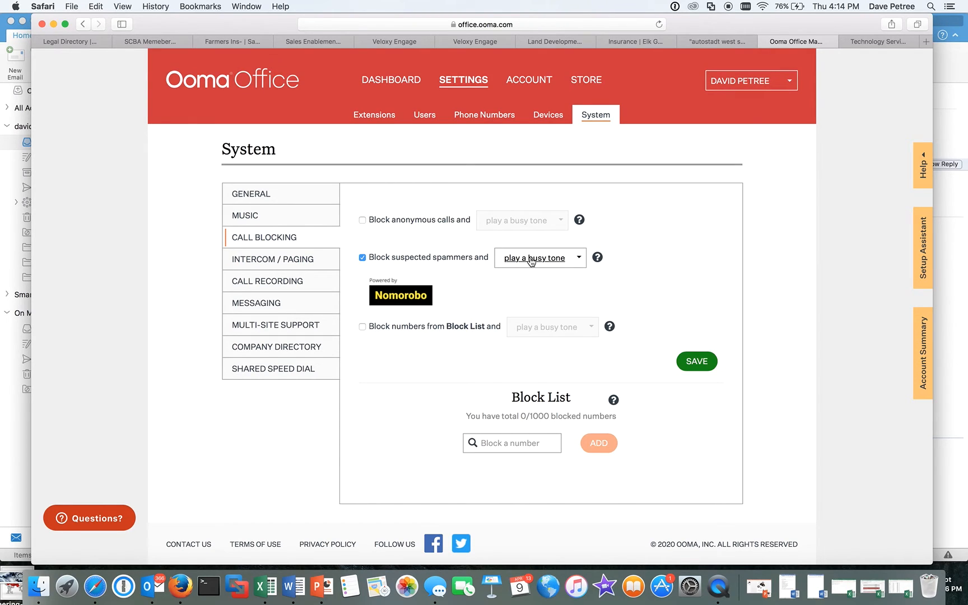
pyautogui.moveTo(503, 288)
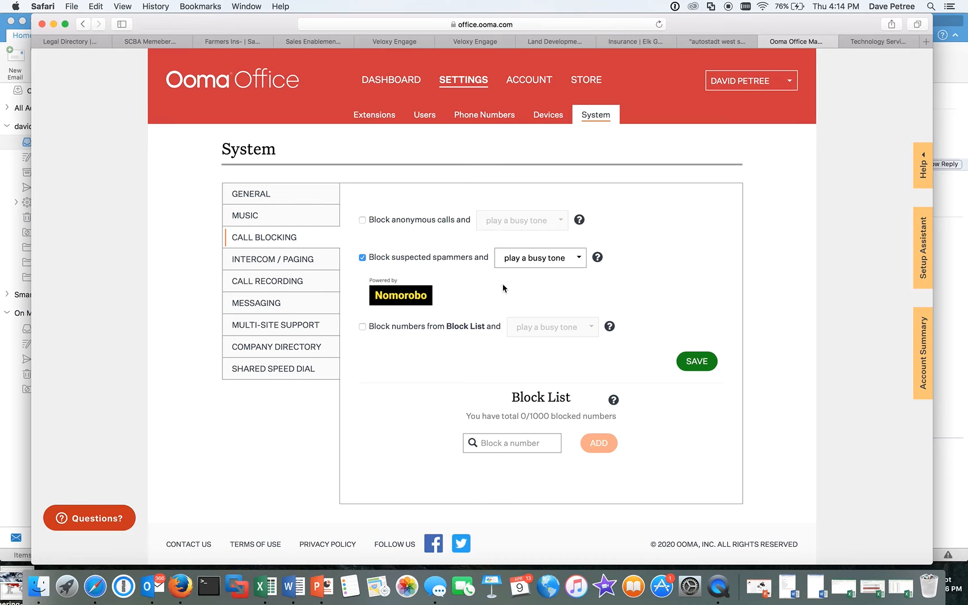
pyautogui.moveTo(465, 285)
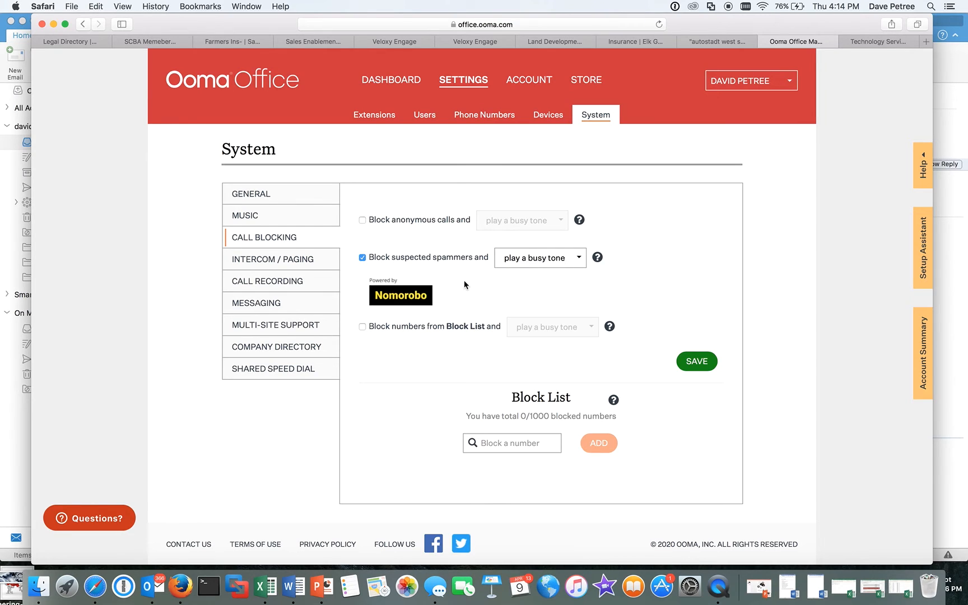
pyautogui.moveTo(450, 276)
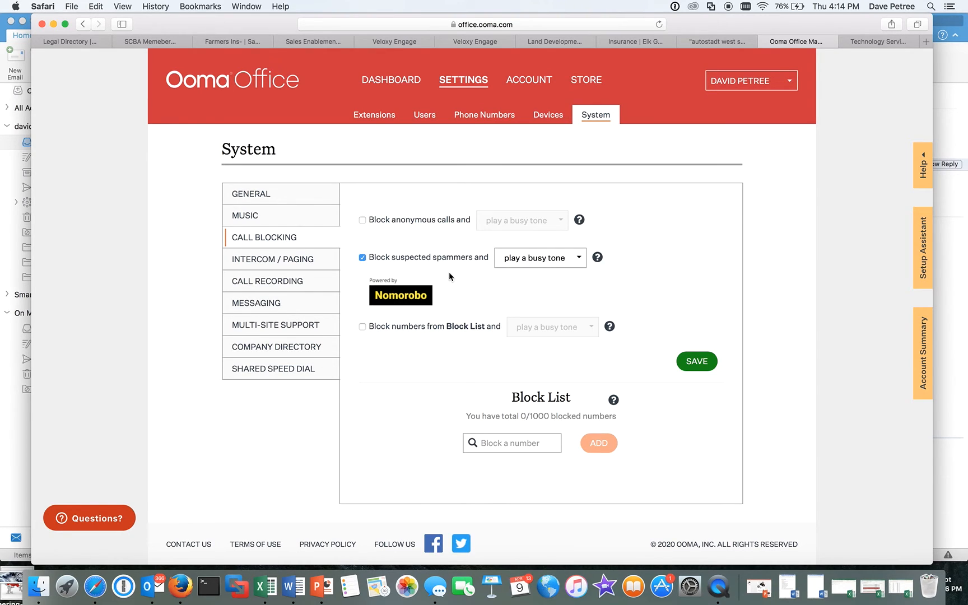
pyautogui.moveTo(449, 373)
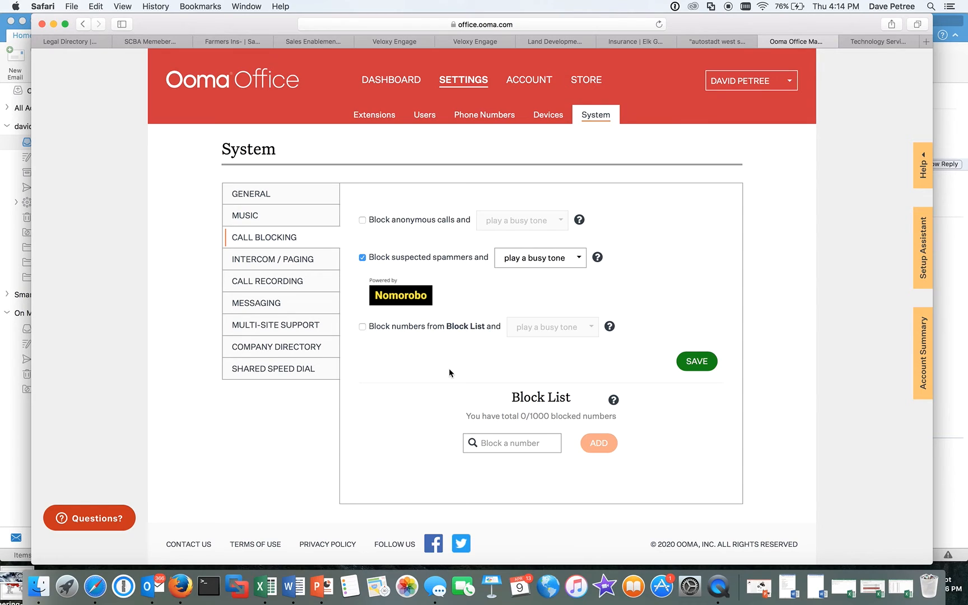
pyautogui.moveTo(418, 343)
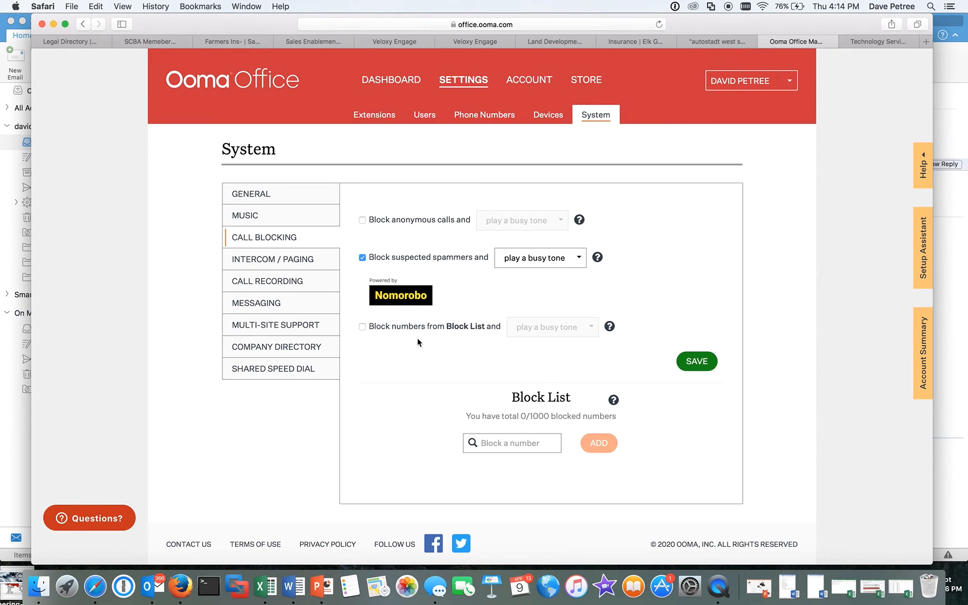
pyautogui.moveTo(431, 431)
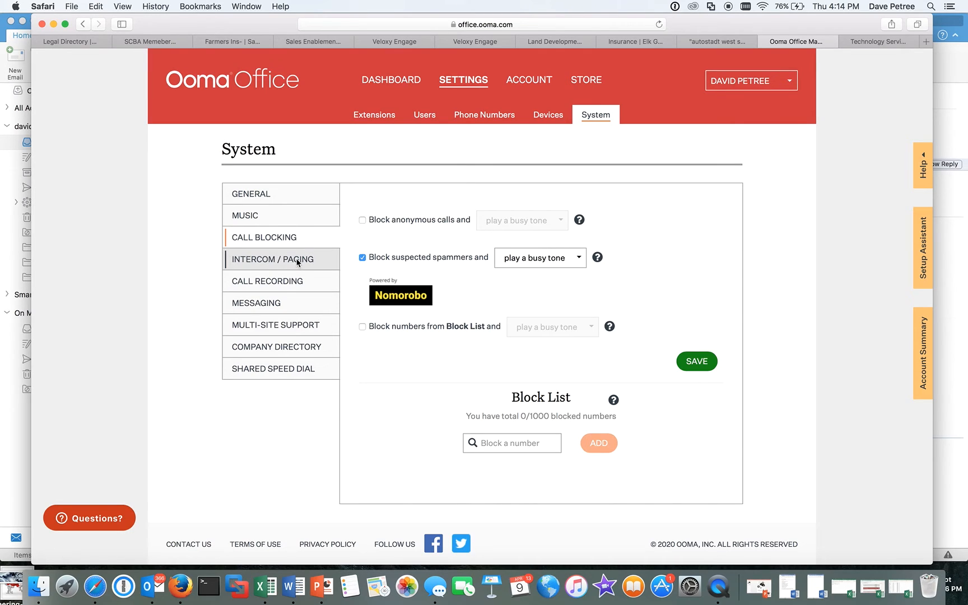
# Step: View the Intercom / Paging section, where users may make intercom calls
pyautogui.click(272, 259)
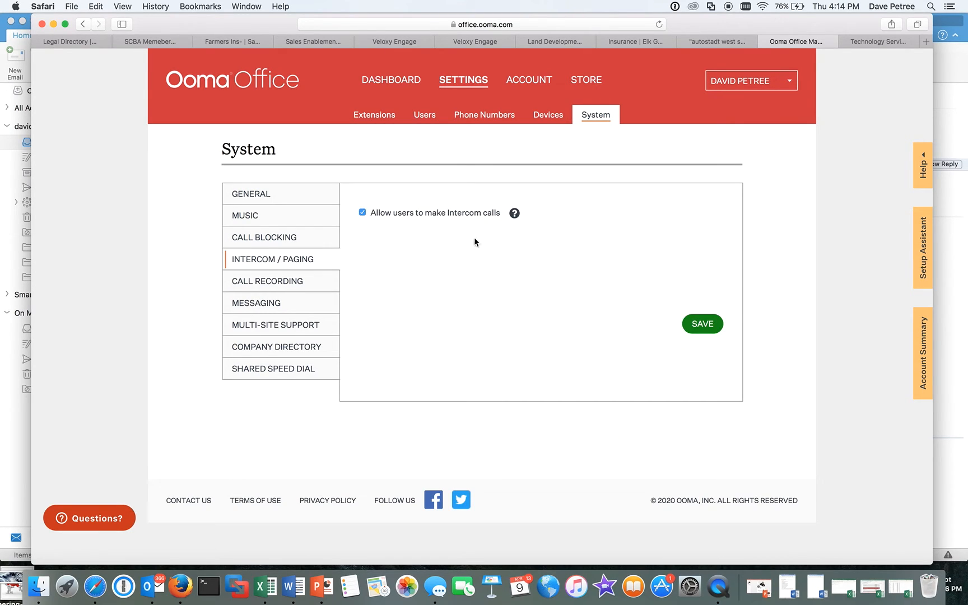
pyautogui.moveTo(540, 272)
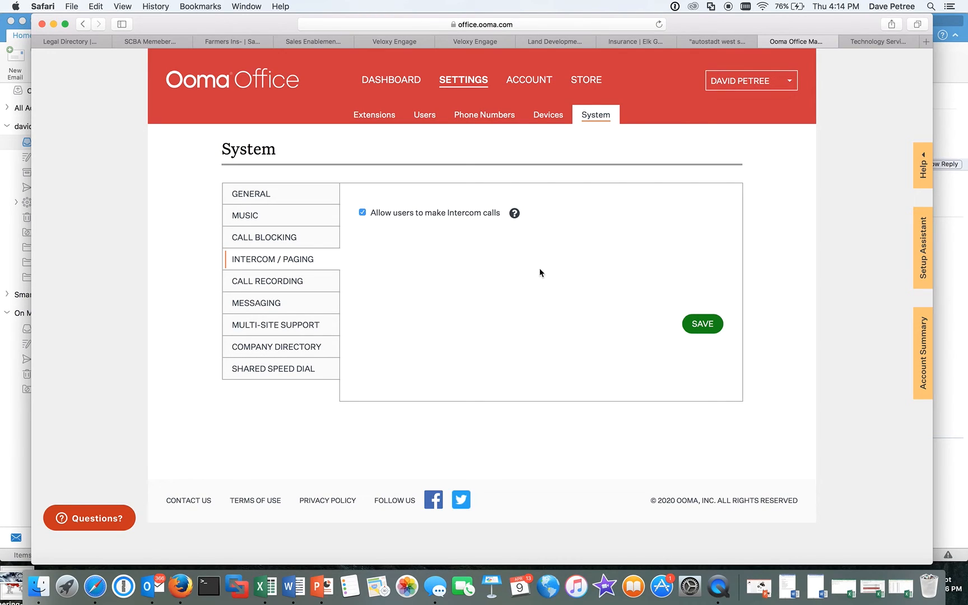
pyautogui.moveTo(513, 262)
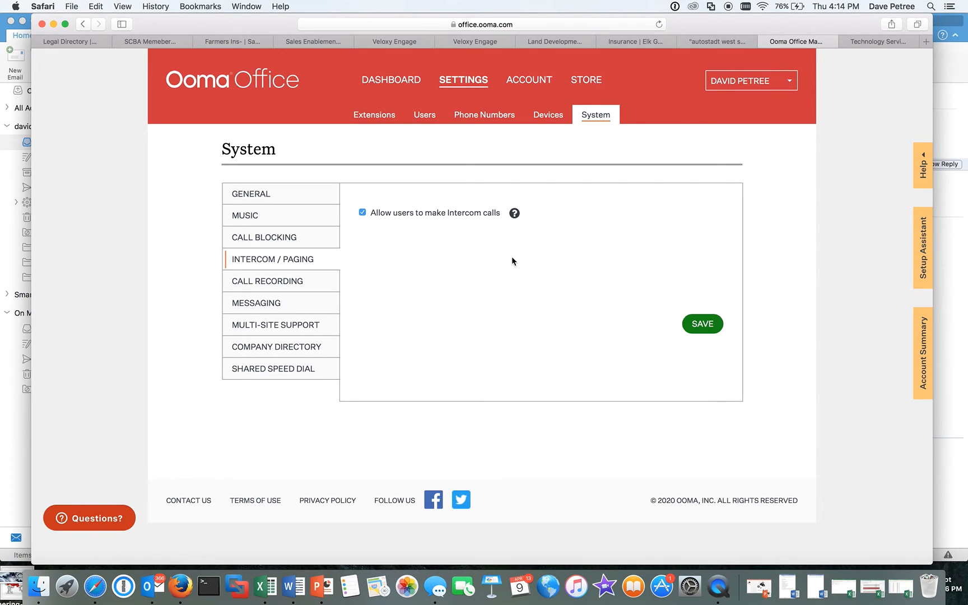
pyautogui.moveTo(585, 323)
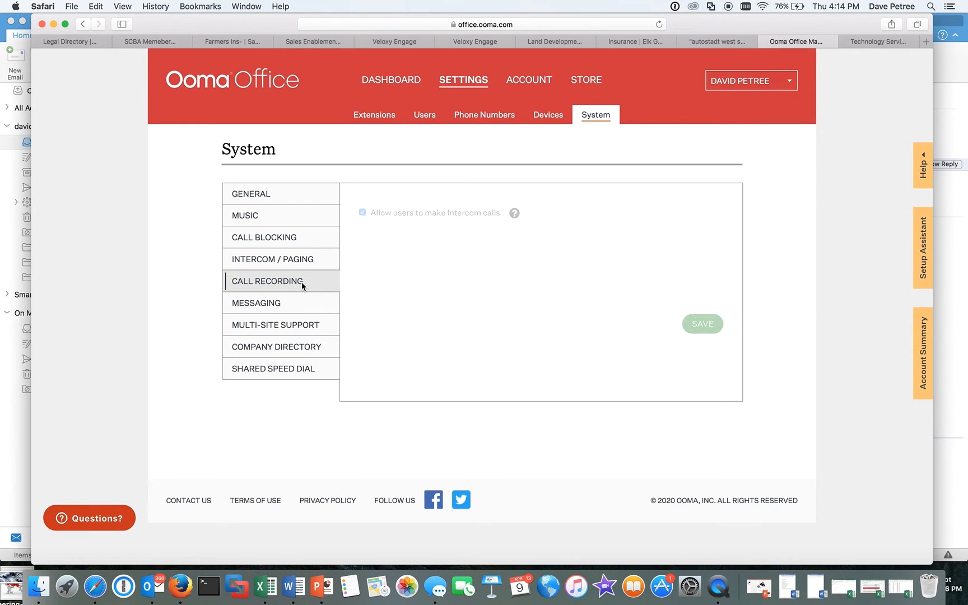
# Step: Review the call recording note, then view messaging with text messaging allowed
pyautogui.click(267, 281)
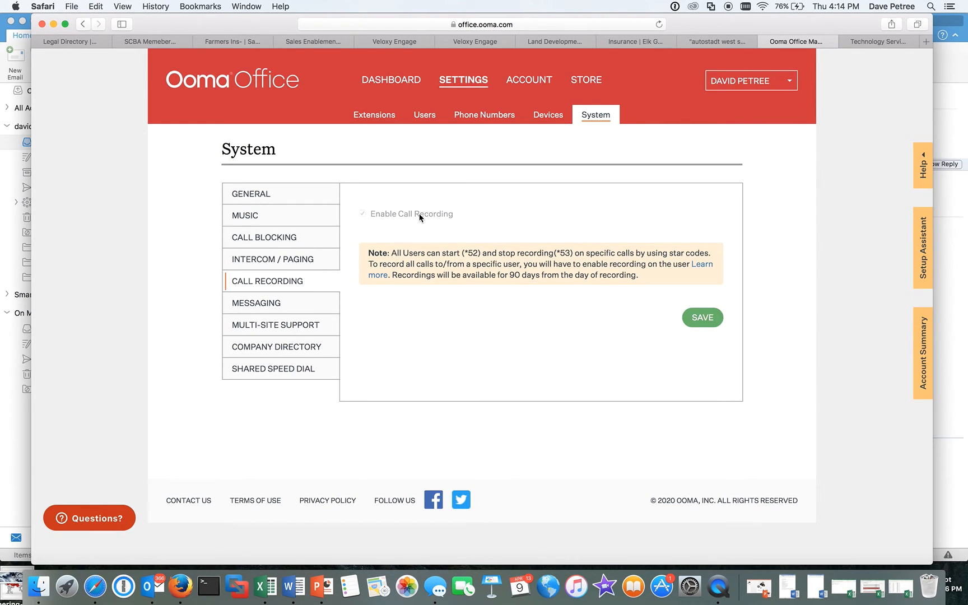
pyautogui.moveTo(438, 128)
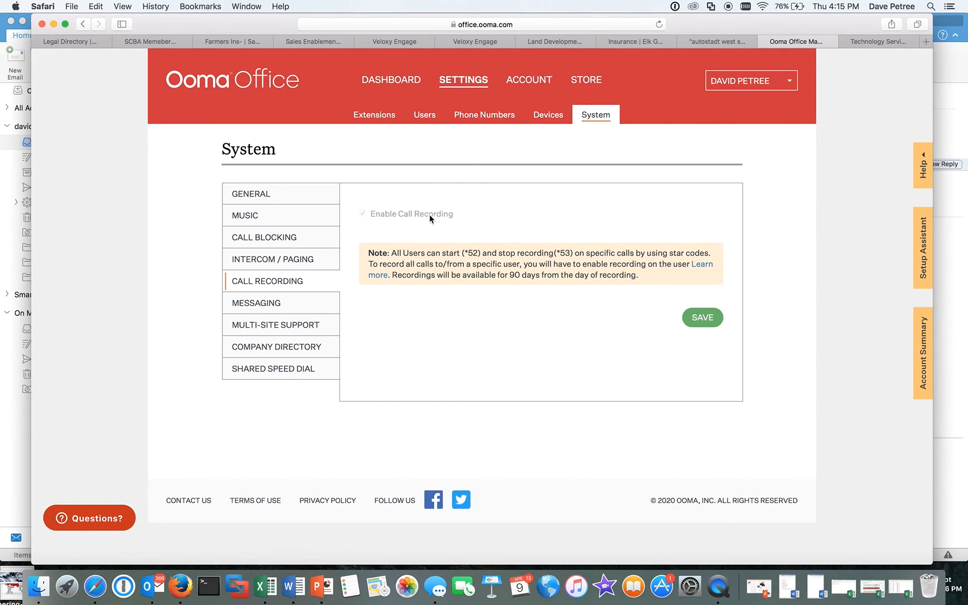
pyautogui.moveTo(479, 261)
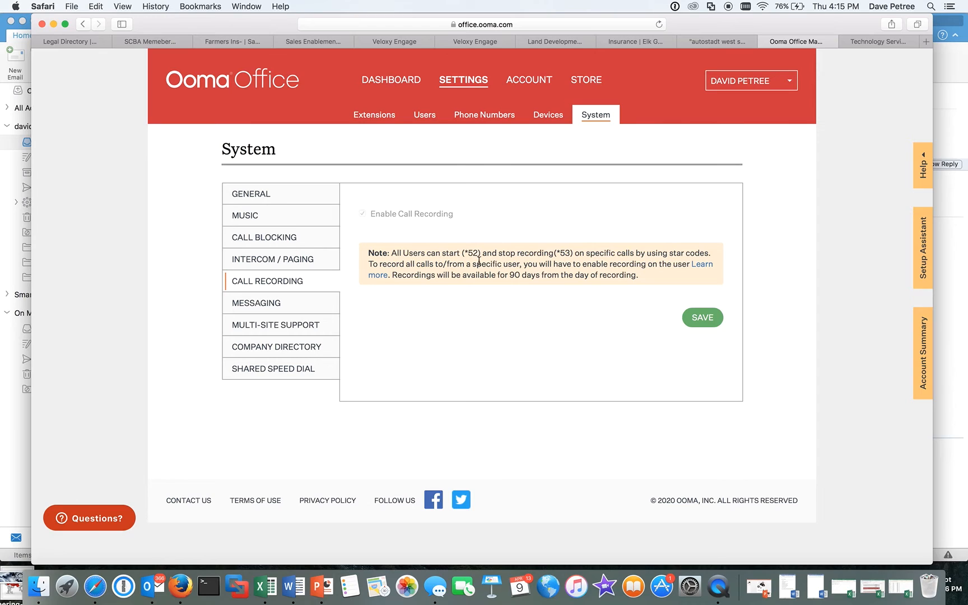
pyautogui.moveTo(419, 325)
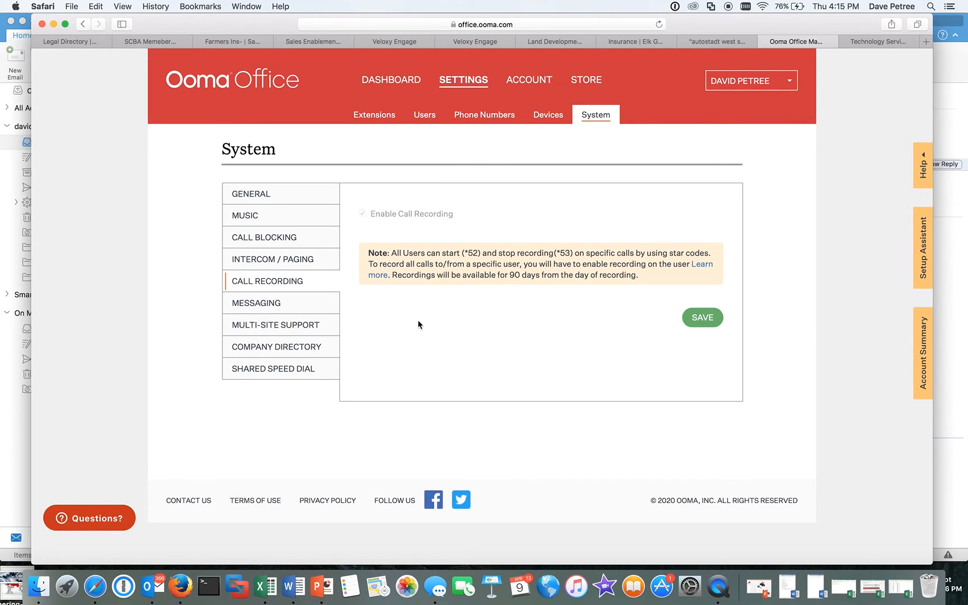
pyautogui.click(255, 303)
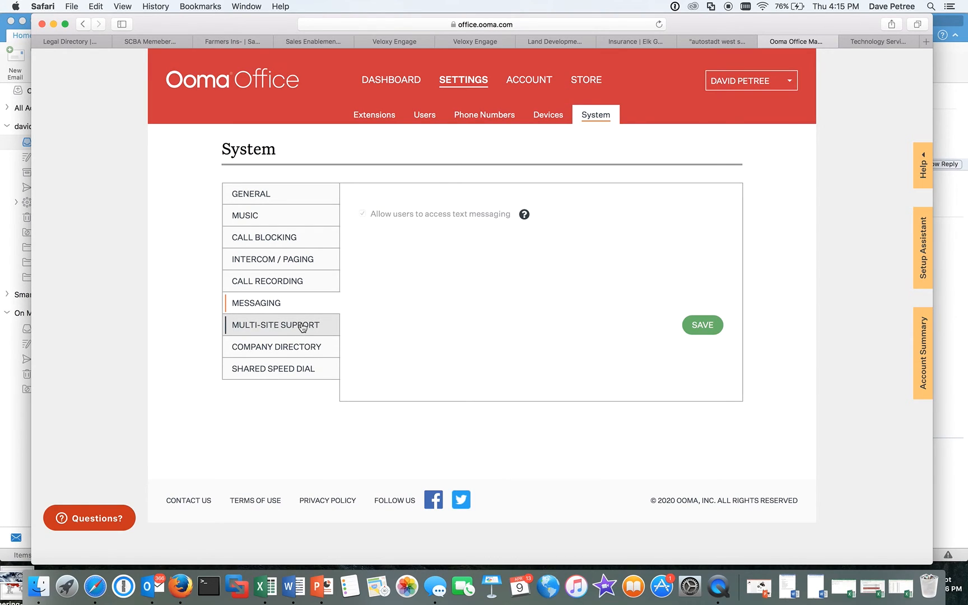
# Step: Check that multi-site support is off, then view the company directory extension listing
pyautogui.click(276, 325)
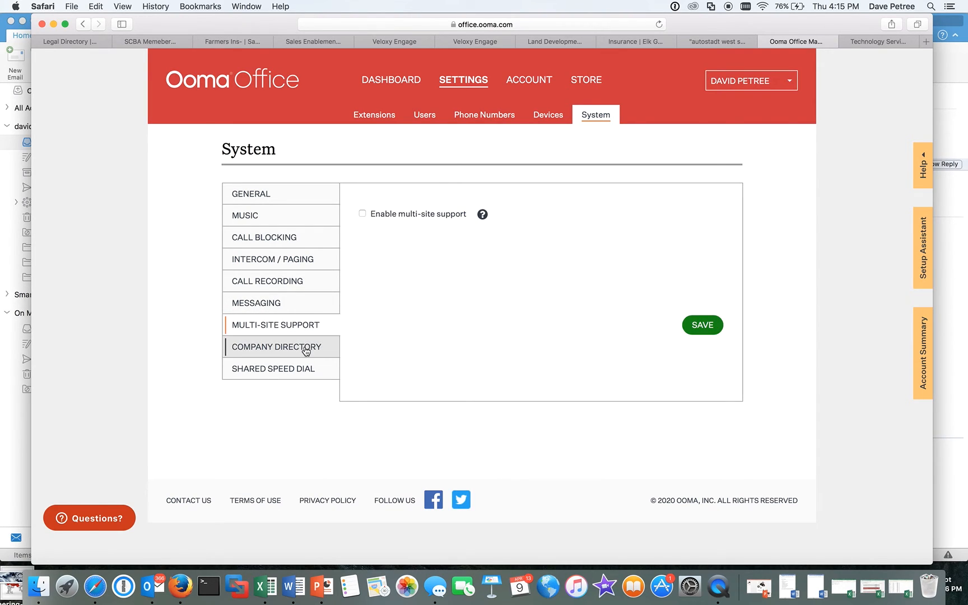
pyautogui.click(277, 347)
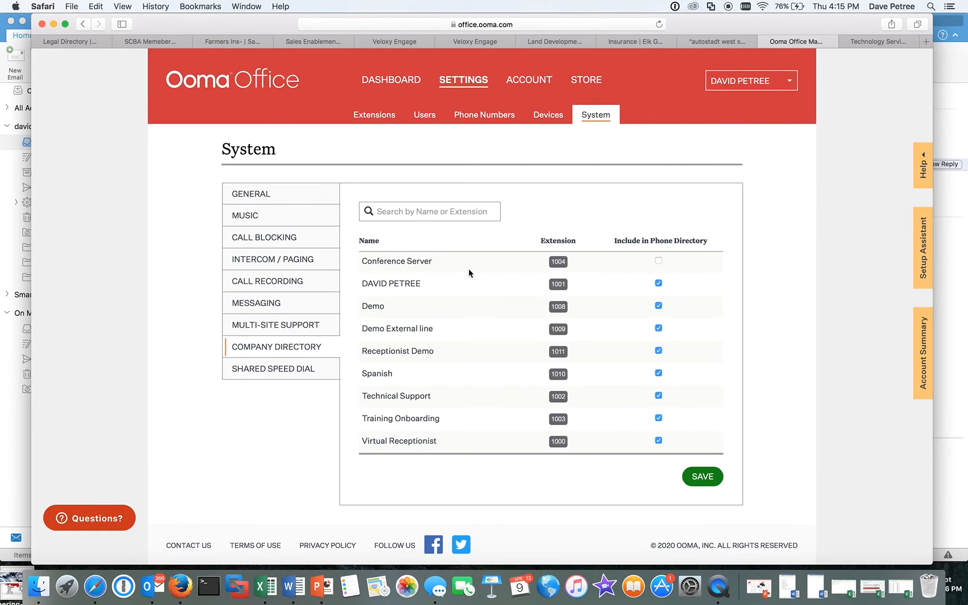
pyautogui.moveTo(541, 240)
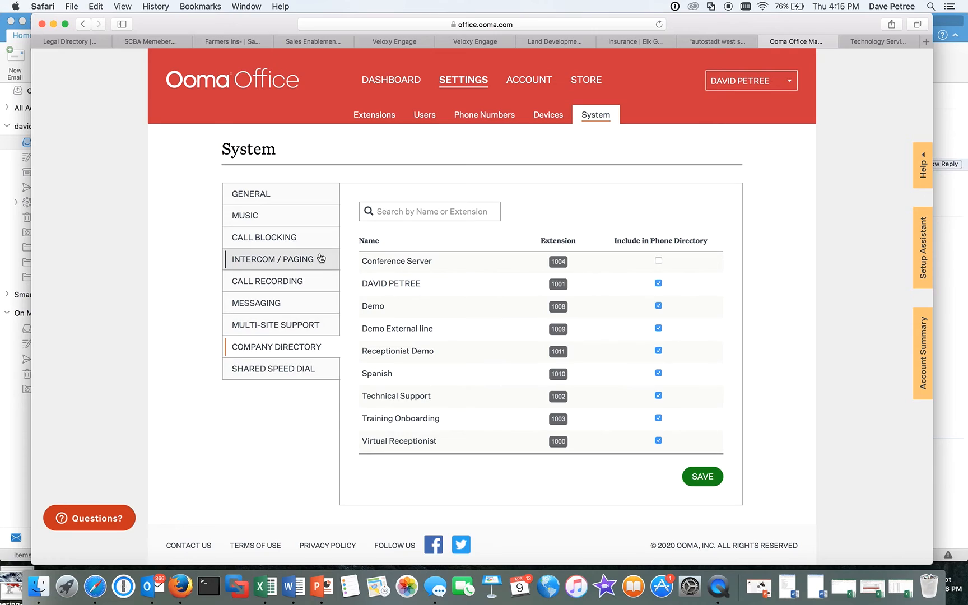
pyautogui.moveTo(609, 148)
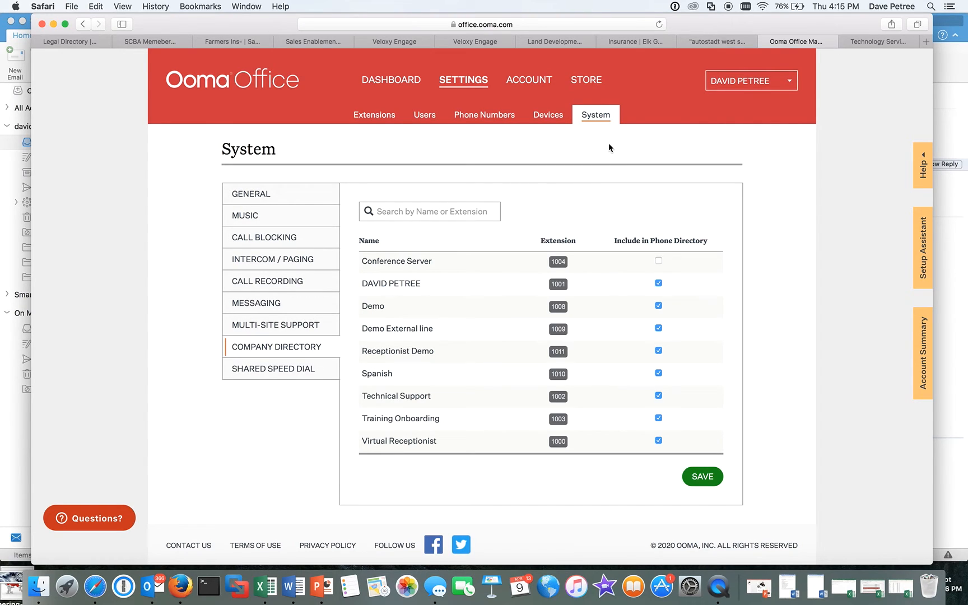
pyautogui.moveTo(586, 80)
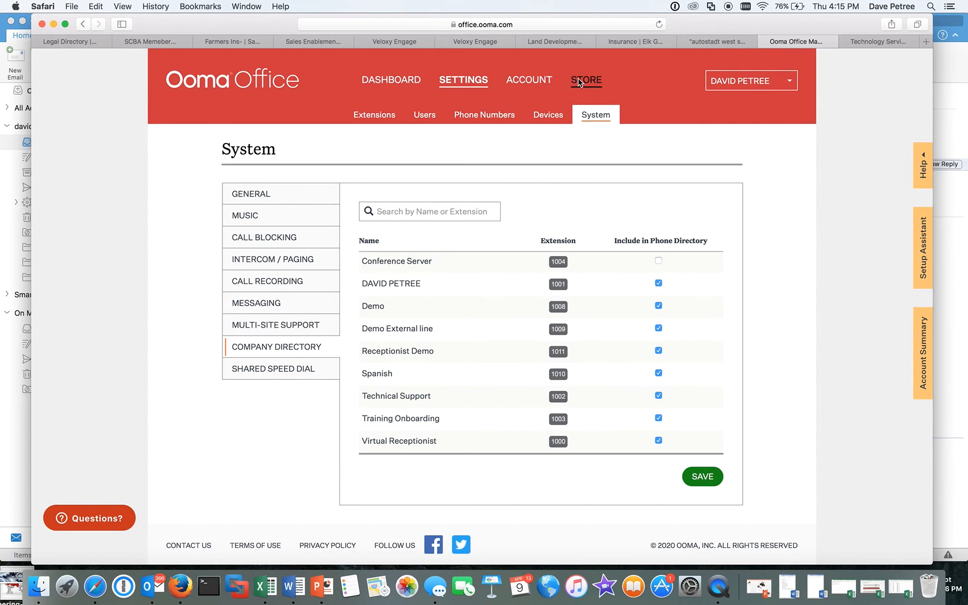
# Step: Browse the Store's Phones catalogue, including the on-sale Ooma DP1 and Yealink T23G
pyautogui.click(586, 80)
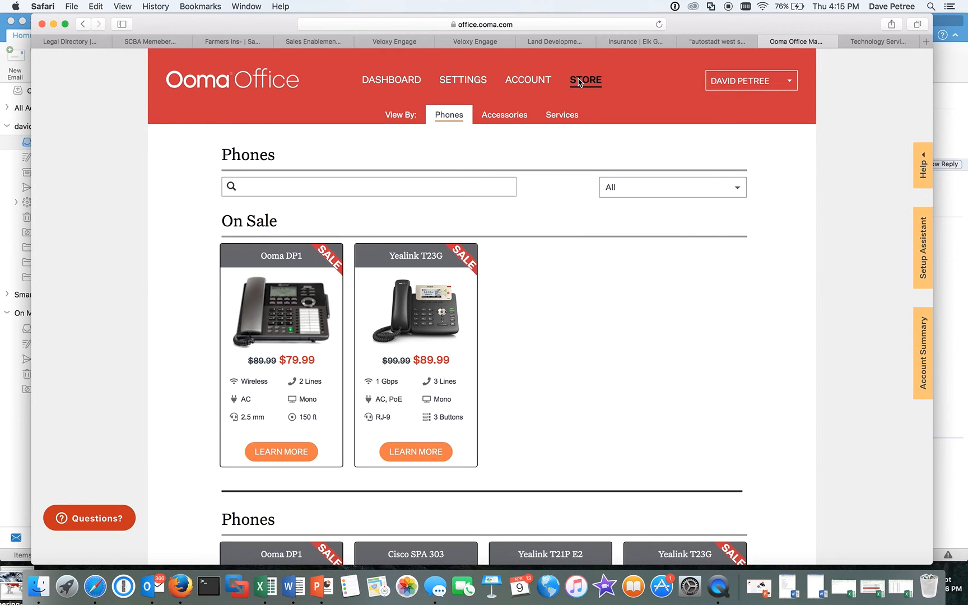
pyautogui.scroll(-3)
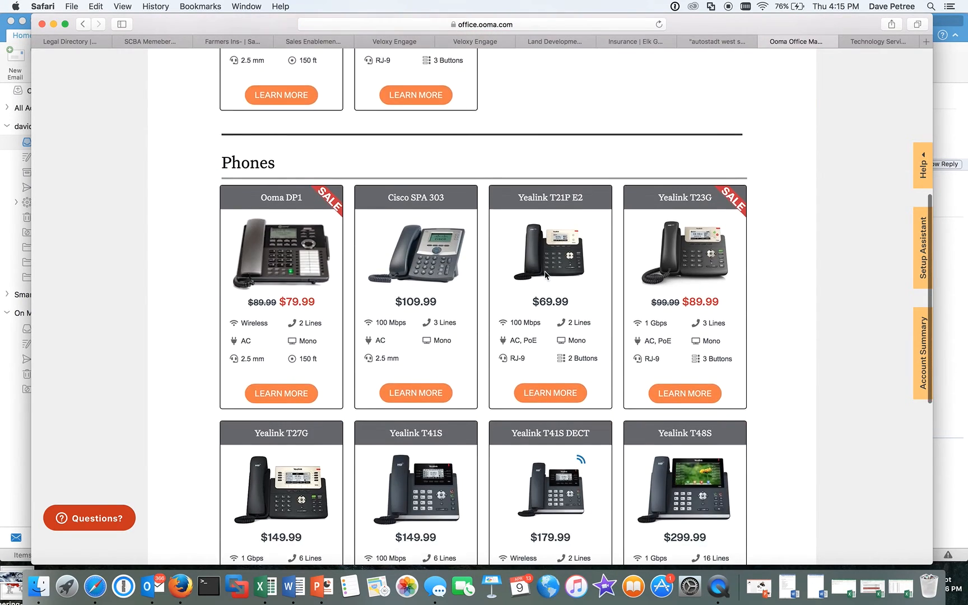
pyautogui.scroll(-3)
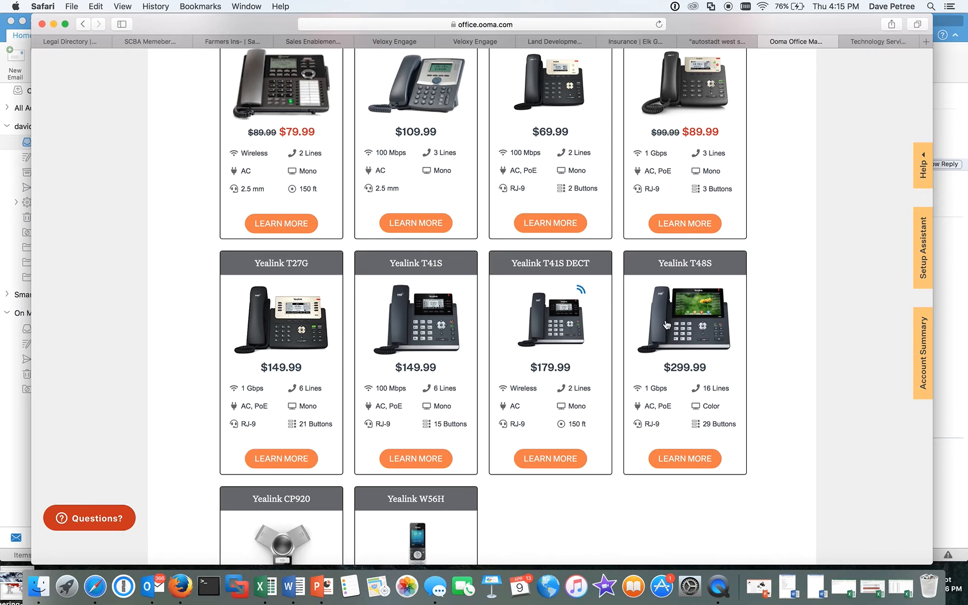
pyautogui.scroll(3)
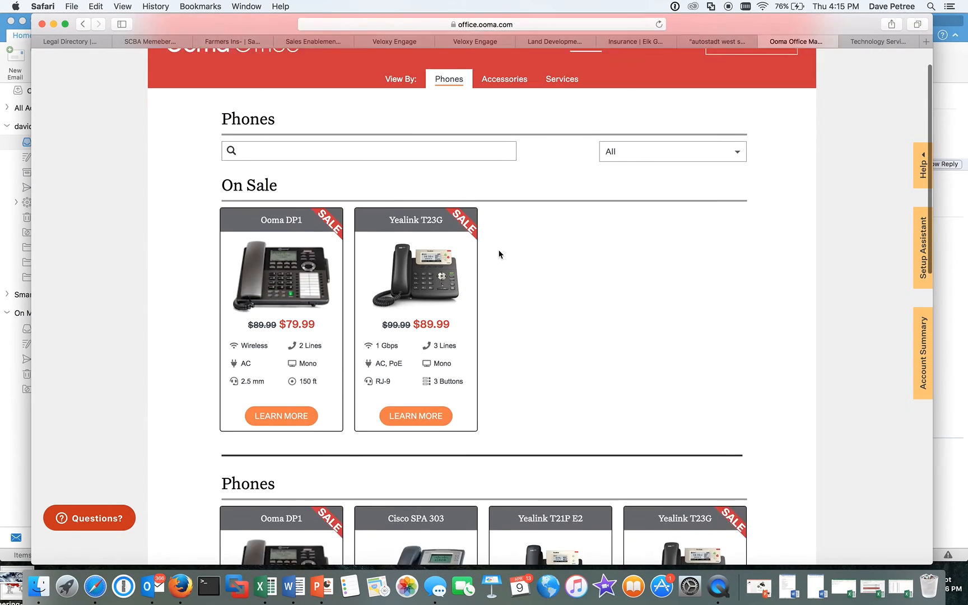
pyautogui.scroll(3)
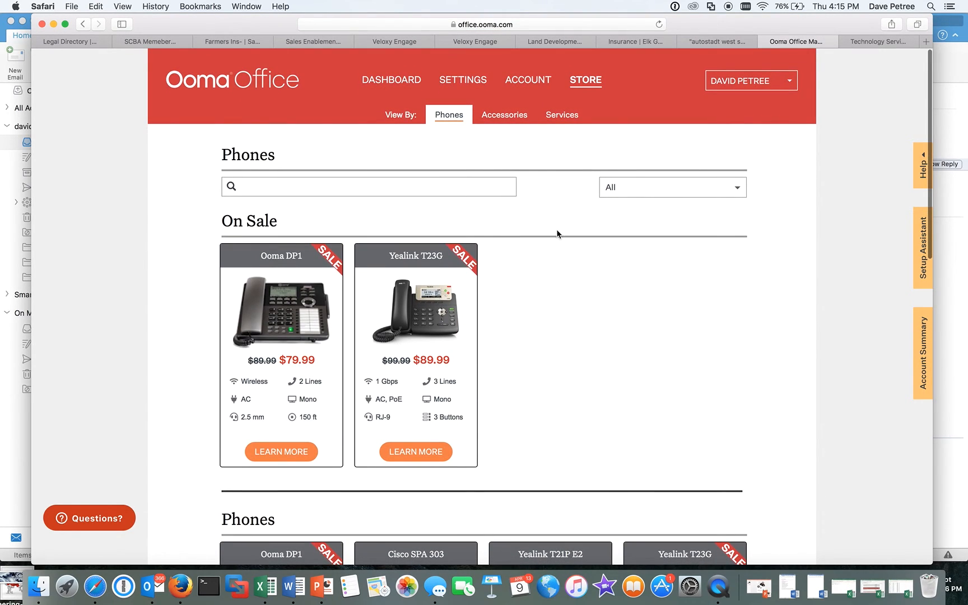
pyautogui.moveTo(567, 157)
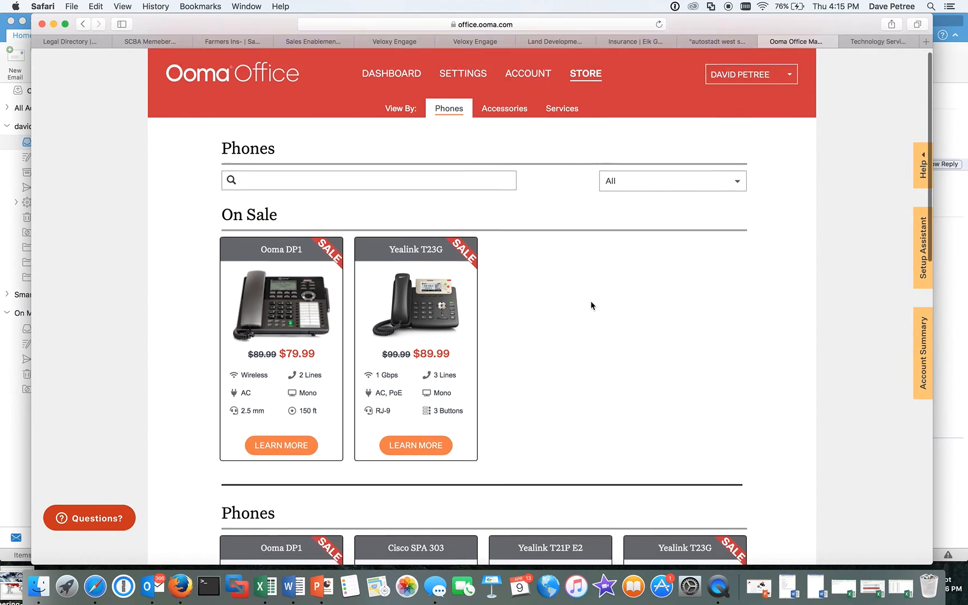
pyautogui.scroll(-3)
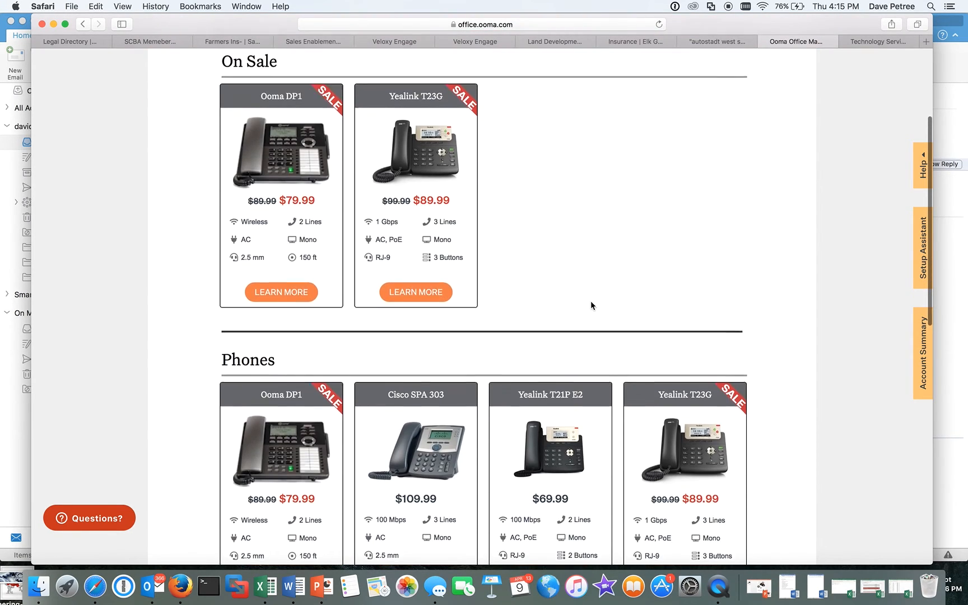
pyautogui.scroll(3)
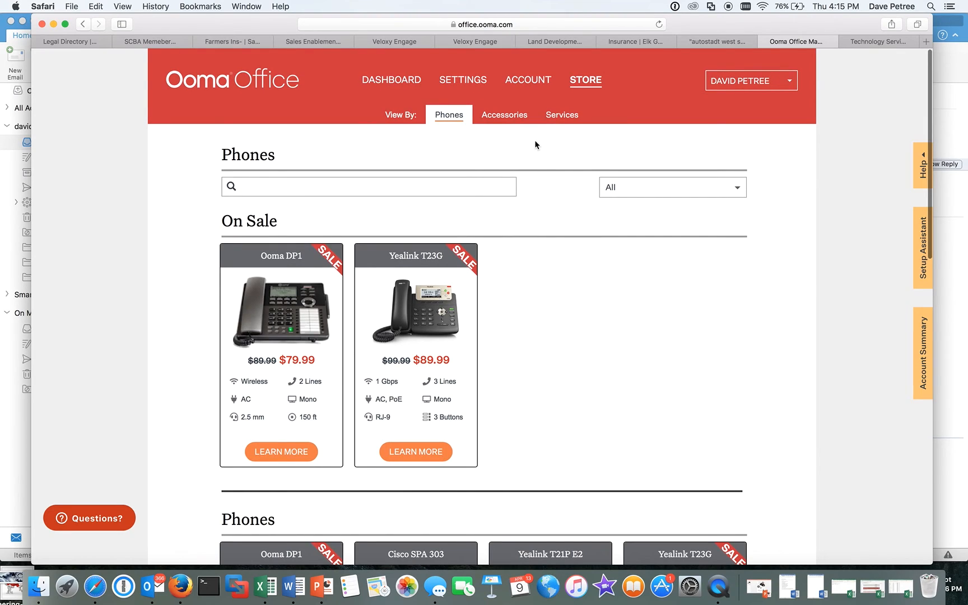
pyautogui.moveTo(575, 285)
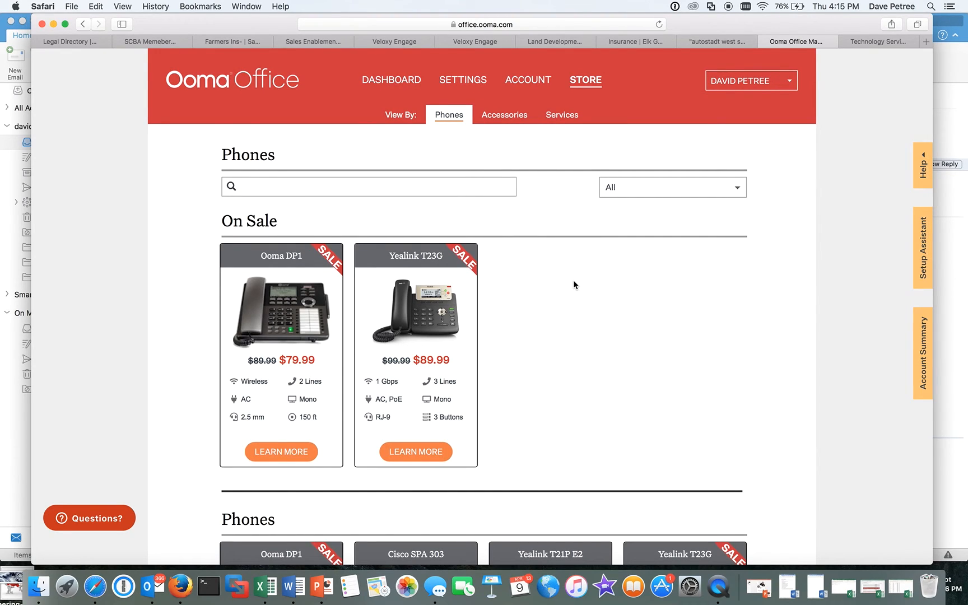
pyautogui.moveTo(583, 319)
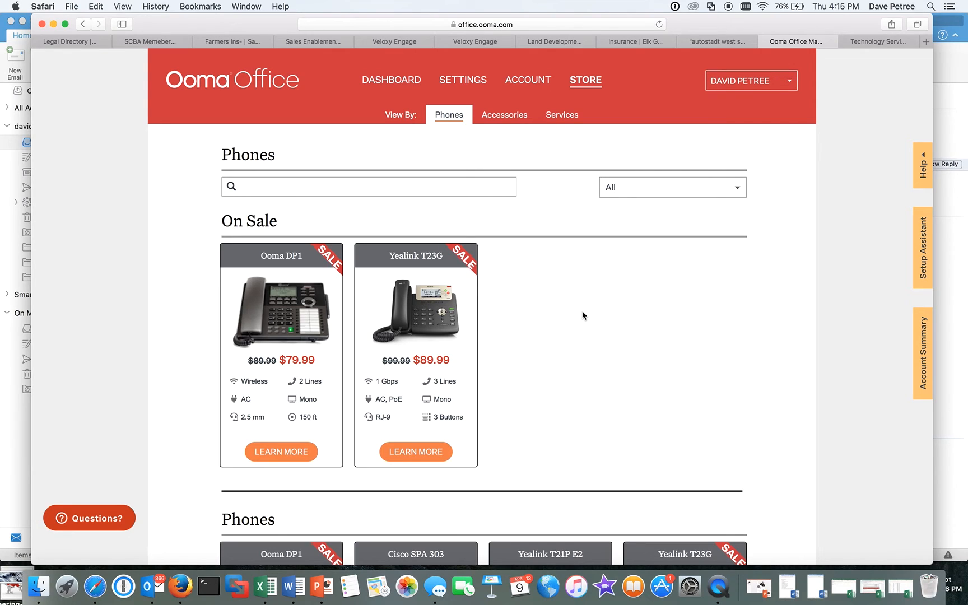
pyautogui.moveTo(547, 289)
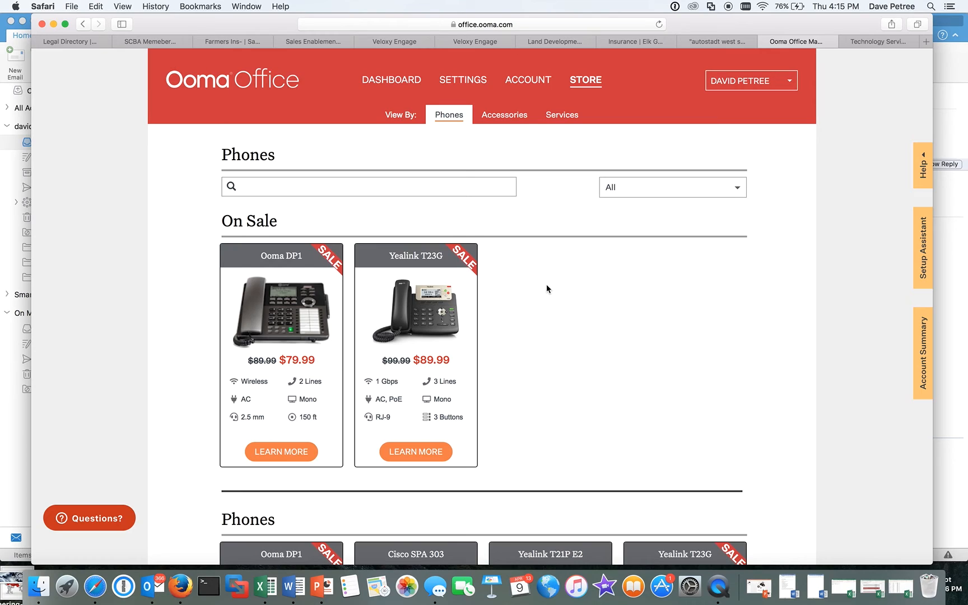
pyautogui.moveTo(581, 318)
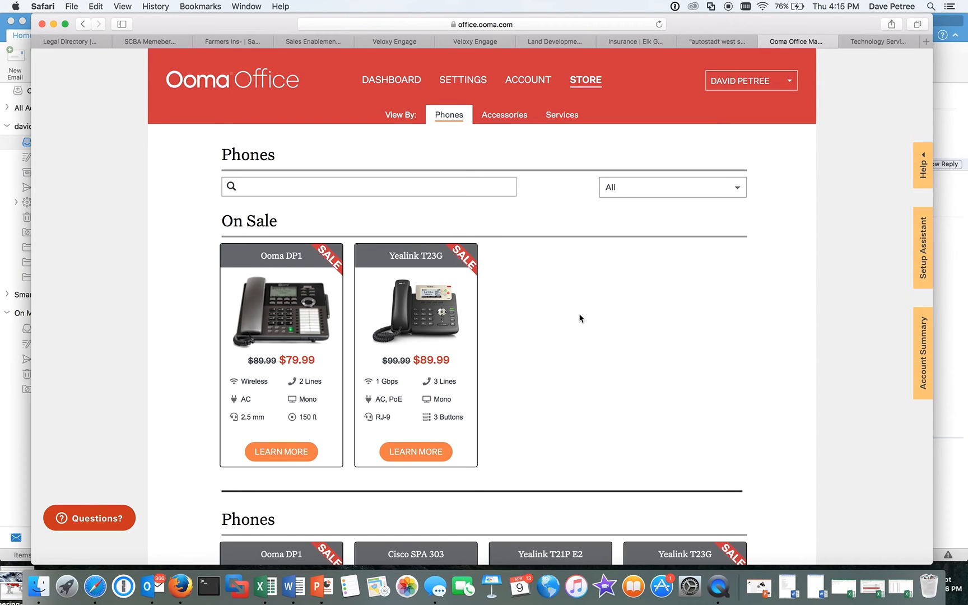
pyautogui.moveTo(526, 150)
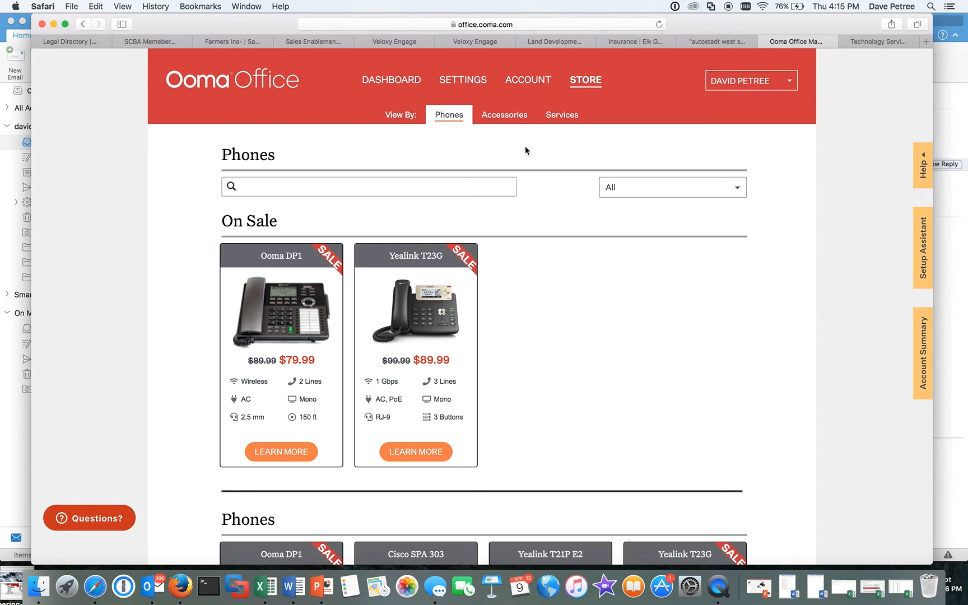
pyautogui.moveTo(489, 127)
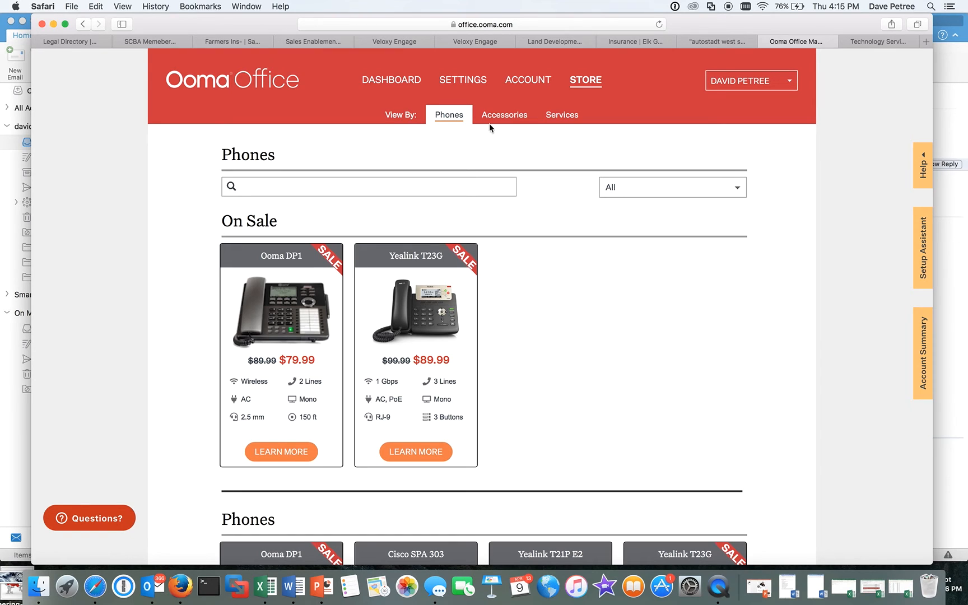
pyautogui.moveTo(463, 80)
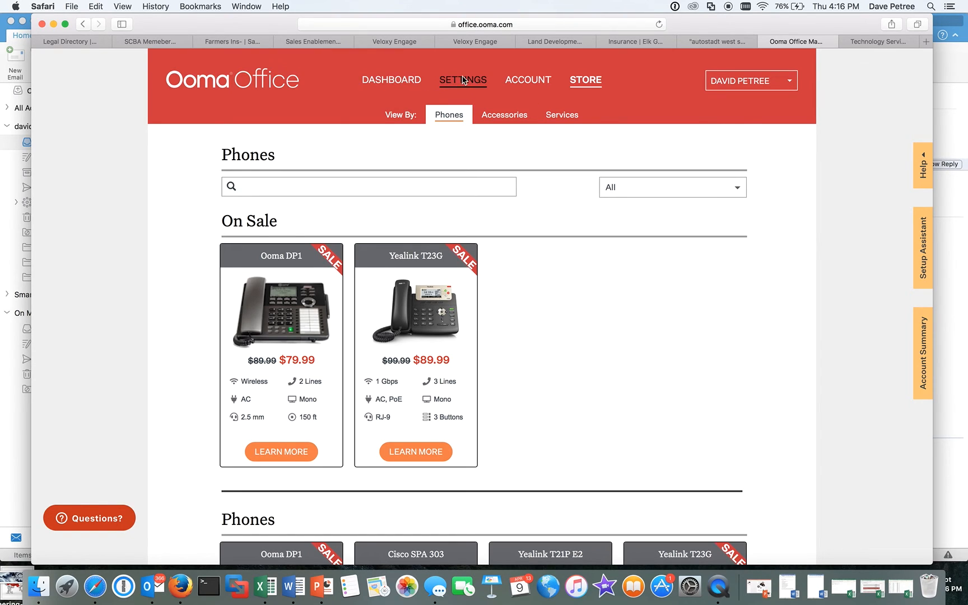
# Step: Return to the Settings Extensions list showing all nine extensions, then bring QuickTime Player forward
pyautogui.click(462, 80)
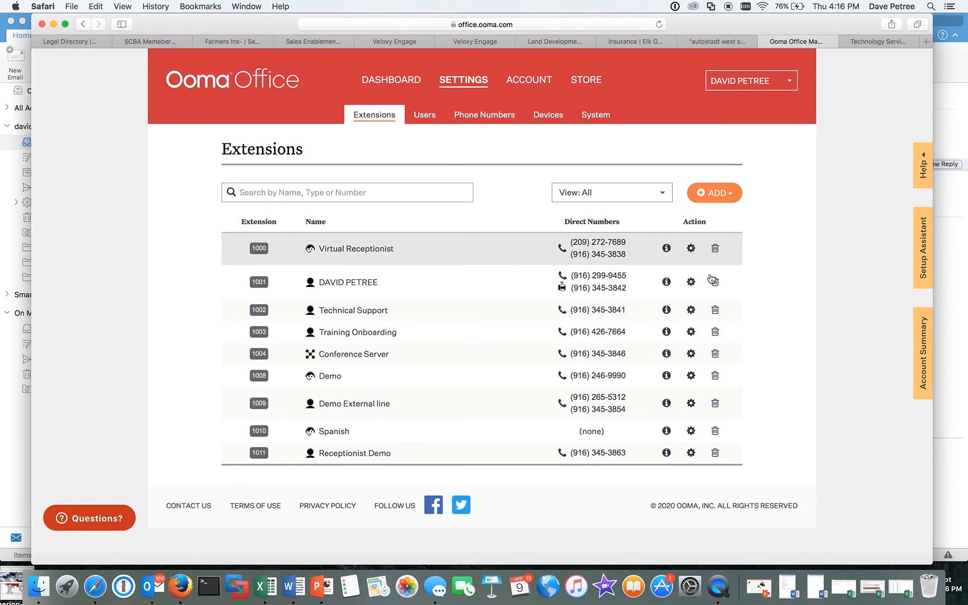
pyautogui.moveTo(525, 218)
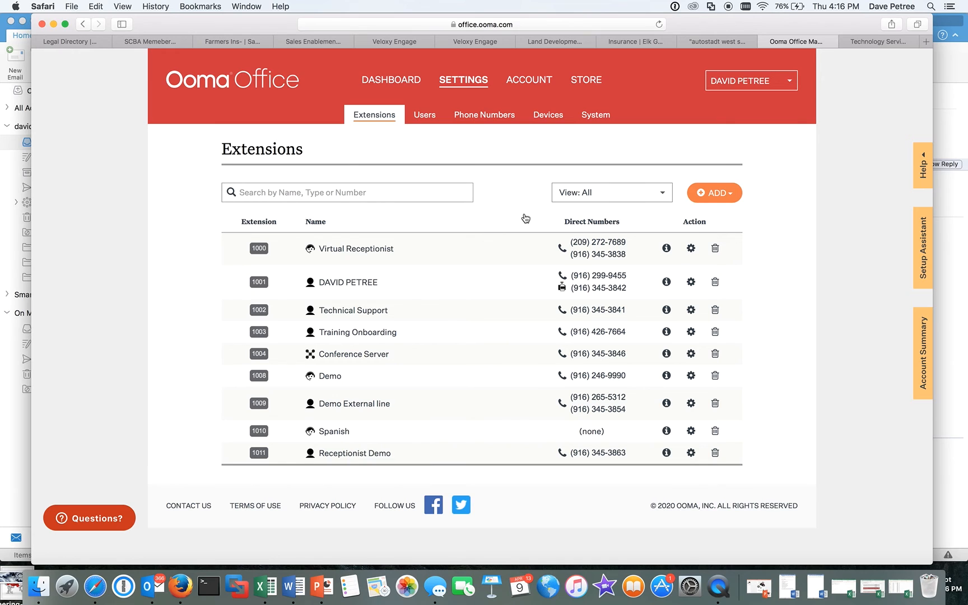
pyautogui.moveTo(516, 196)
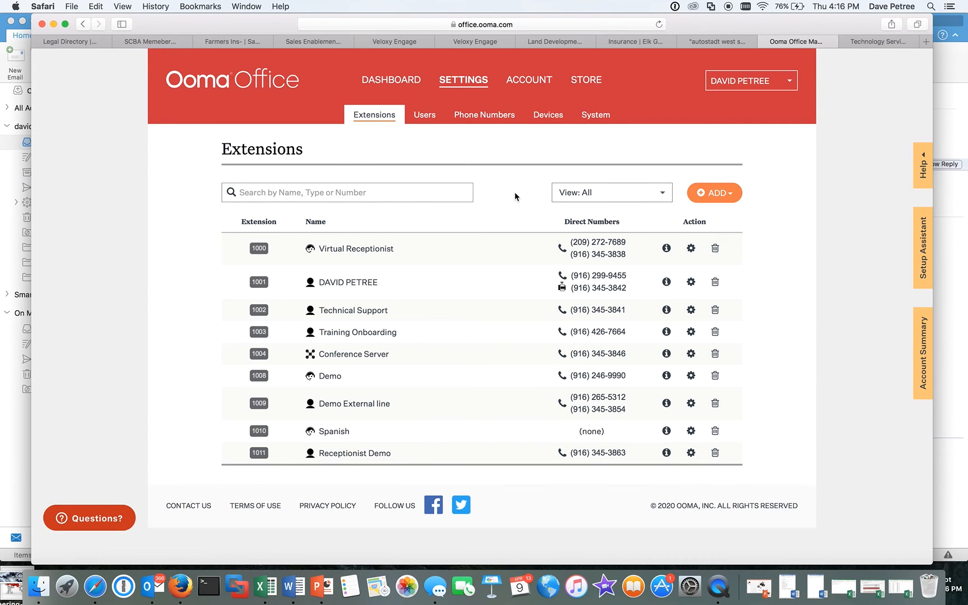
pyautogui.click(717, 586)
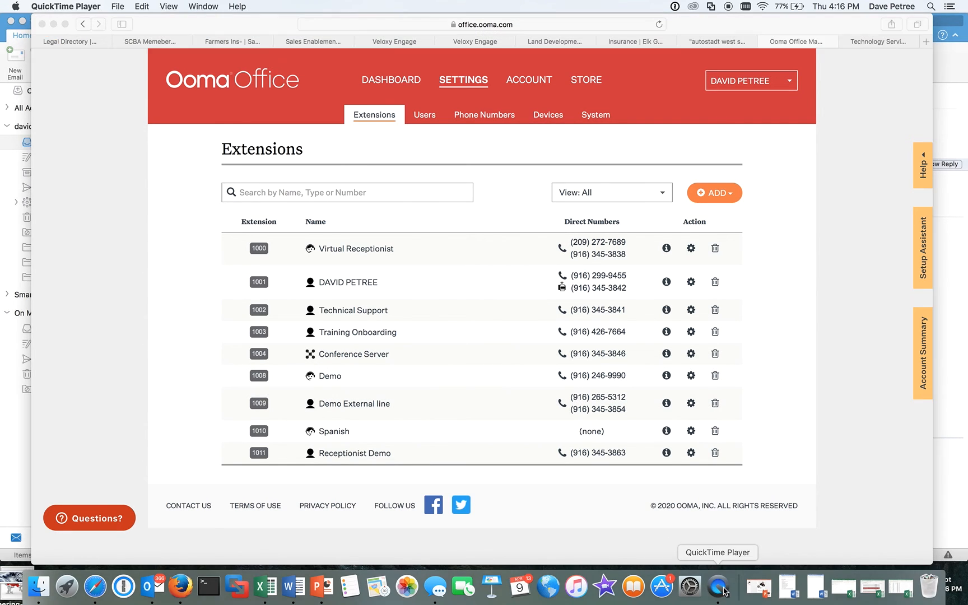